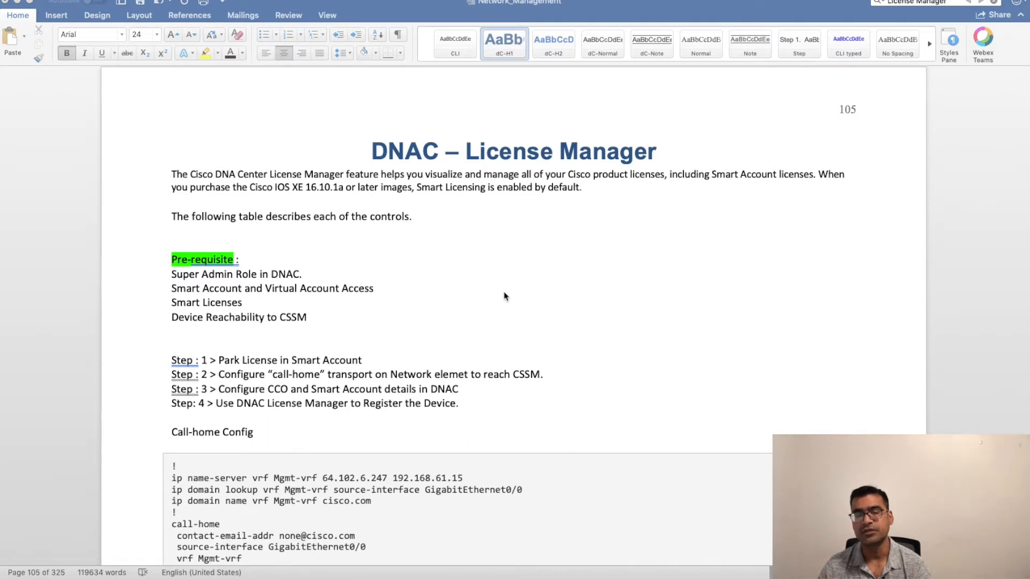
pyautogui.moveTo(495, 296)
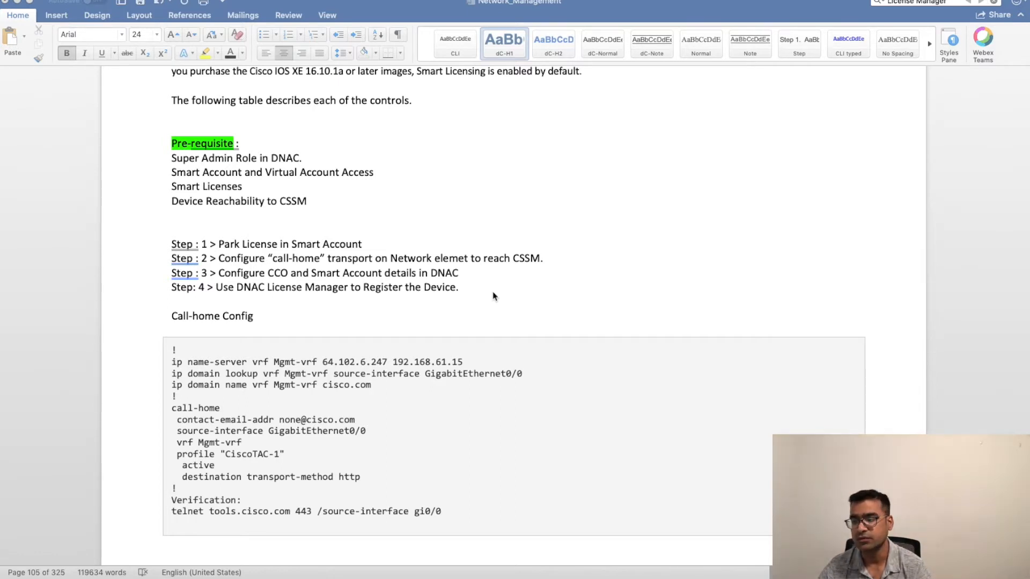
pyautogui.moveTo(335, 368)
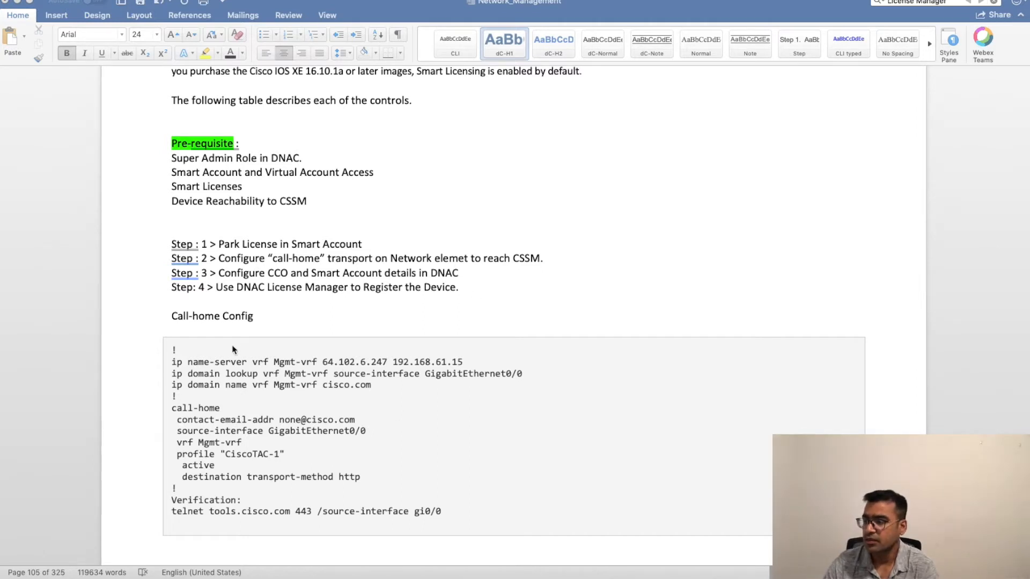
pyautogui.moveTo(330, 361)
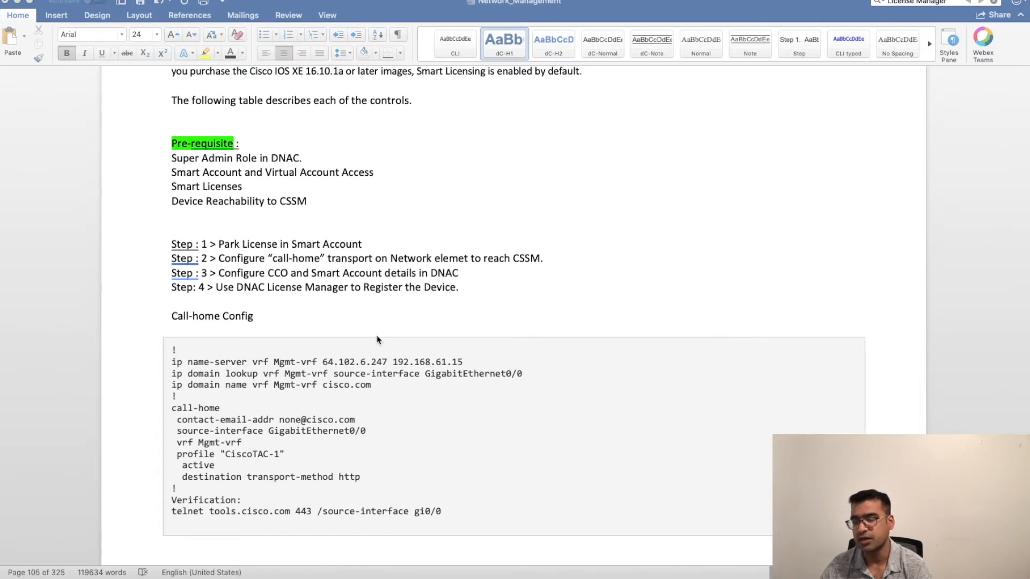
pyautogui.moveTo(203, 372)
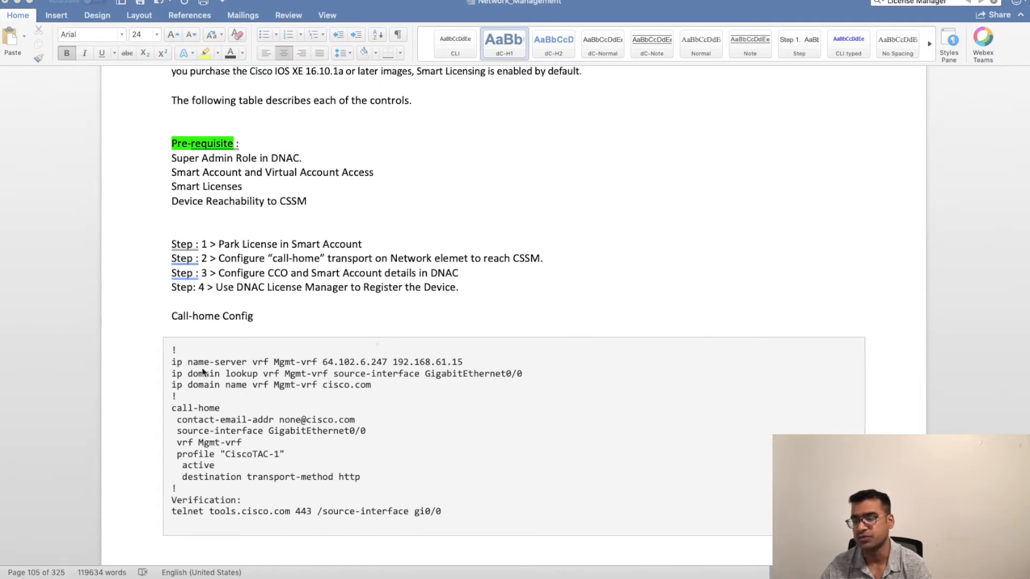
pyautogui.moveTo(257, 395)
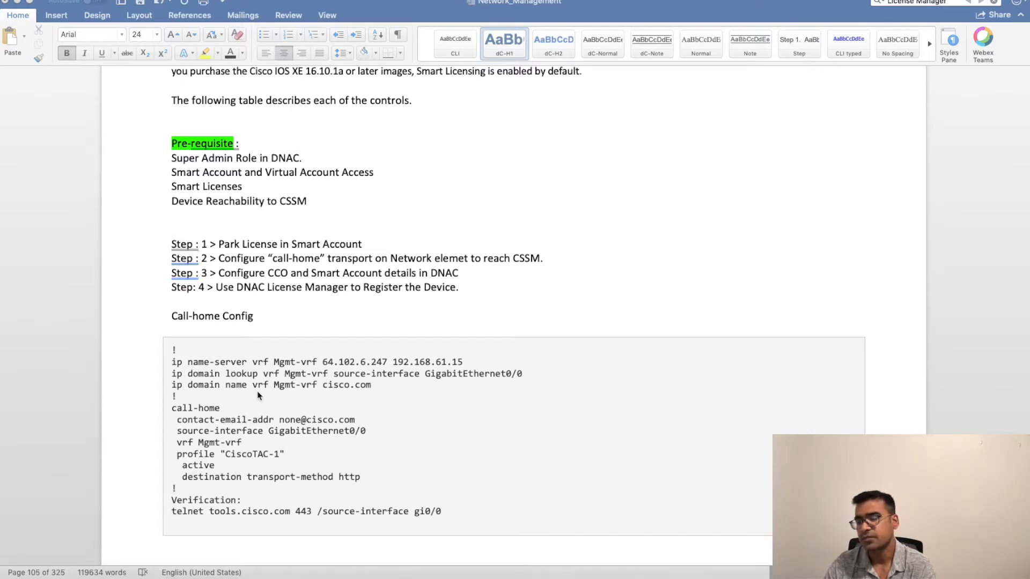
pyautogui.moveTo(274, 442)
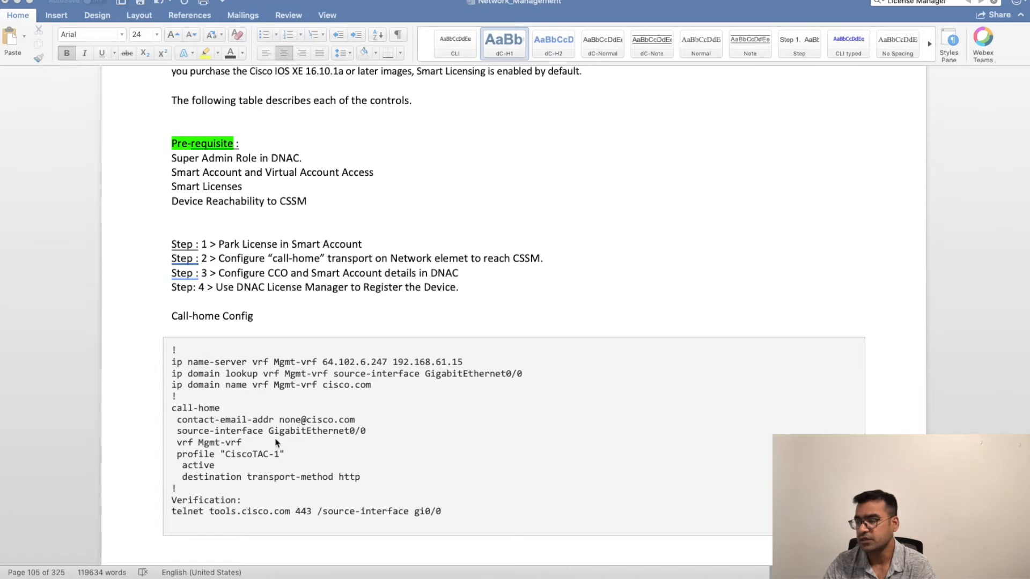
pyautogui.moveTo(348, 439)
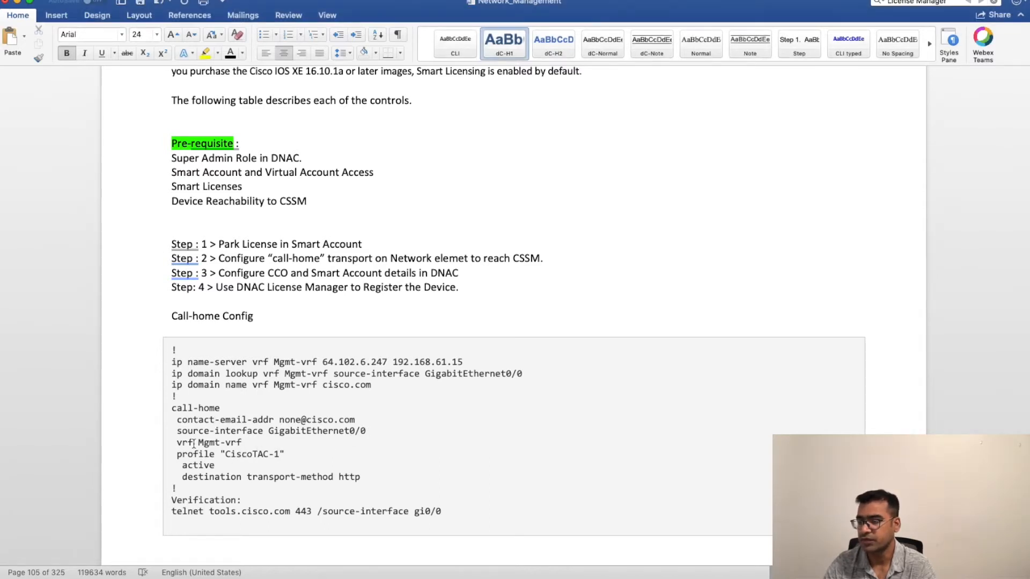
# - Review the switch config notes, marking the vrf Mgmt-vrf line and the Direct Cloud Access method phrase
pyautogui.tripleClick(209, 442)
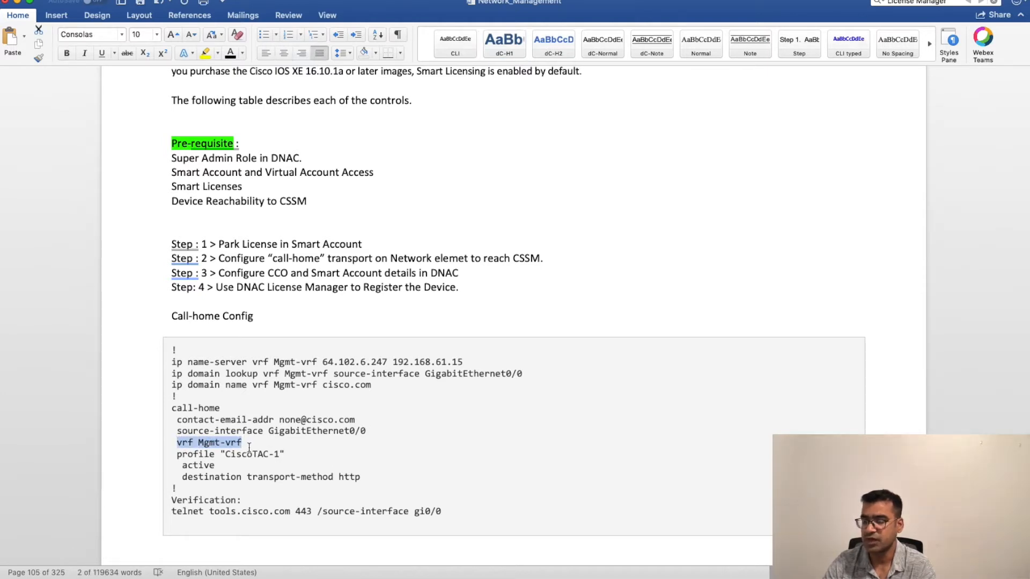
pyautogui.moveTo(275, 478)
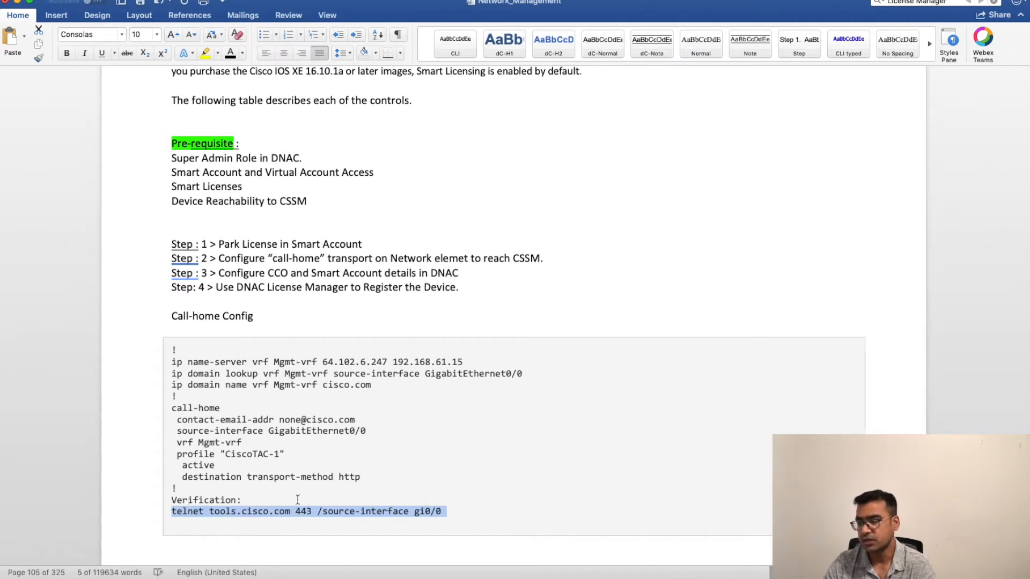
pyautogui.moveTo(433, 497)
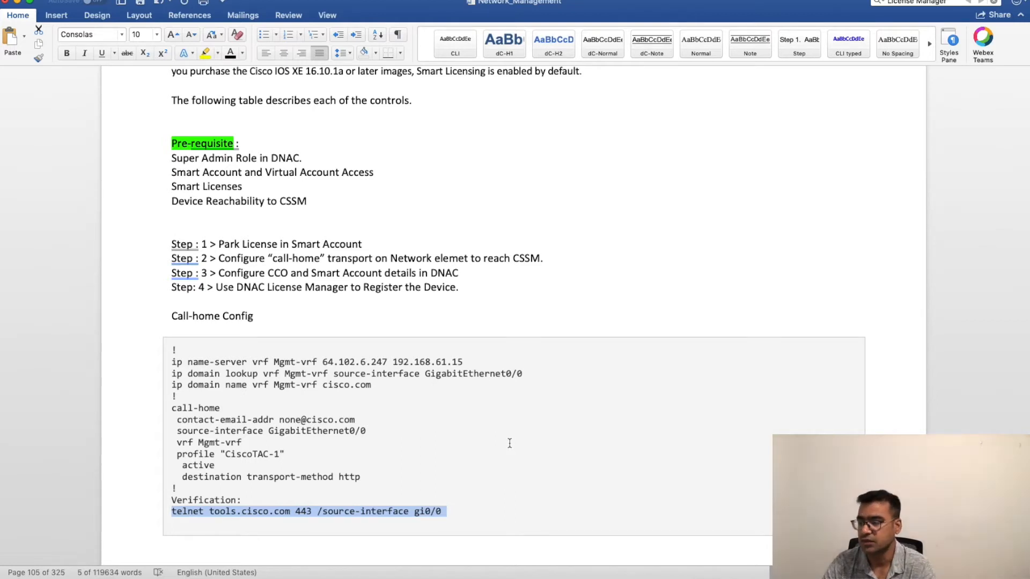
pyautogui.scroll(-3)
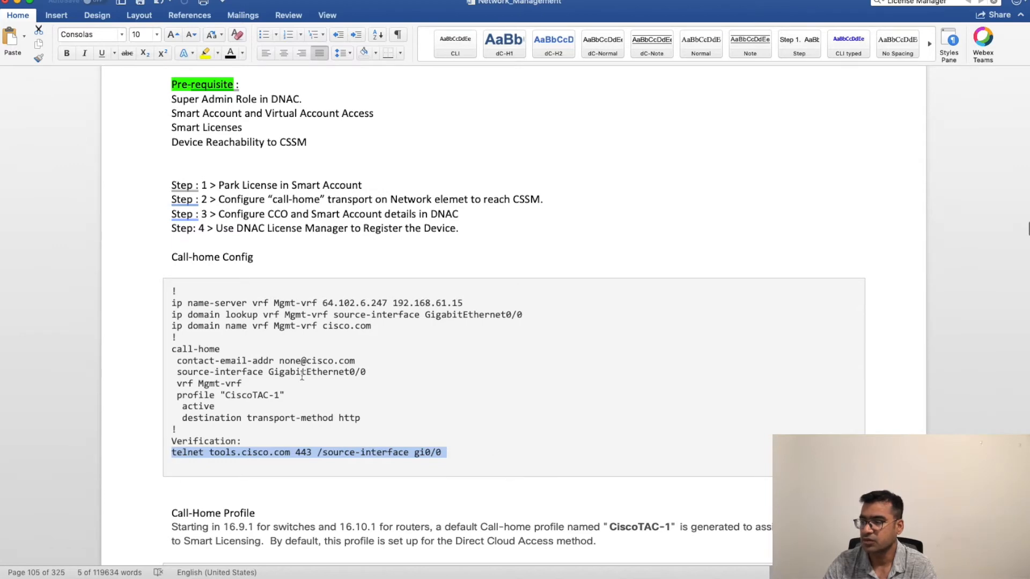
pyautogui.scroll(-3)
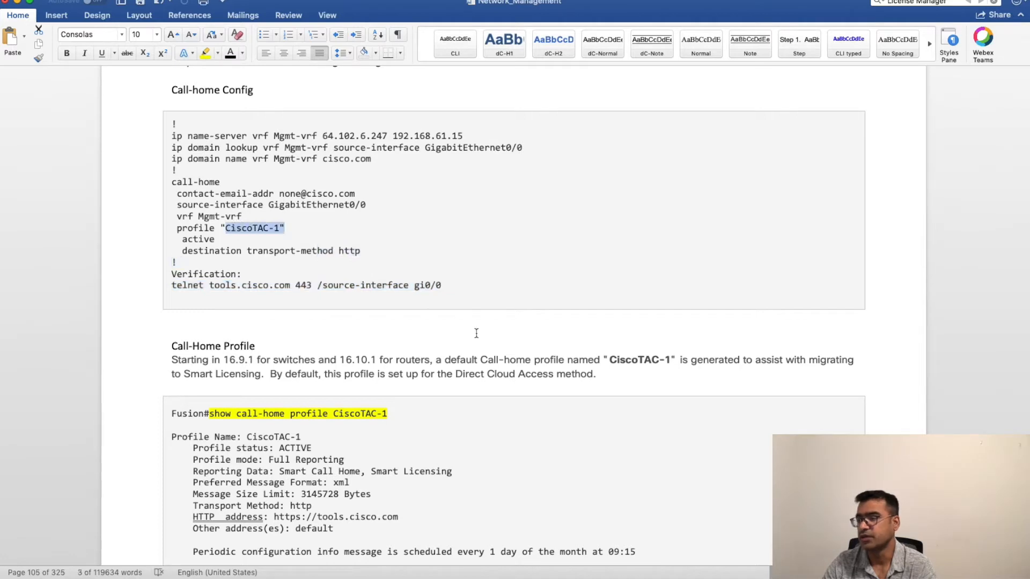
pyautogui.scroll(-3)
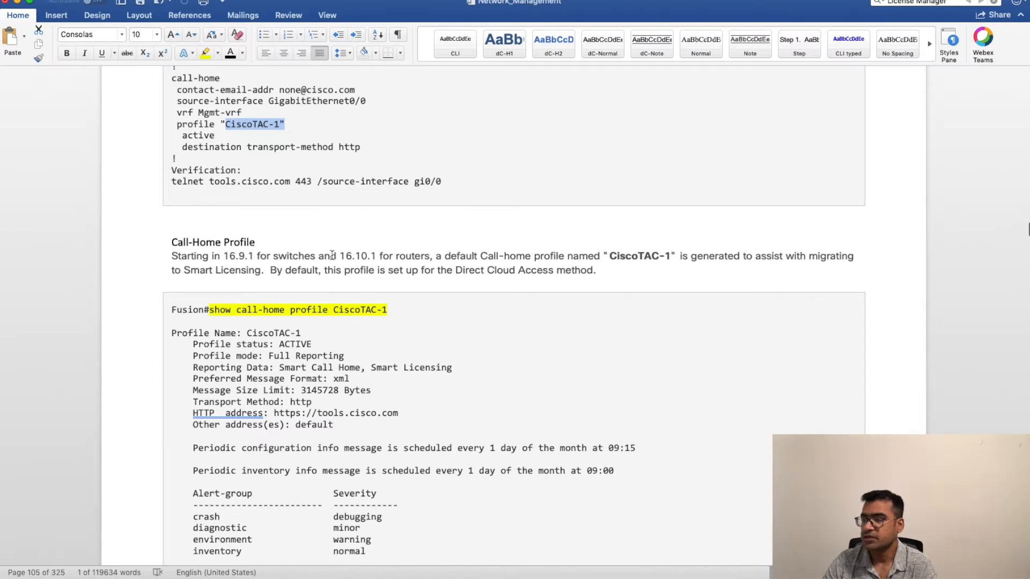
pyautogui.moveTo(428, 258)
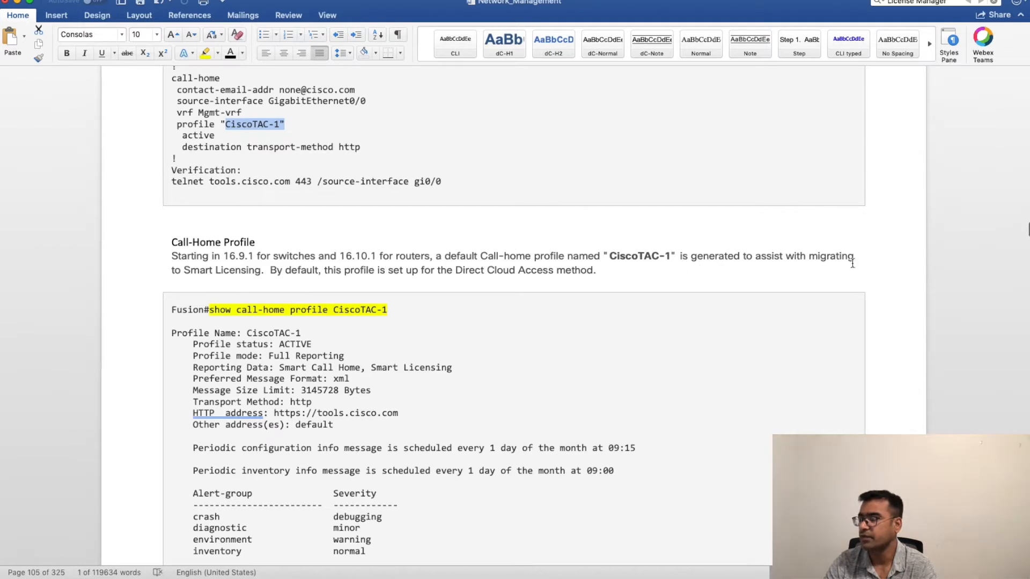
pyautogui.moveTo(272, 275)
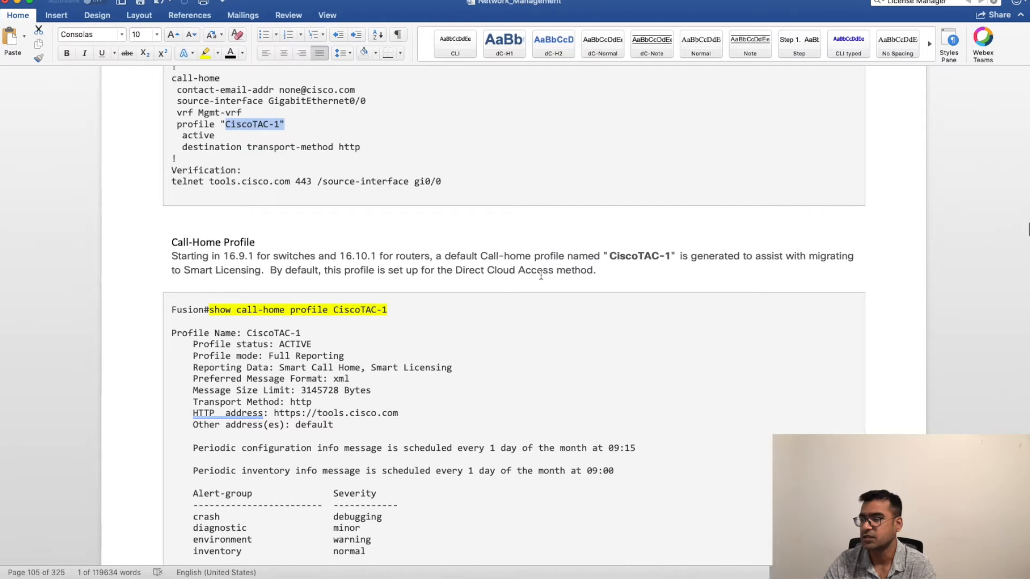
pyautogui.moveTo(455, 270); pyautogui.dragTo(598, 271)
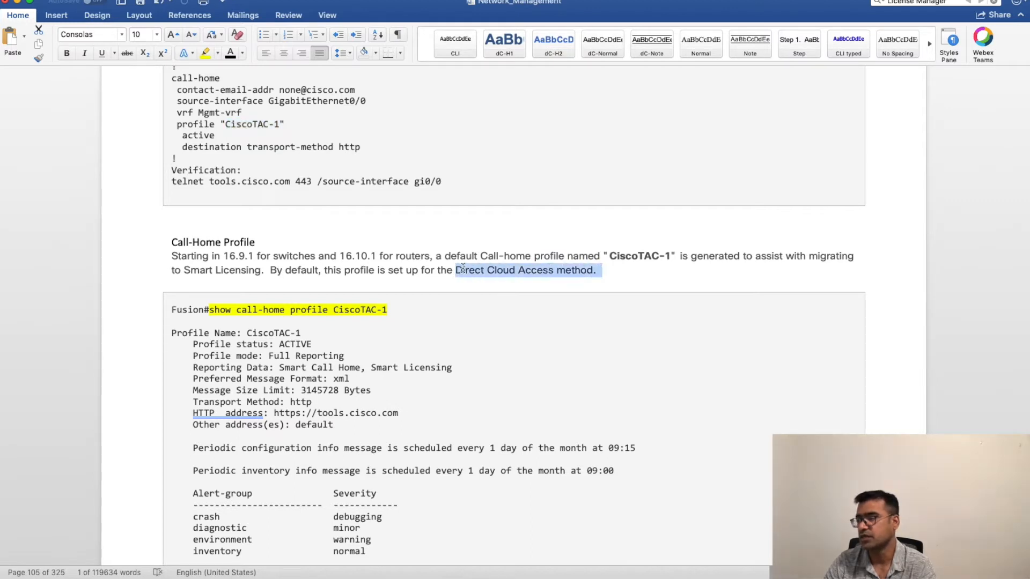
pyautogui.scroll(-3)
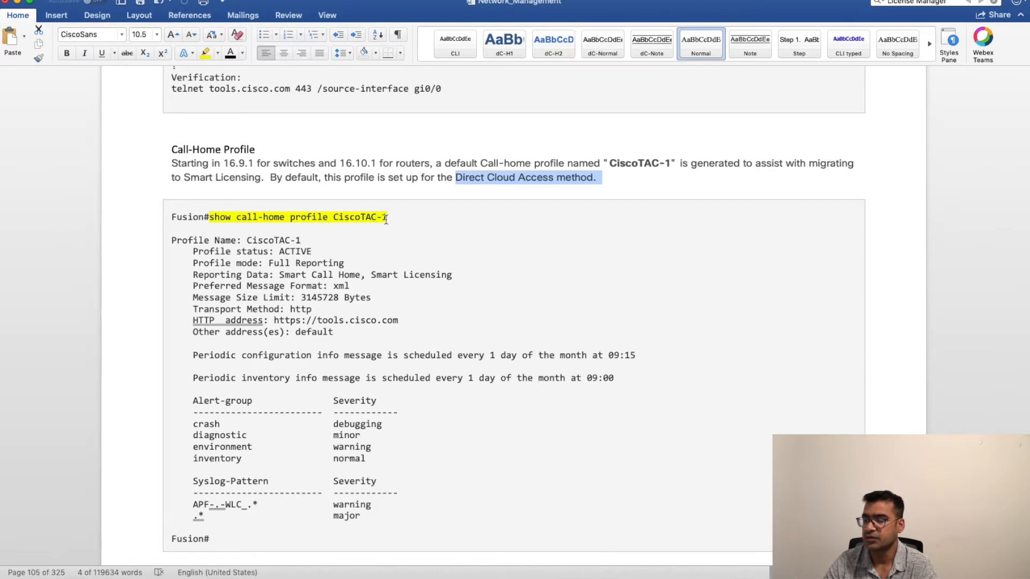
pyautogui.scroll(-3)
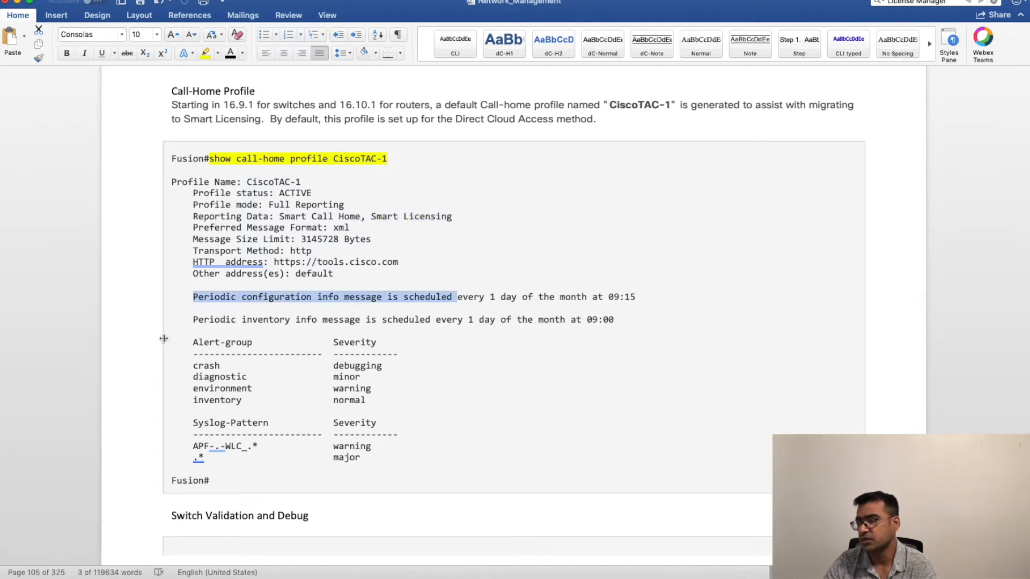
pyautogui.moveTo(230, 324)
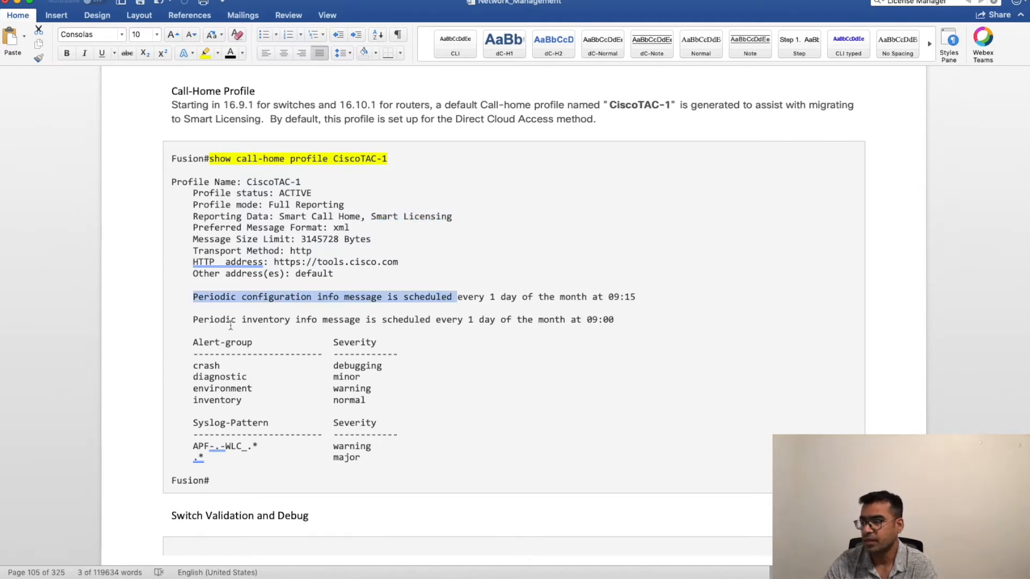
pyautogui.moveTo(570, 383)
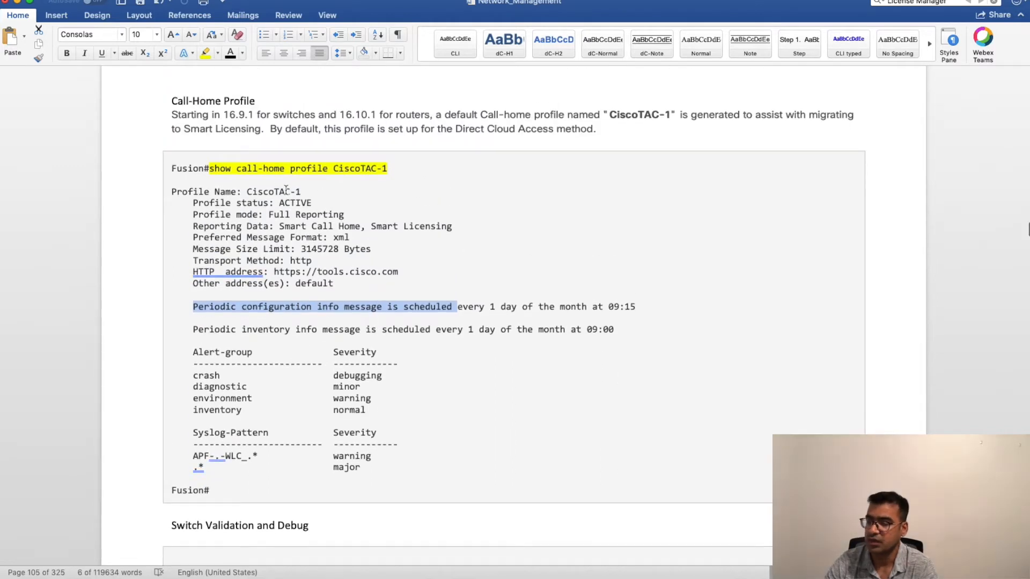
# - Page through the license status notes, marking the REGISTERING state in the status output
pyautogui.scroll(-3)
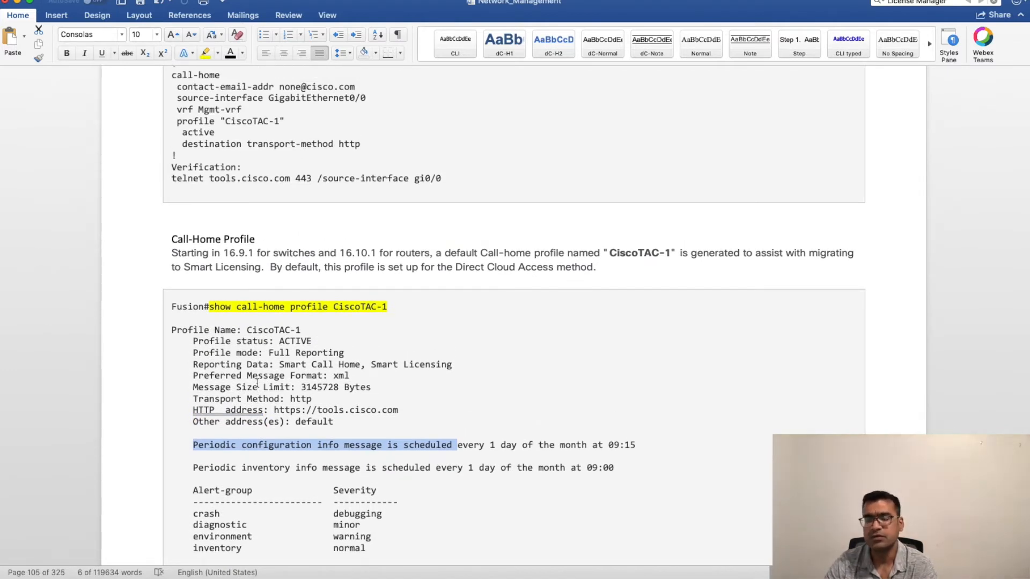
pyautogui.scroll(-3)
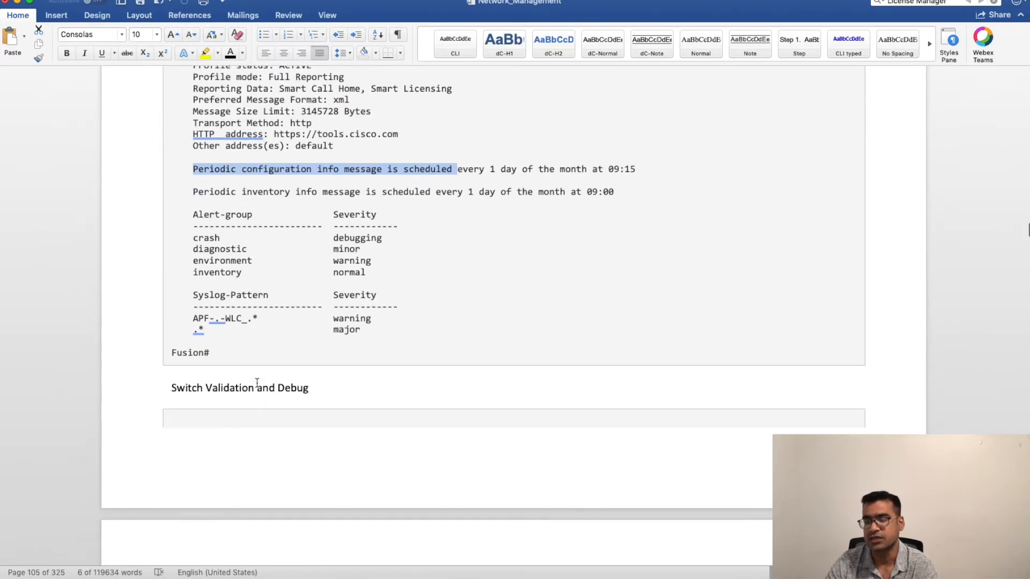
pyautogui.scroll(-3)
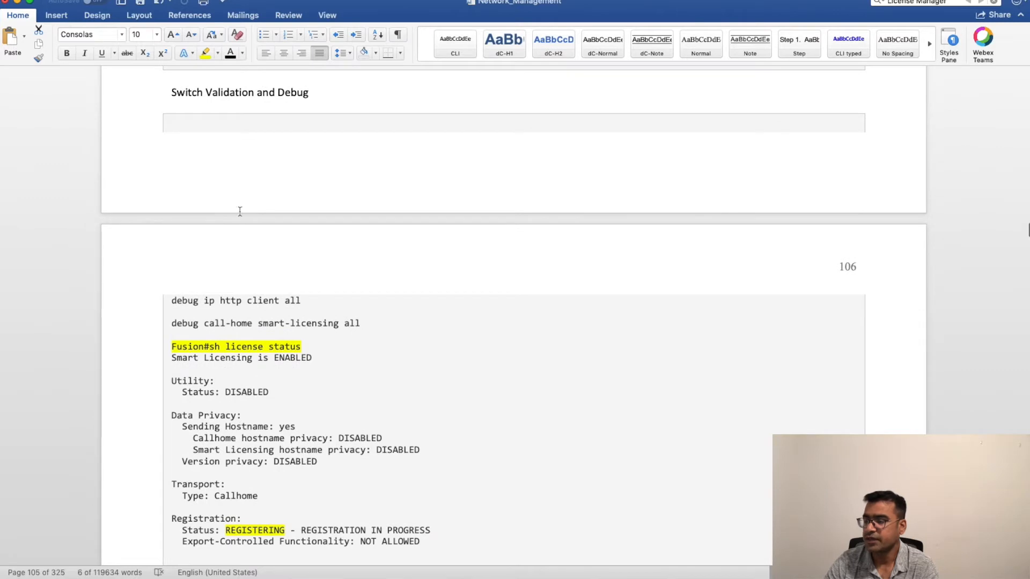
pyautogui.moveTo(331, 361)
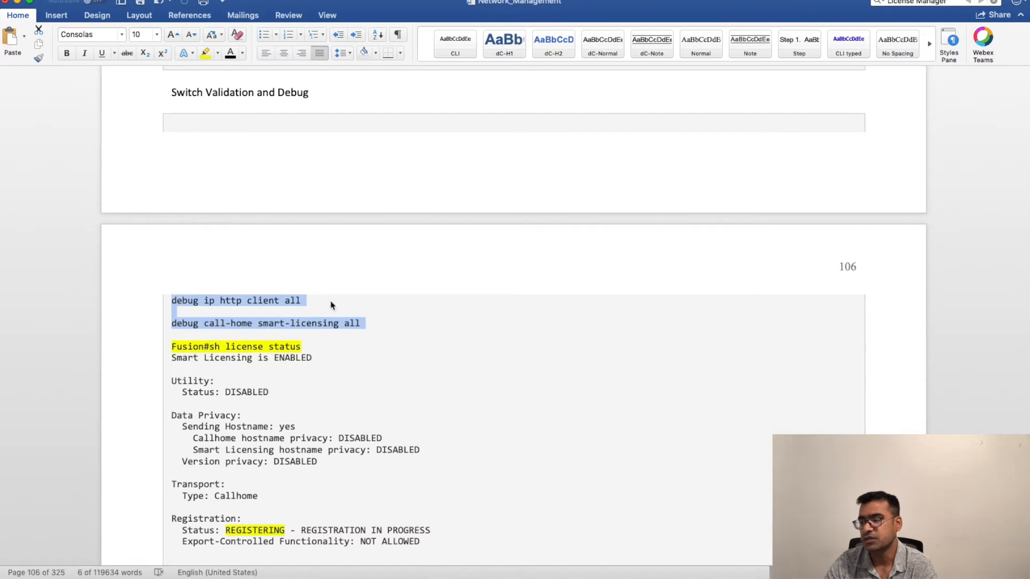
pyautogui.moveTo(229, 333)
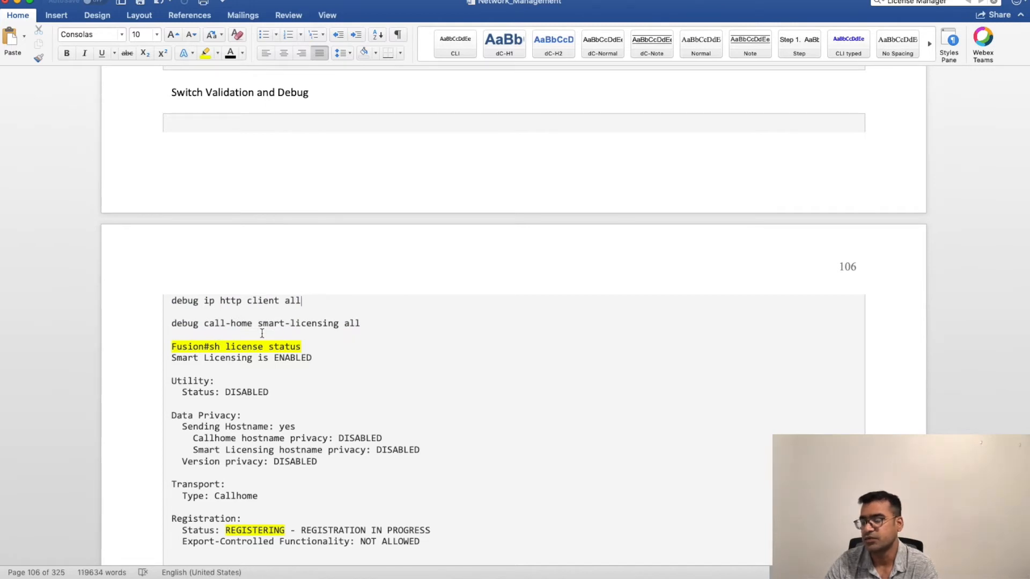
pyautogui.moveTo(231, 323); pyautogui.dragTo(361, 323)
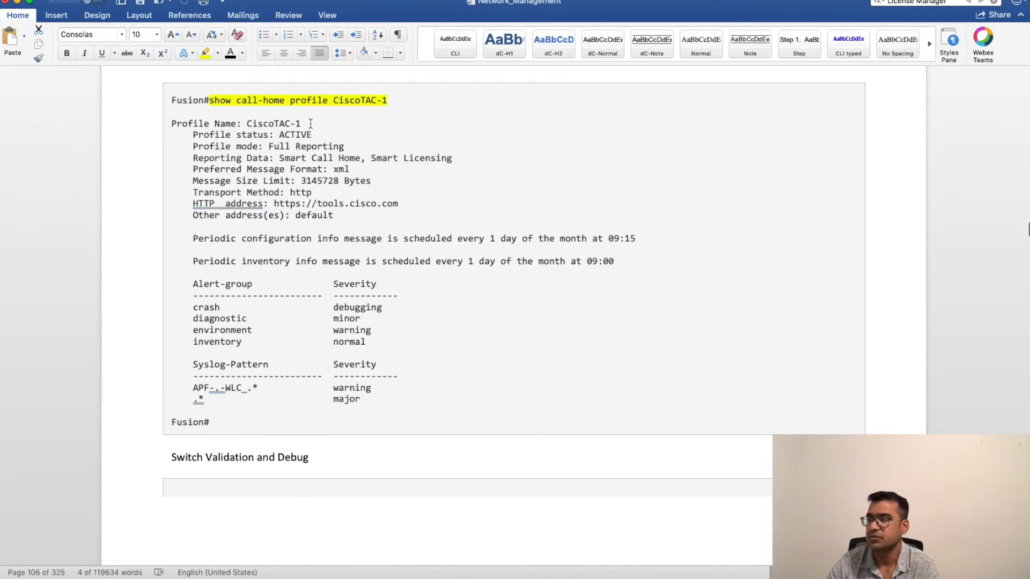
pyautogui.scroll(-3)
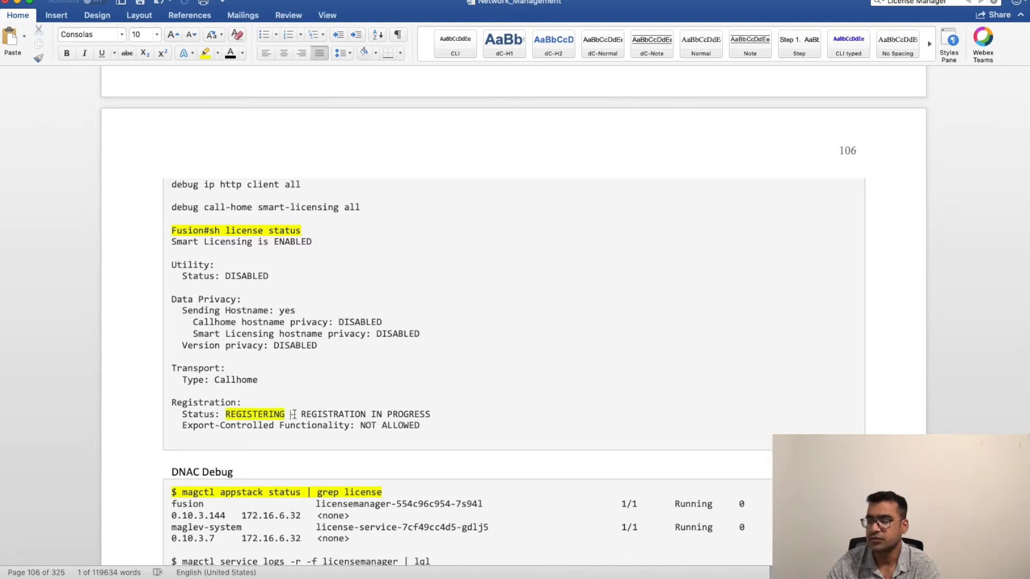
pyautogui.doubleClick(256, 414)
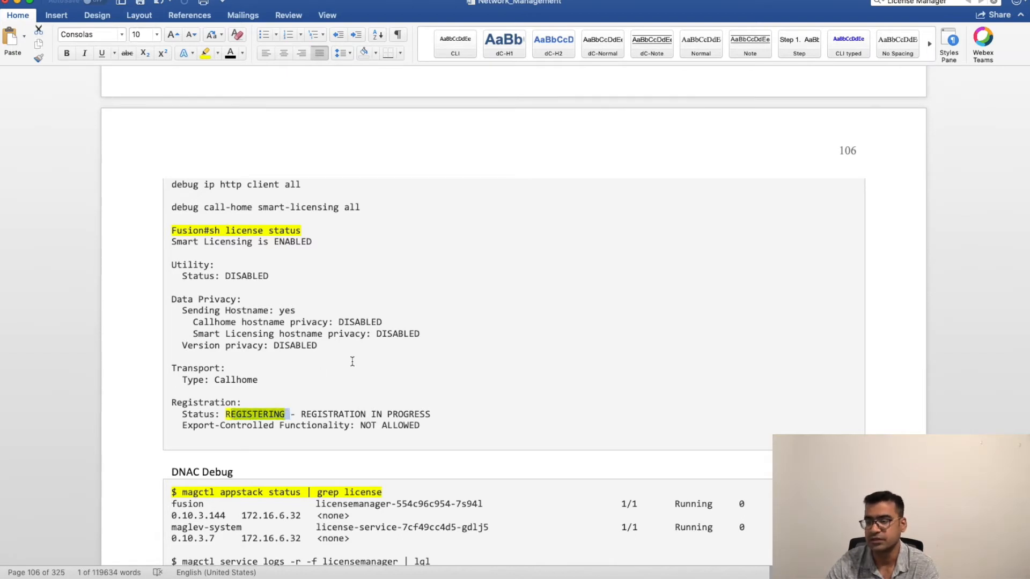
pyautogui.scroll(-3)
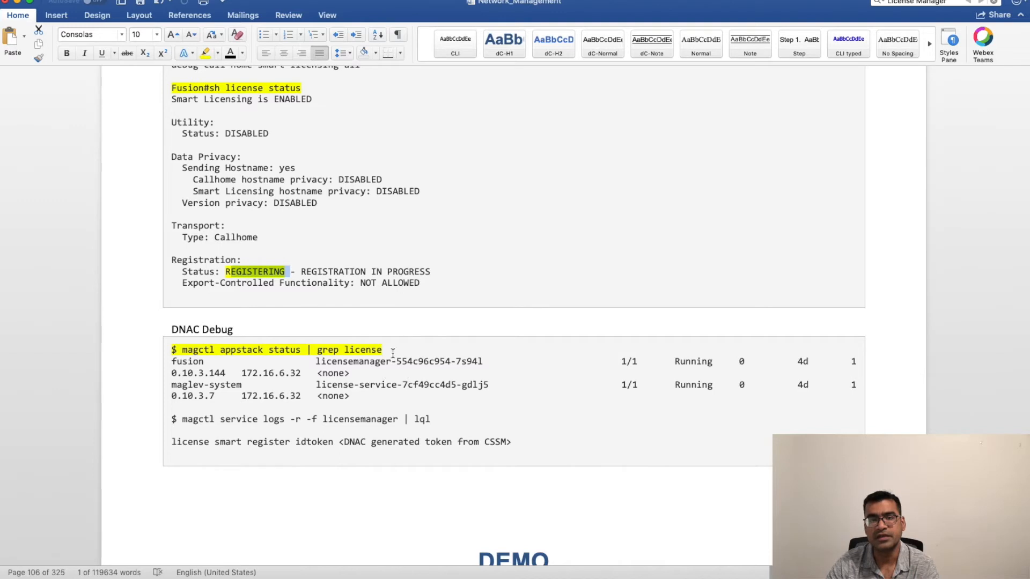
# - Highlight the licensemanager service name and the 'license smart register idtoken' debug command
pyautogui.doubleClick(364, 349)
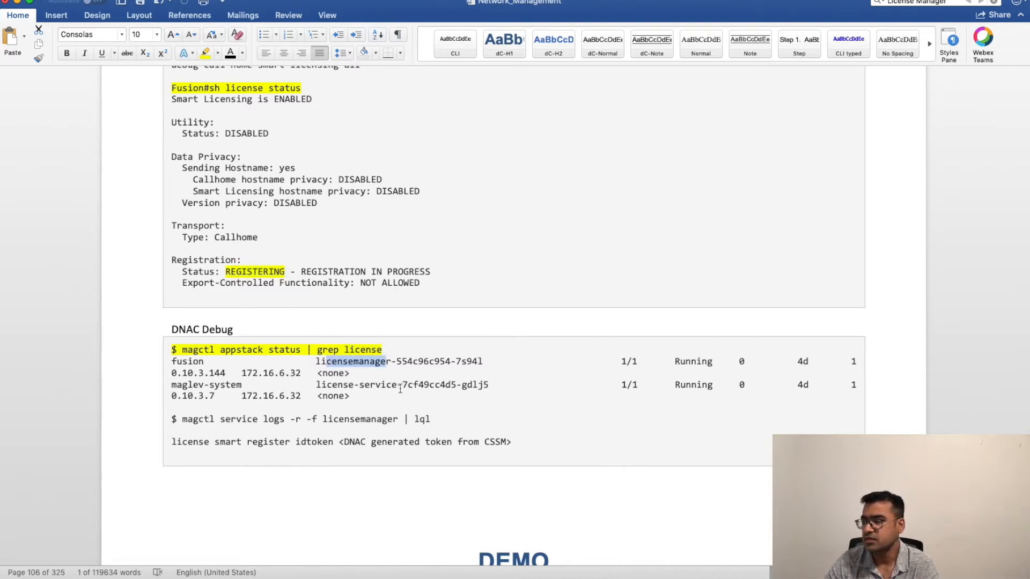
pyautogui.doubleClick(359, 385)
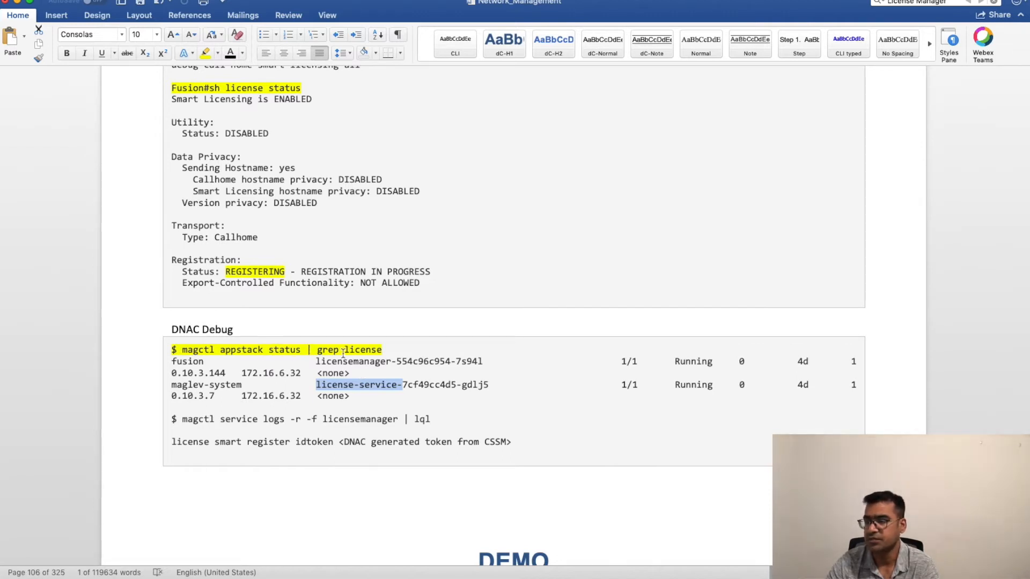
pyautogui.moveTo(578, 405)
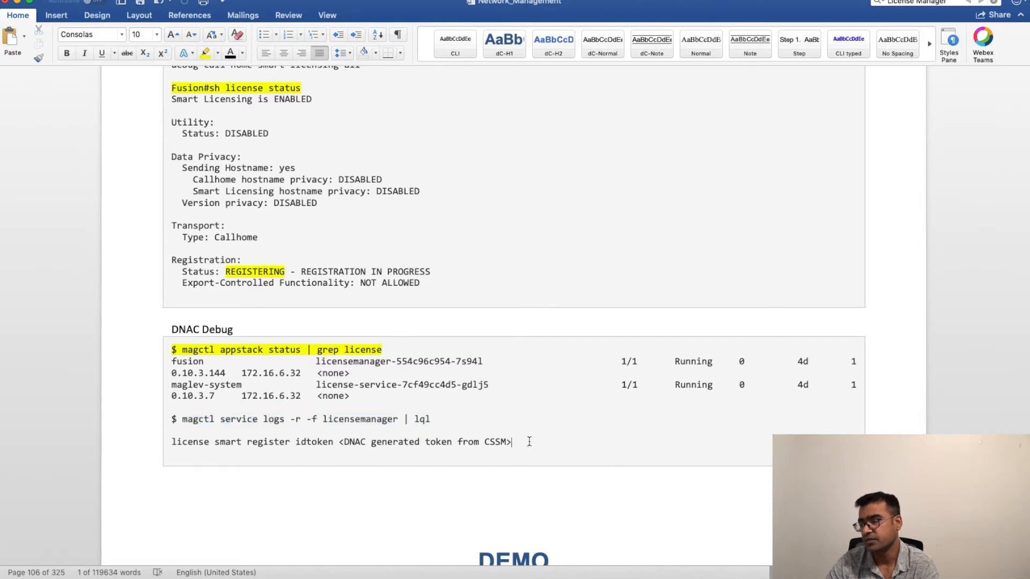
pyautogui.tripleClick(341, 440)
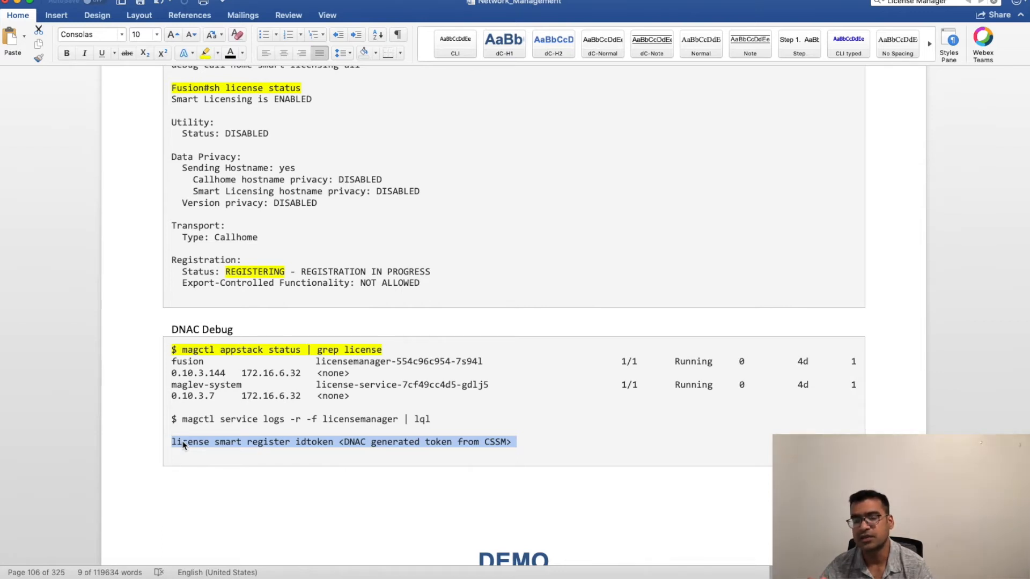
pyautogui.moveTo(622, 449)
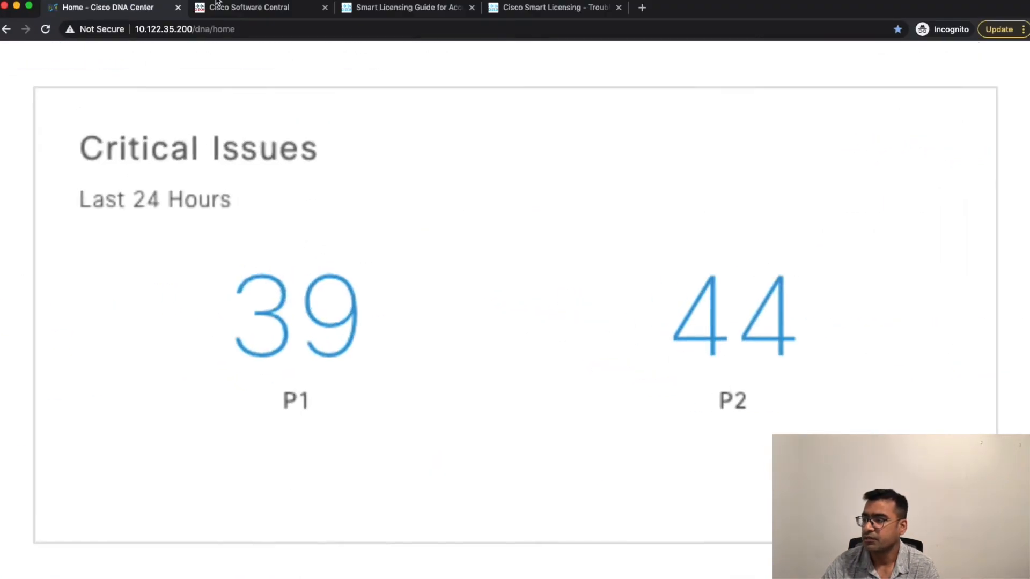
# - In Cisco Software Central, go into Smart Software Licensing and the RTP-GDC virtual account's inventory
pyautogui.click(250, 7)
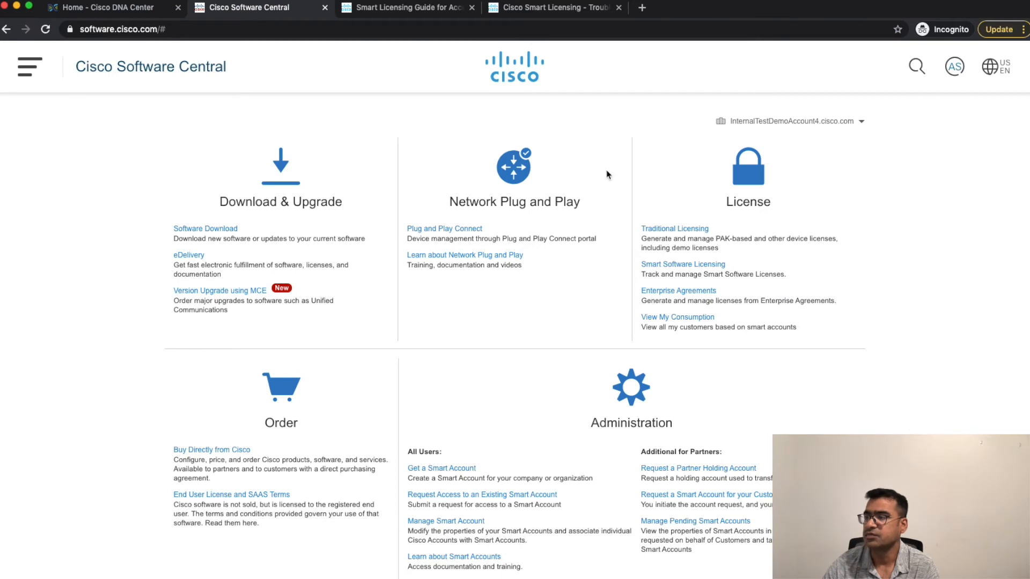
pyautogui.moveTo(182, 86)
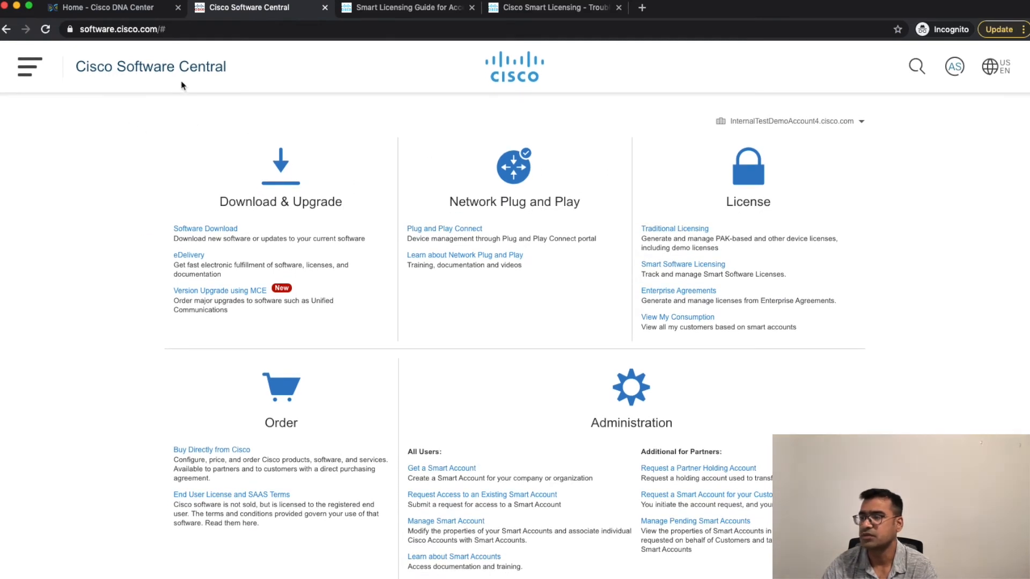
pyautogui.moveTo(440, 172)
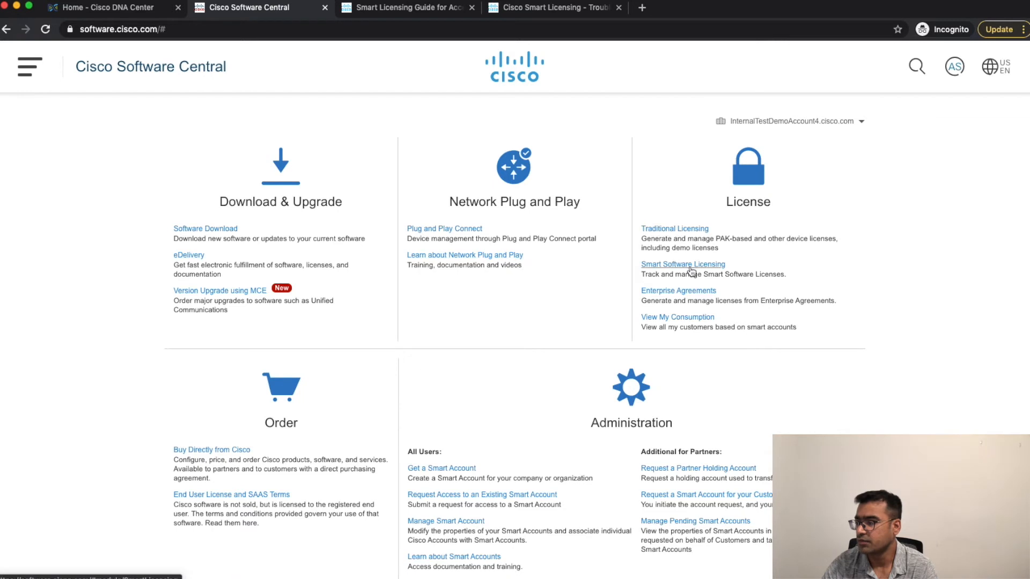
pyautogui.click(682, 264)
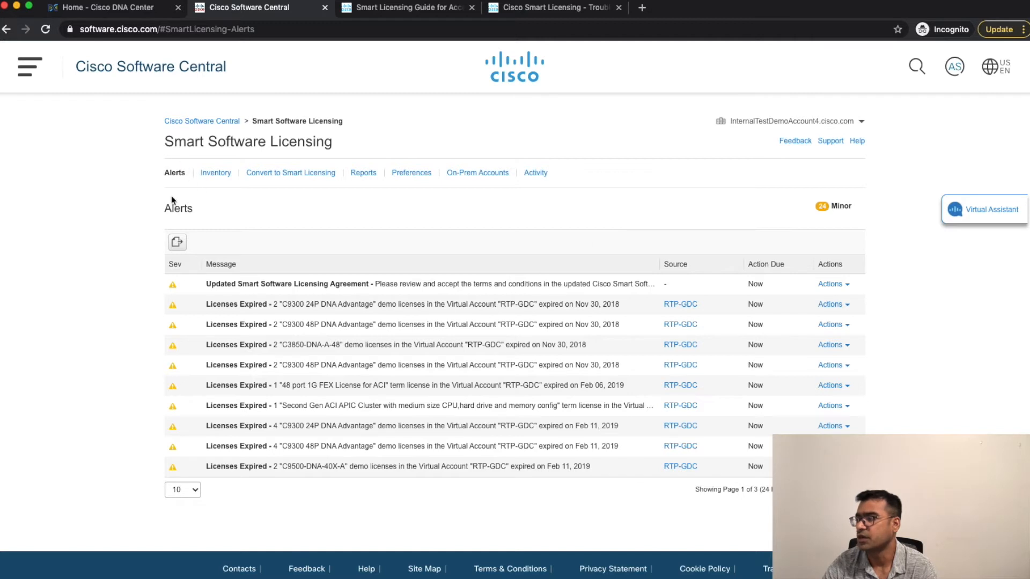
pyautogui.moveTo(202, 345)
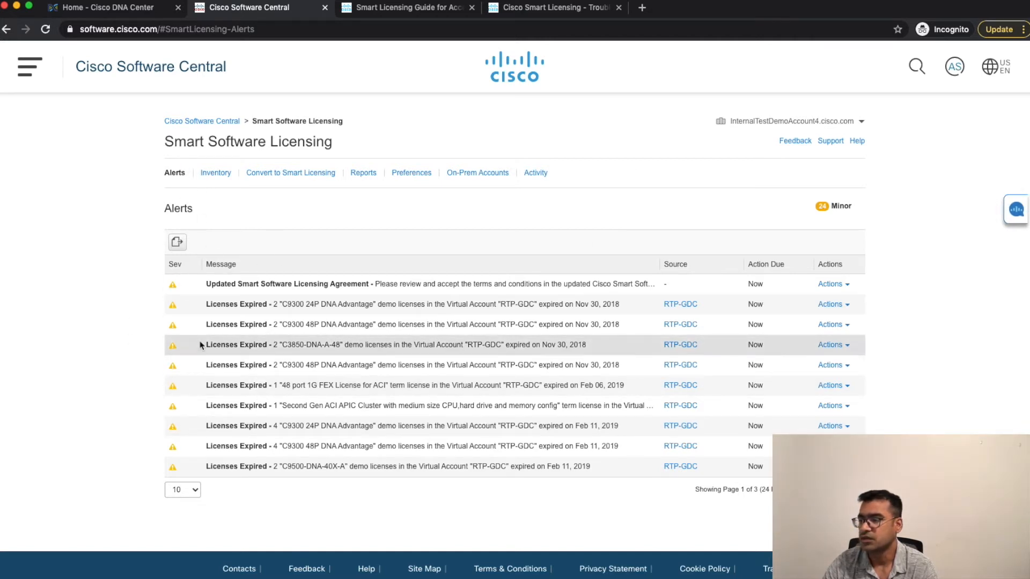
pyautogui.click(216, 173)
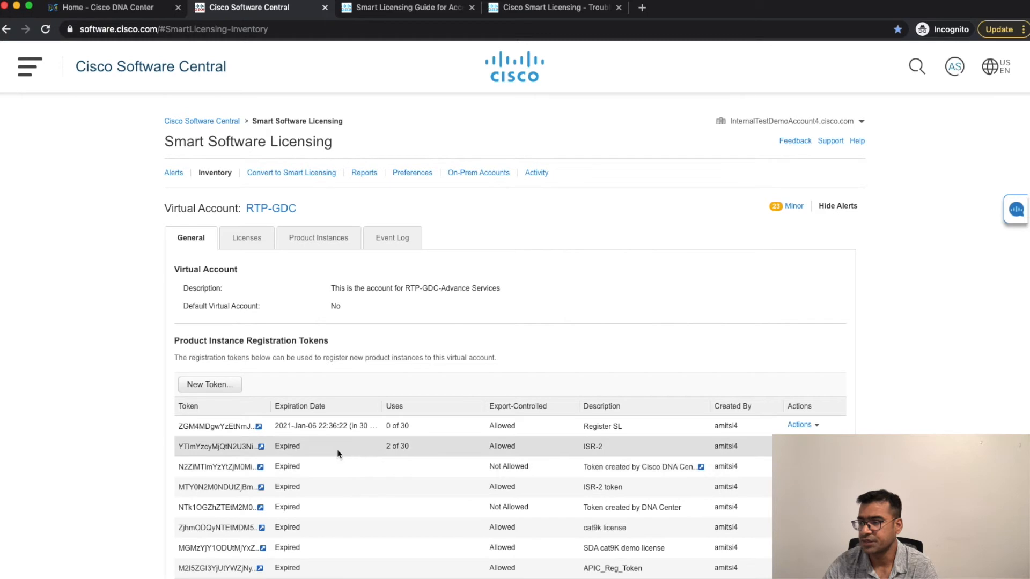
pyautogui.scroll(-3)
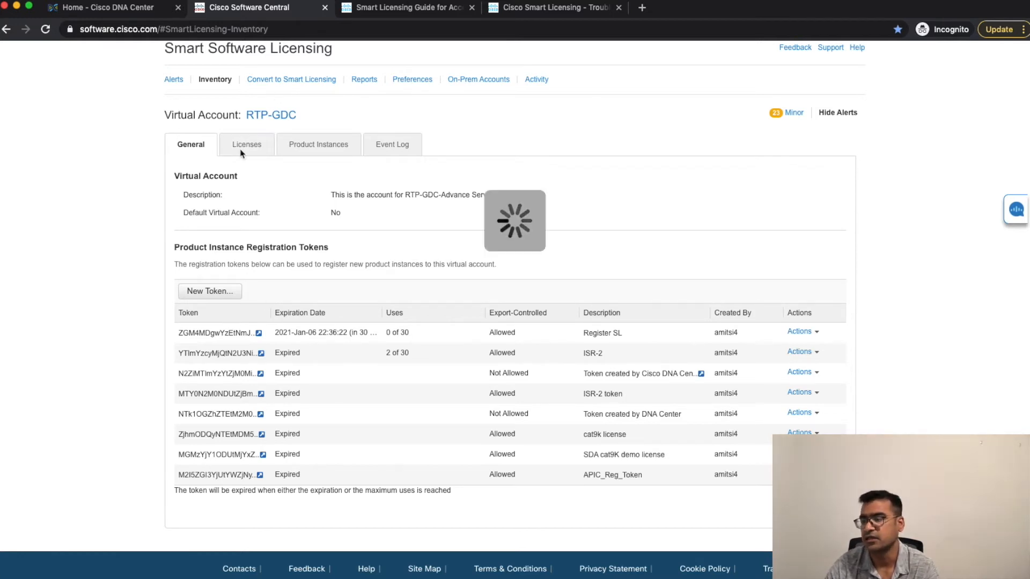
# - Review the account's Licenses and the empty Product Instances list, then return to DNA Center
pyautogui.click(246, 144)
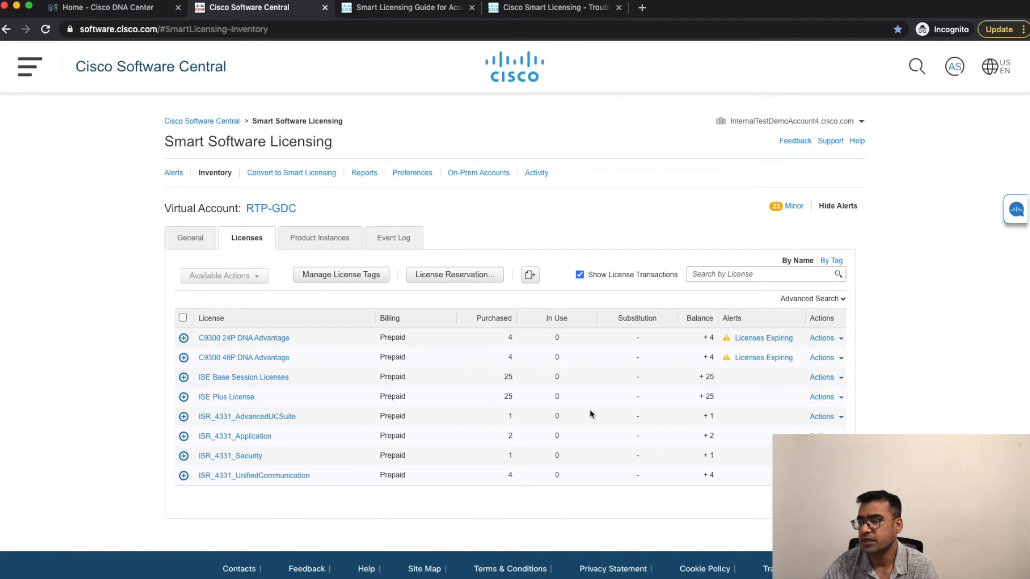
pyautogui.moveTo(545, 476)
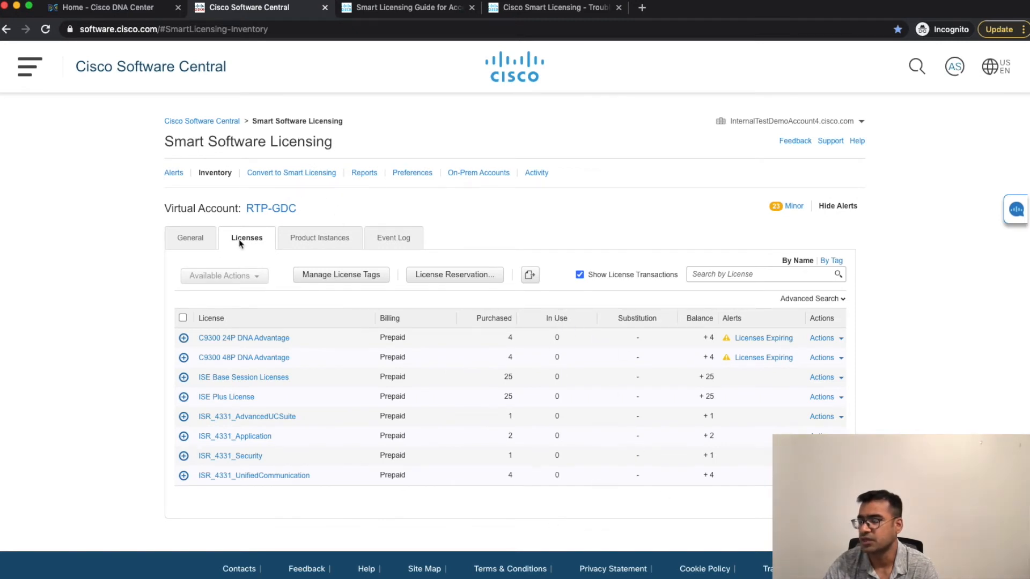
pyautogui.click(320, 239)
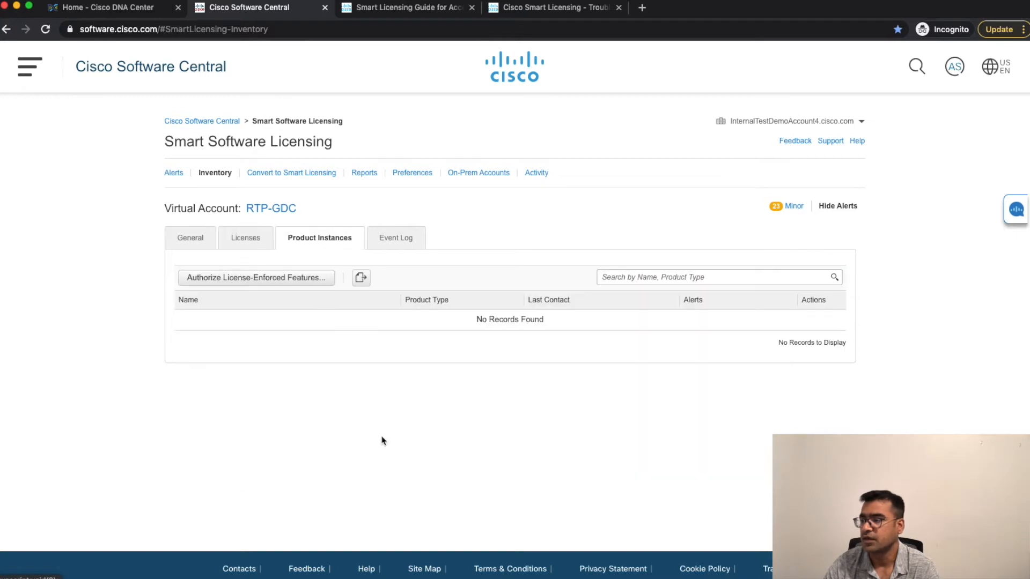
pyautogui.moveTo(376, 393)
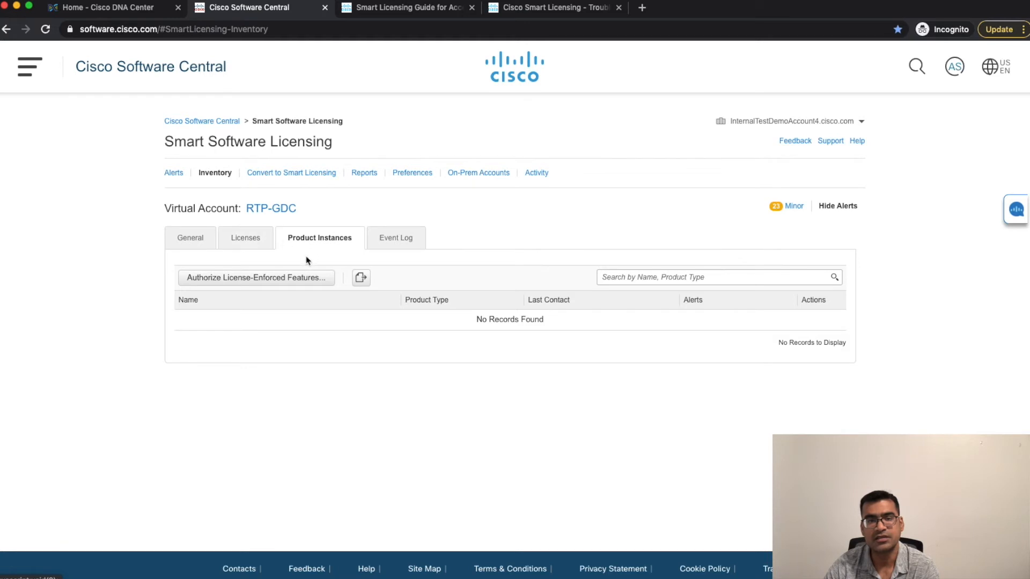
pyautogui.moveTo(250, 364)
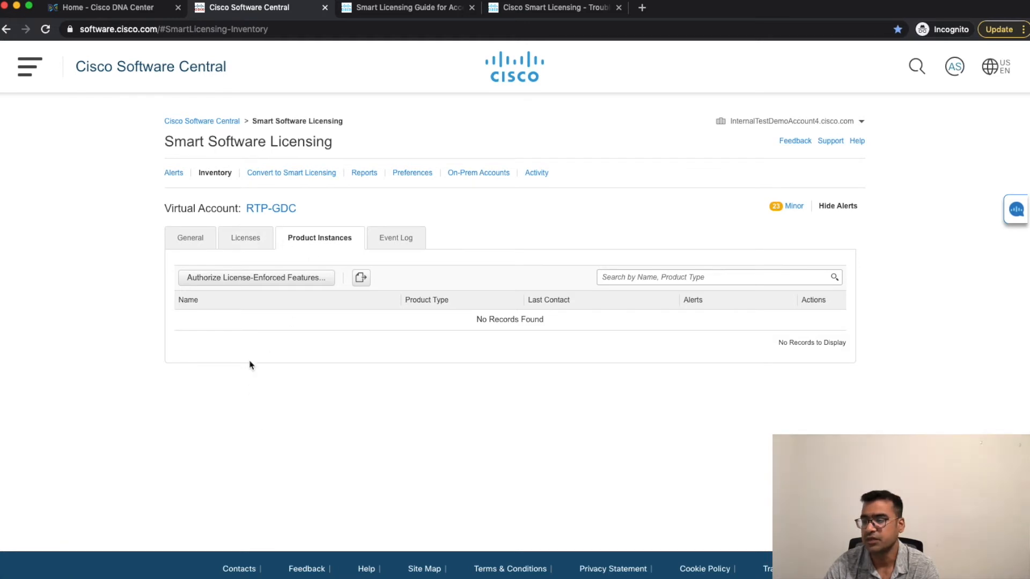
pyautogui.click(105, 8)
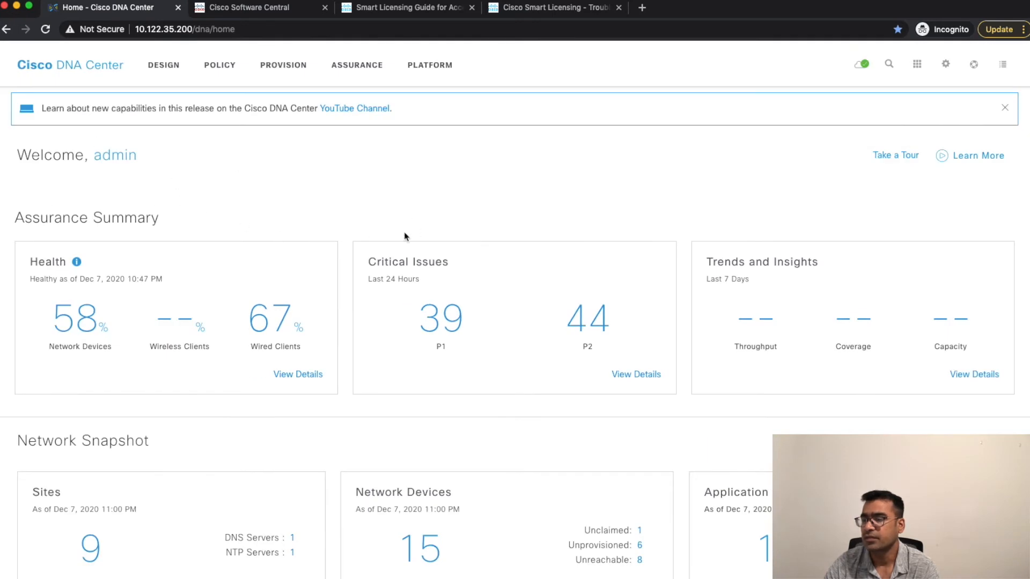
pyautogui.moveTo(887, 79)
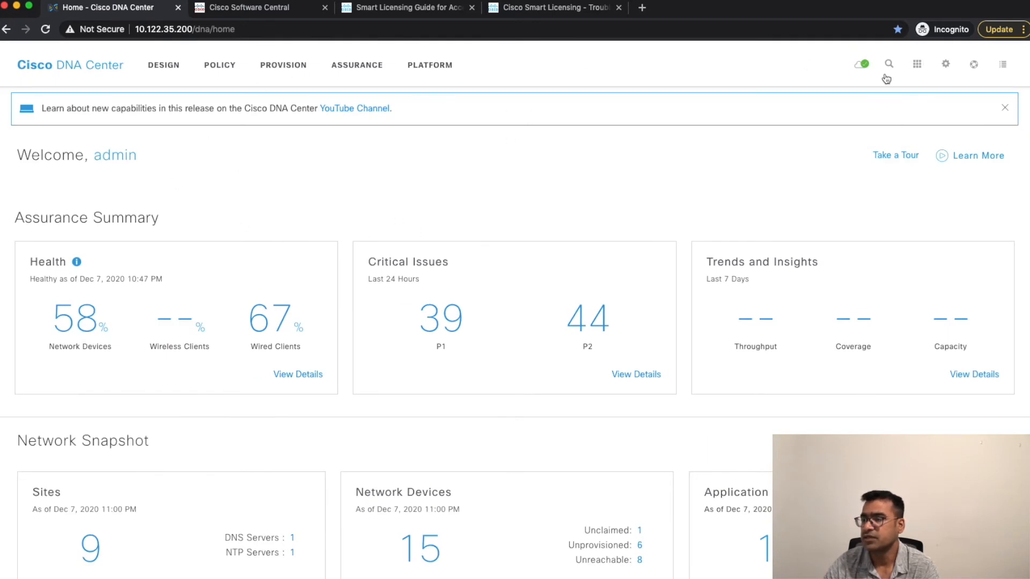
# - Bring up System Settings > Cisco Credentials showing the linked Smart Account and stored credentials
pyautogui.click(946, 64)
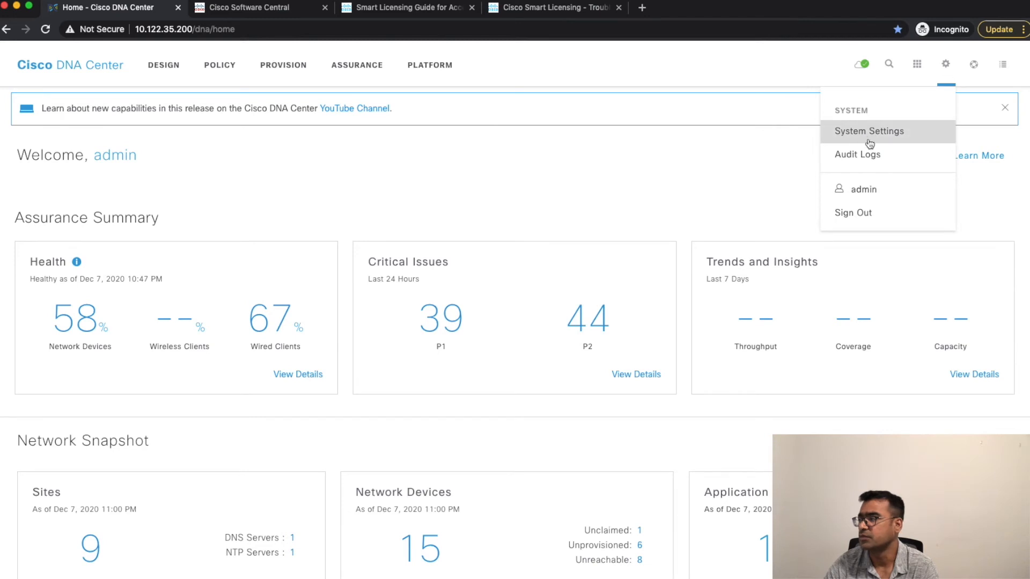
pyautogui.click(867, 131)
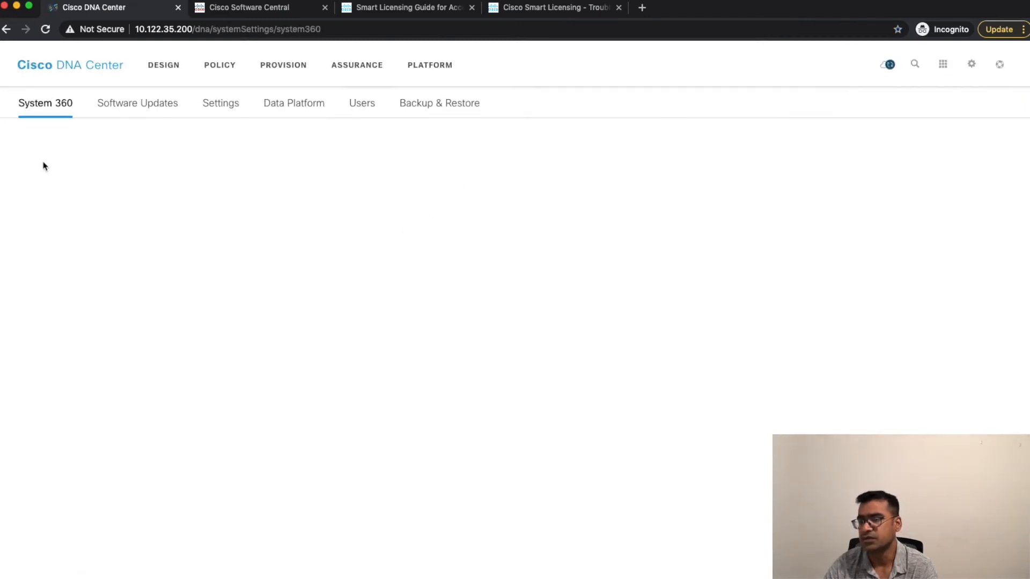
pyautogui.click(220, 103)
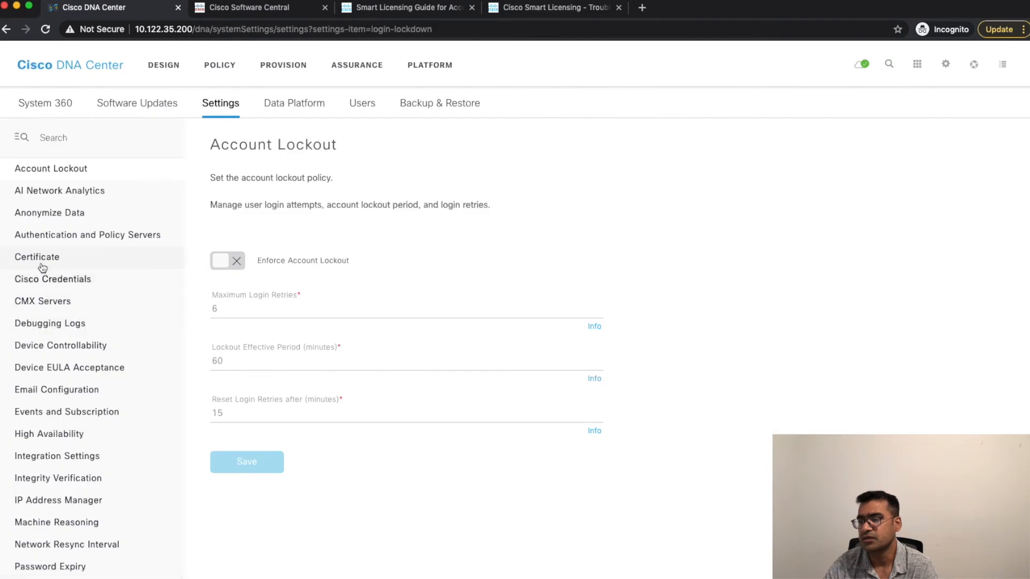
pyautogui.click(53, 279)
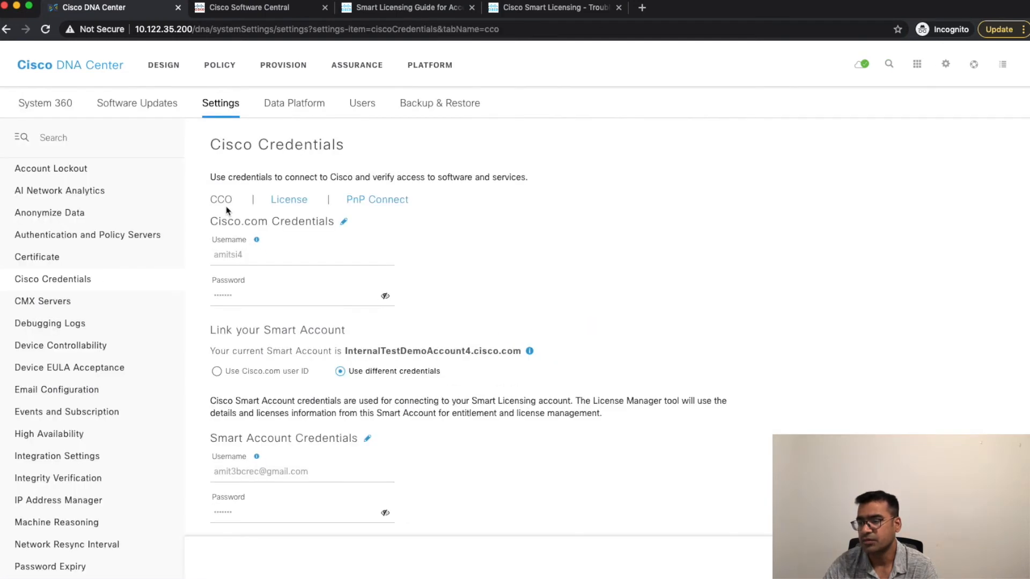
pyautogui.moveTo(288, 202)
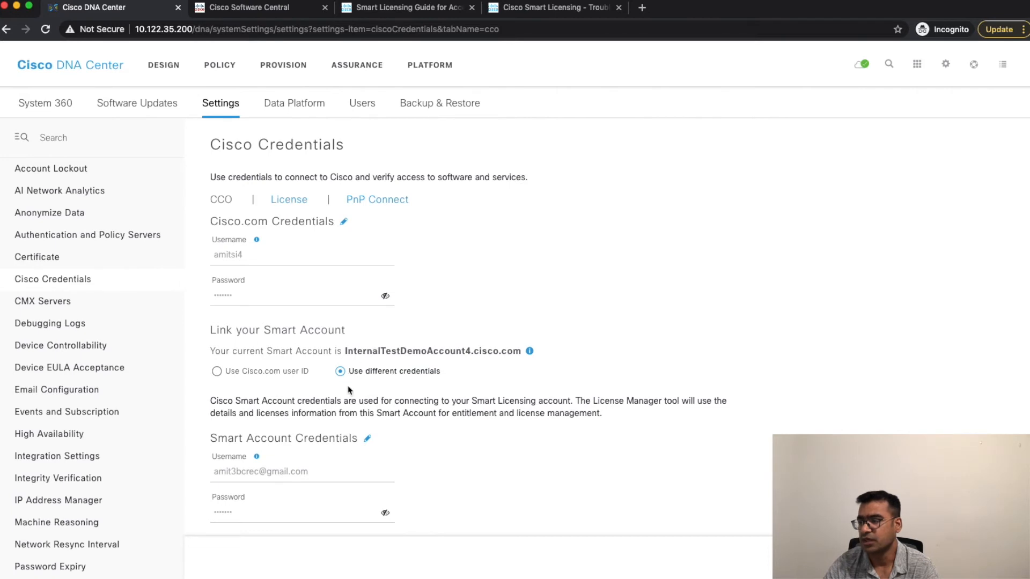
pyautogui.moveTo(555, 360)
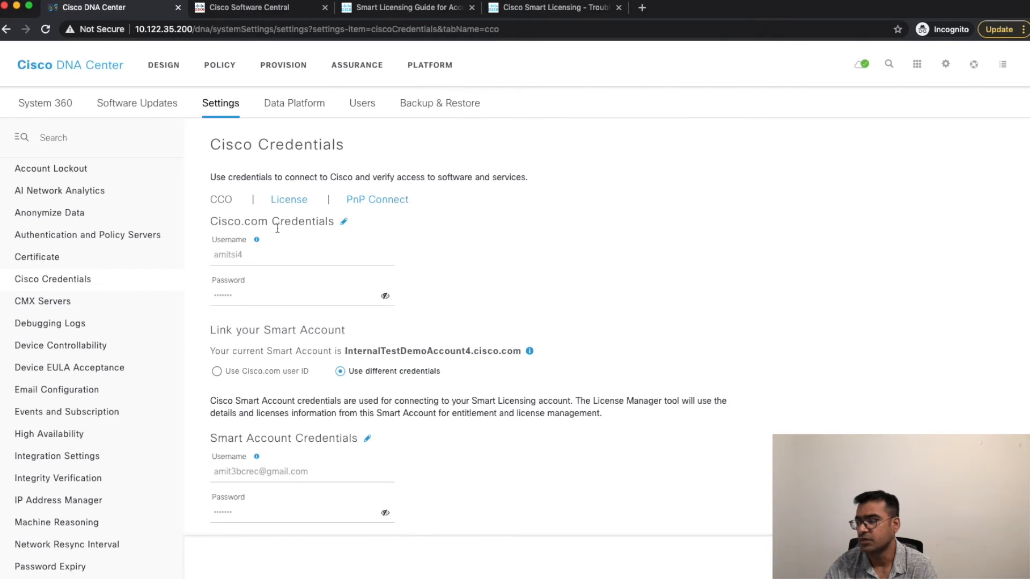
pyautogui.moveTo(378, 104)
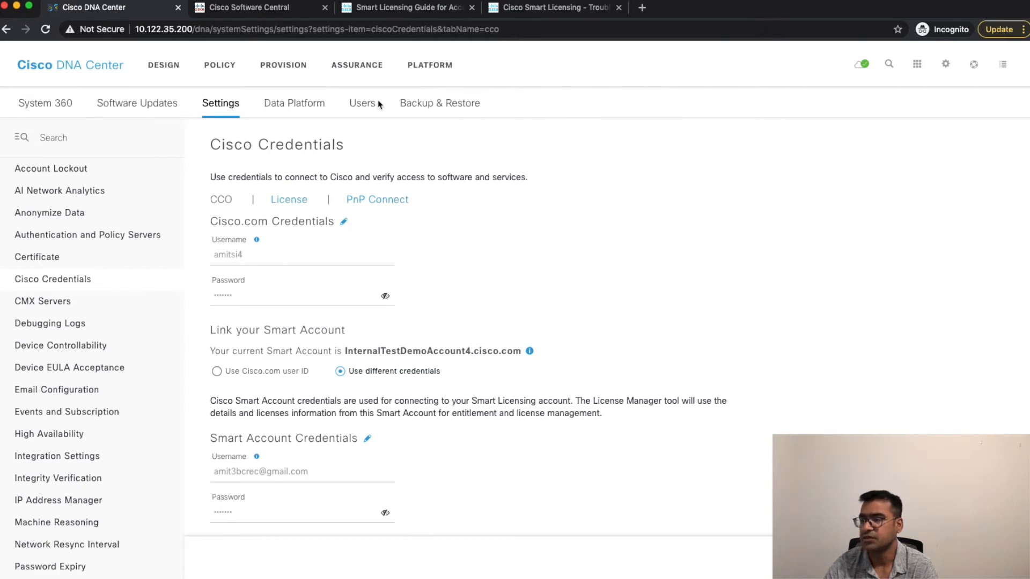
pyautogui.click(946, 65)
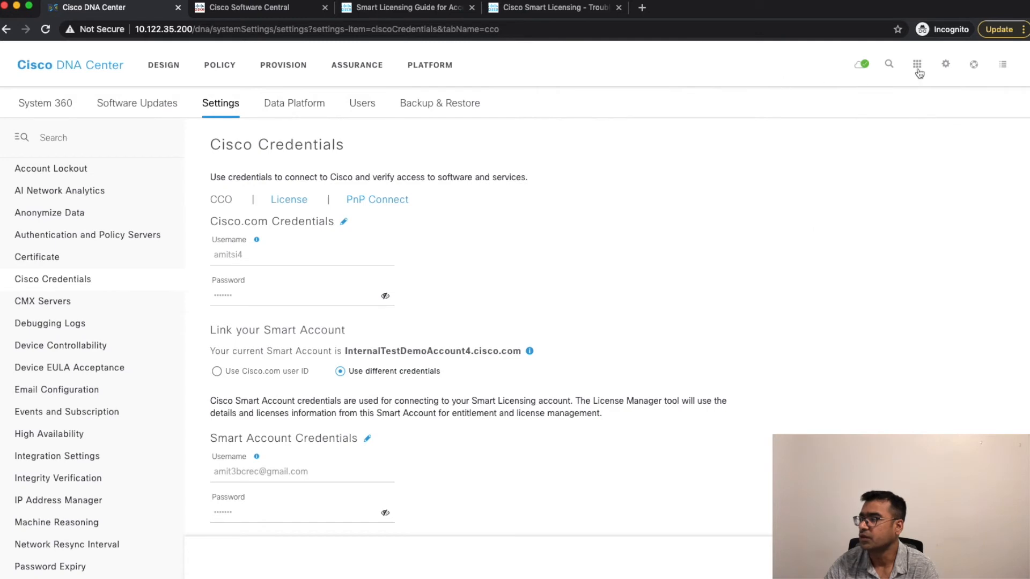
# - Launch License Manager from Tools and show the All License list of devices under Global
pyautogui.click(918, 64)
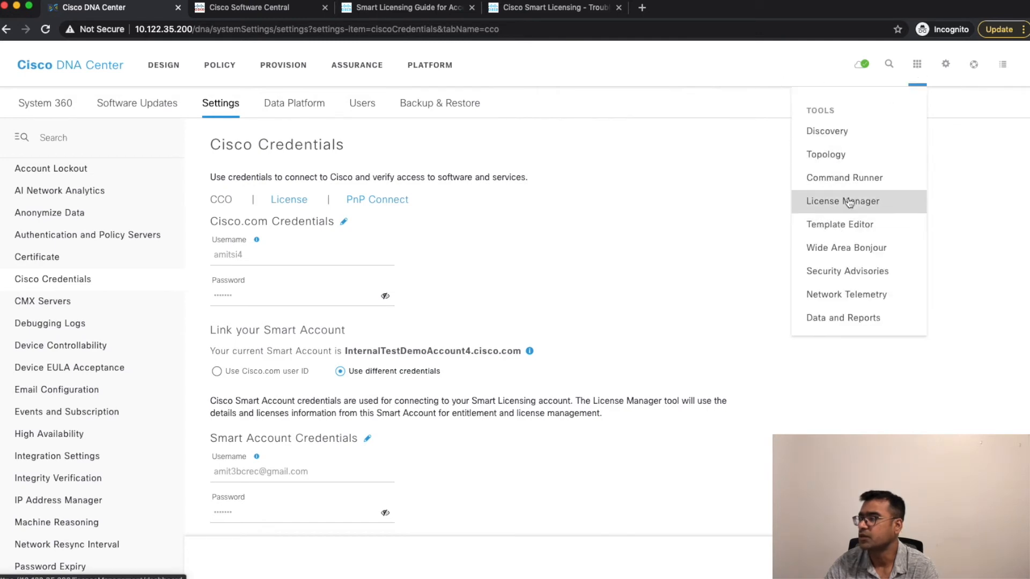
pyautogui.click(842, 200)
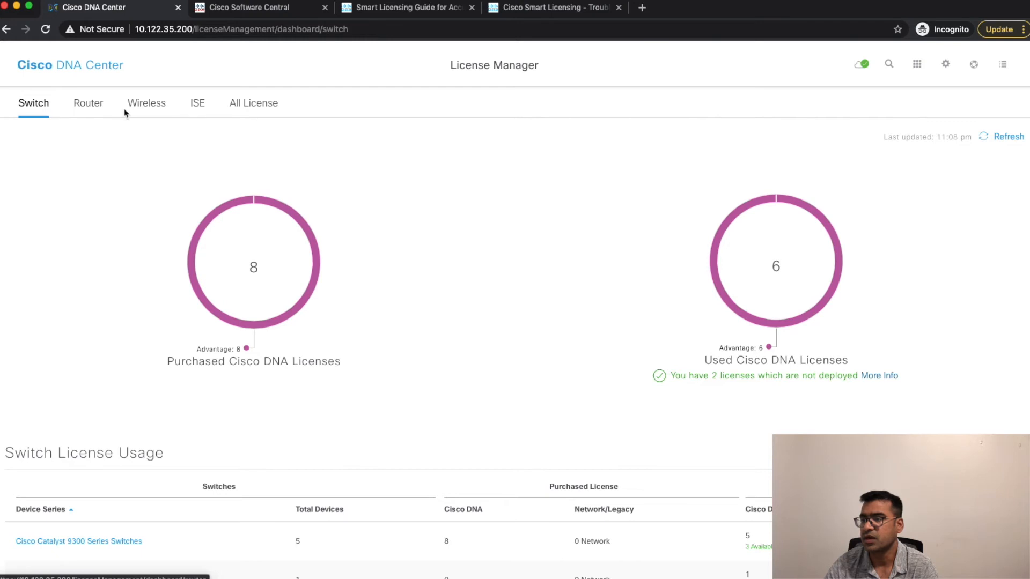
pyautogui.moveTo(312, 494)
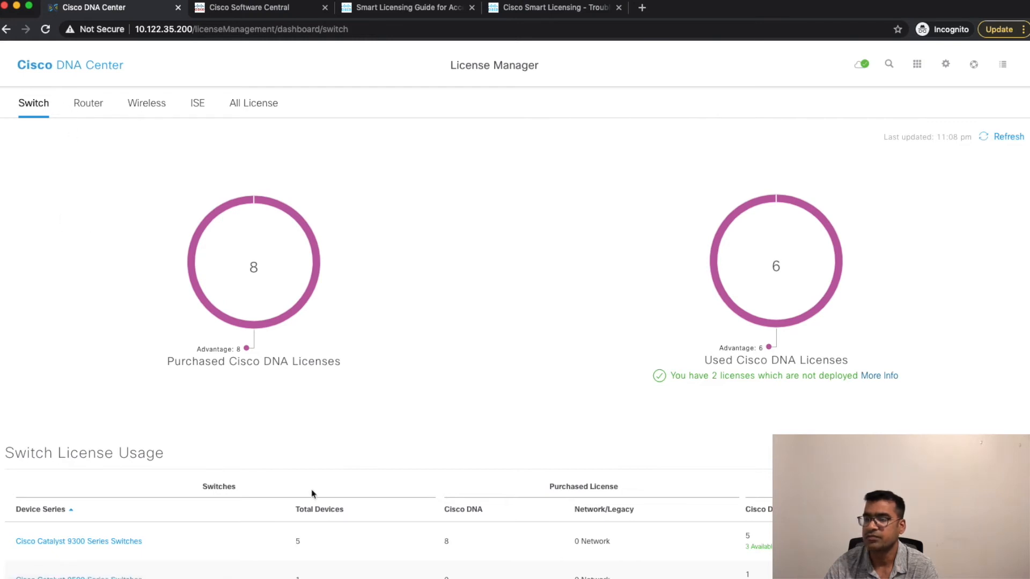
pyautogui.scroll(-3)
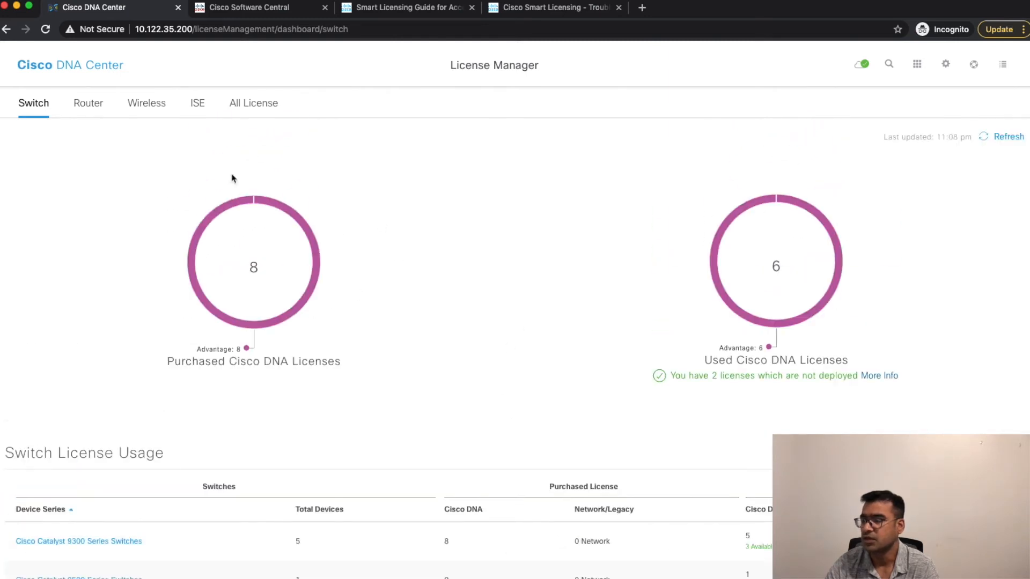
pyautogui.click(253, 103)
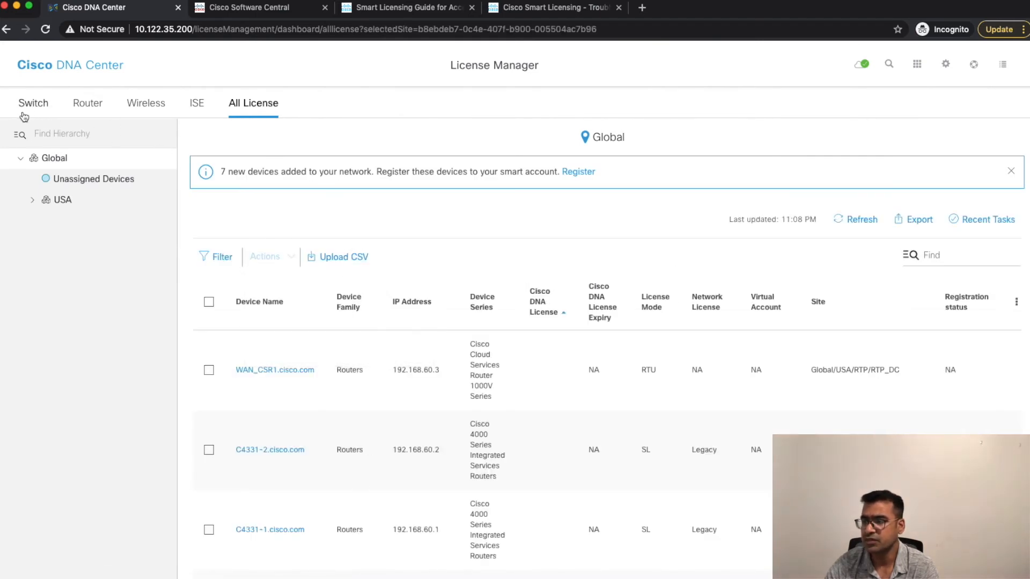
pyautogui.moveTo(343, 256)
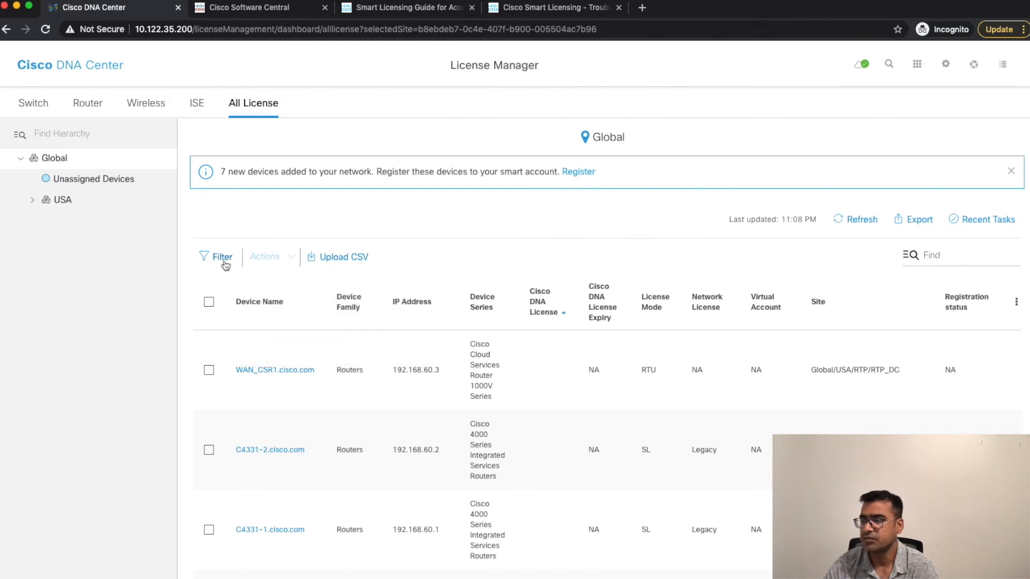
# - Filter the All License list by Device Name 'fusi' to Fusion.cisco.com, shown as Unregistered
pyautogui.click(221, 256)
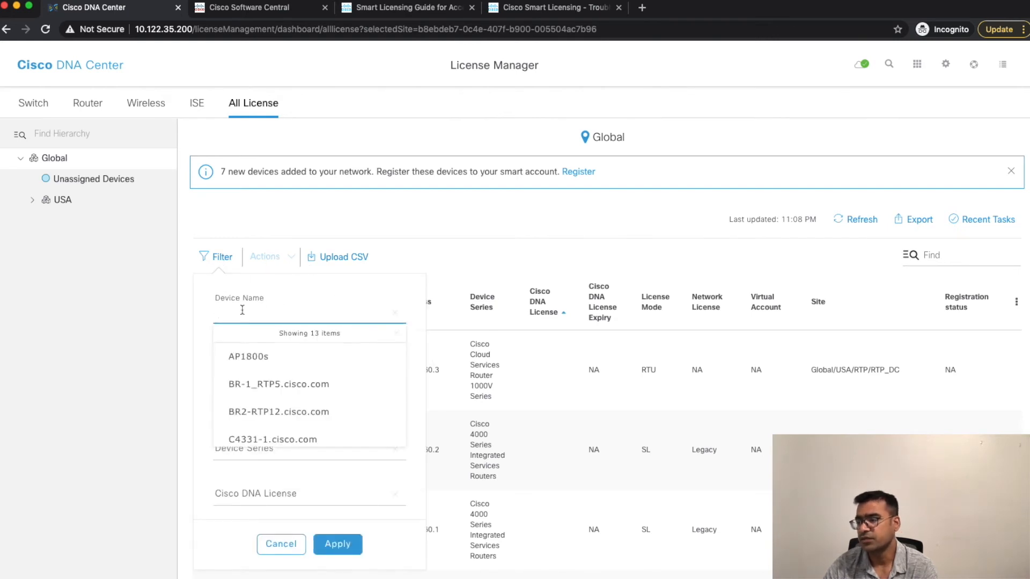
pyautogui.write('fusi')
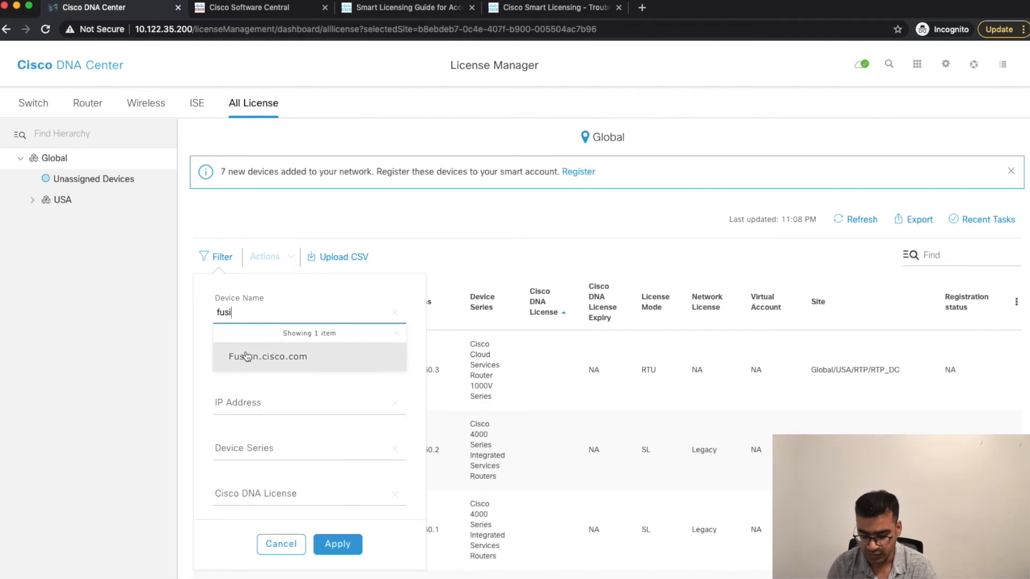
pyautogui.click(337, 544)
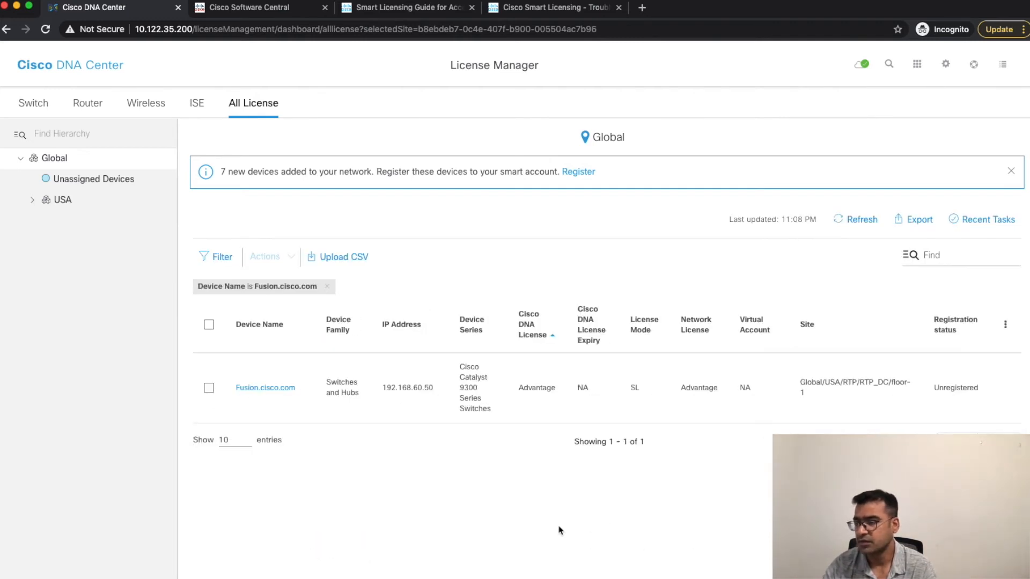
pyautogui.moveTo(381, 437)
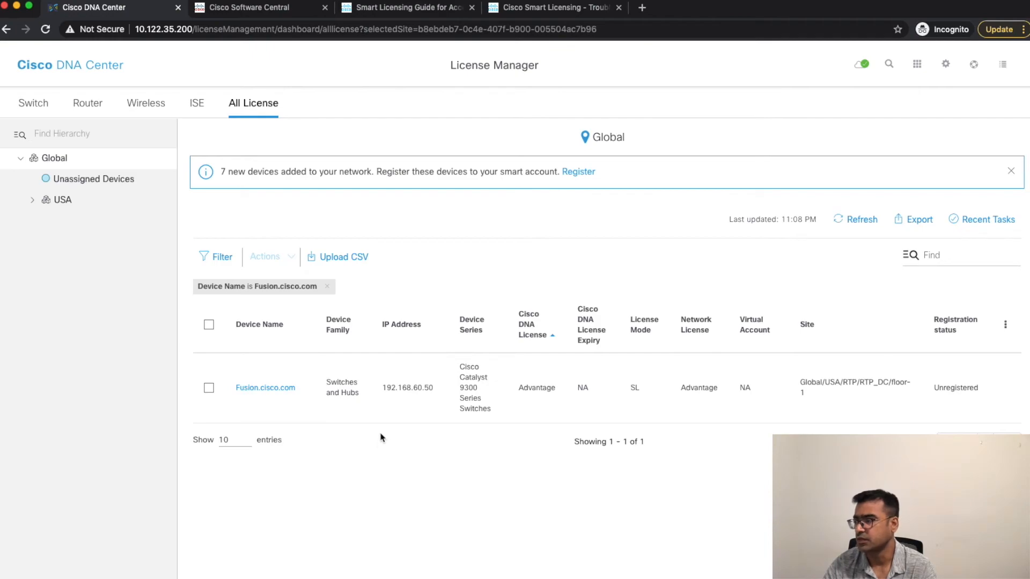
pyautogui.moveTo(491, 387)
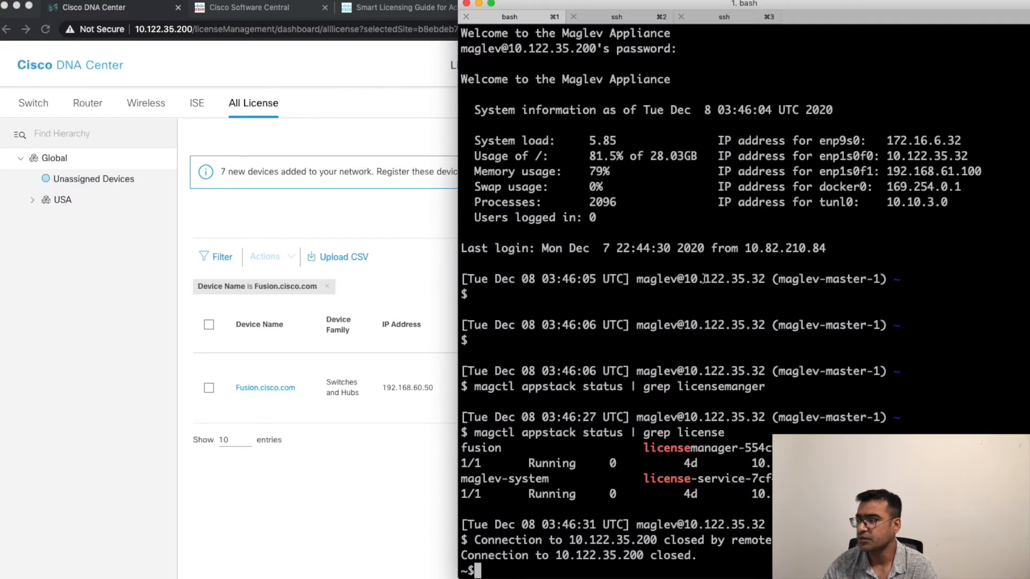
# - SSH to the DNAC appliance as maglev on port 2222, grep appstack status for license, and page Fusion's running config
pyautogui.write('ssh -l maglev 10.122.35.200 -p 2222')
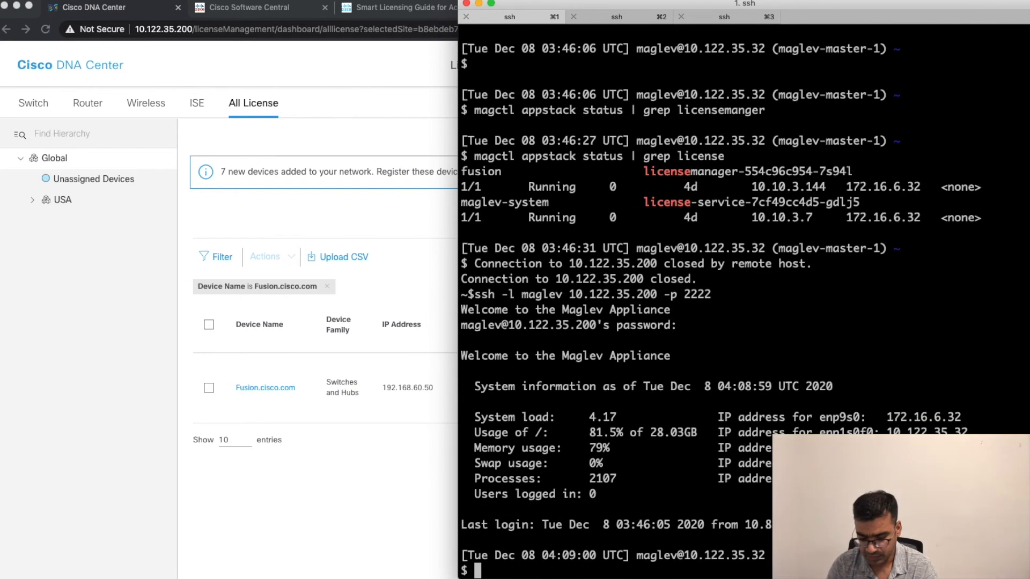
pyautogui.write('magctl appstack status | grep license')
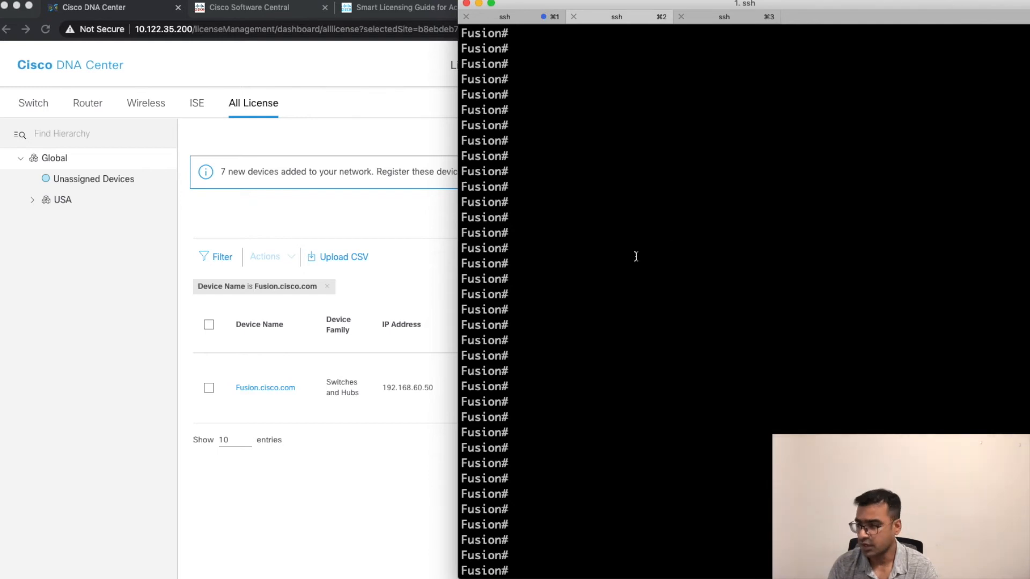
pyautogui.write('term')
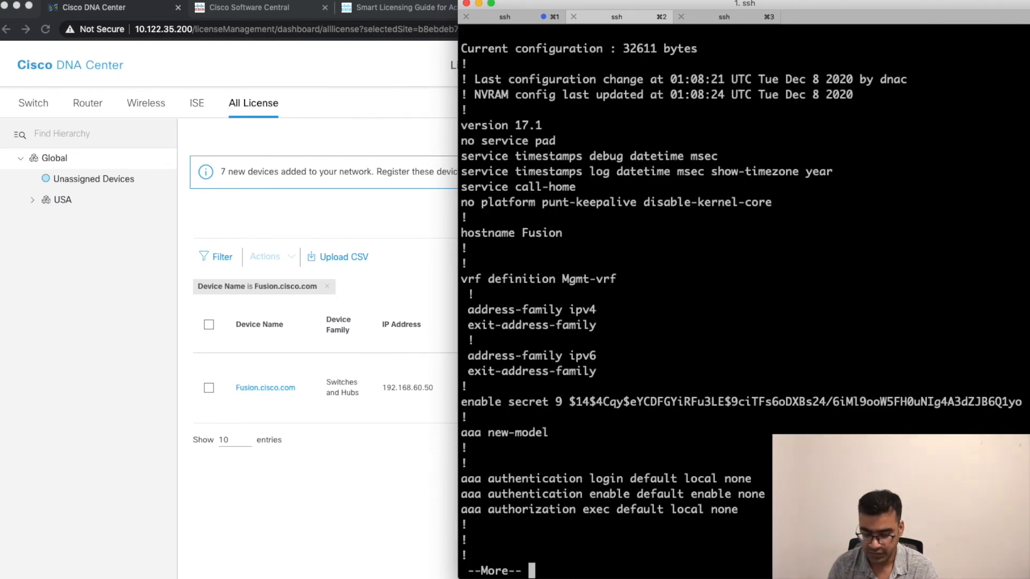
pyautogui.press('space')
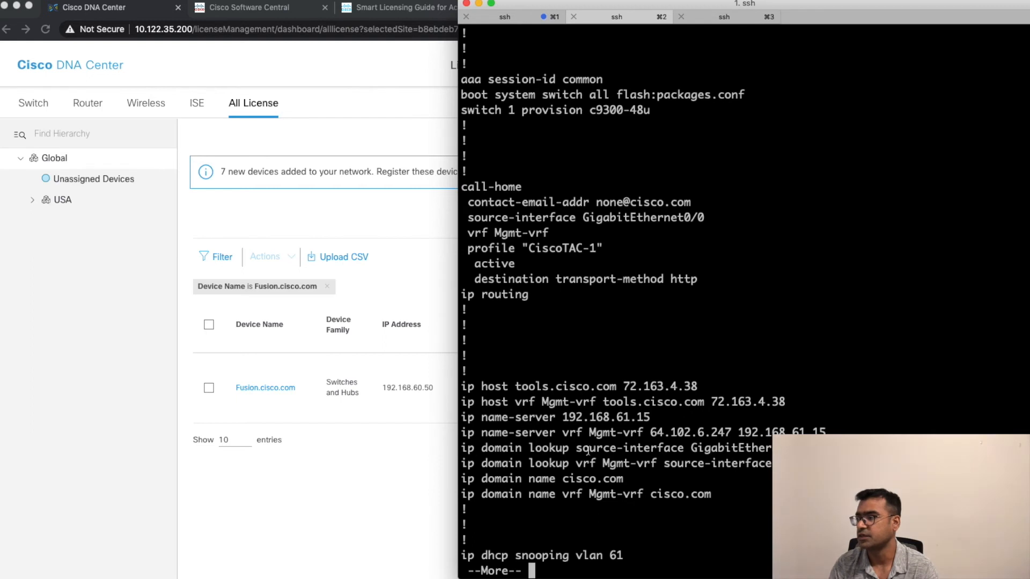
pyautogui.press('space')
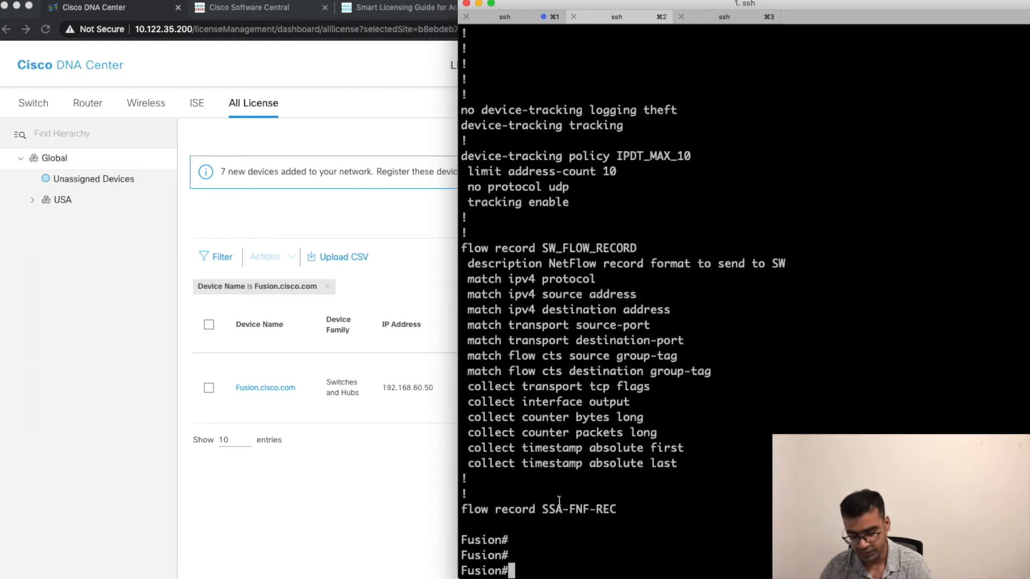
# - Run show version and show license summary on Fusion, picking out the UNREGISTERED status
pyautogui.write('sh ver')
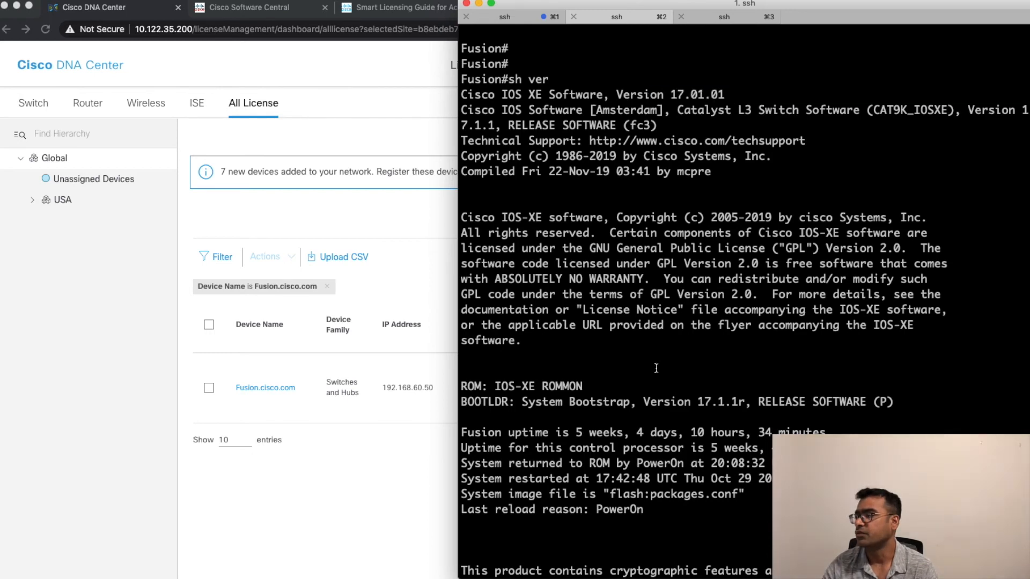
pyautogui.scroll(-3)
pyautogui.write('sh license s')
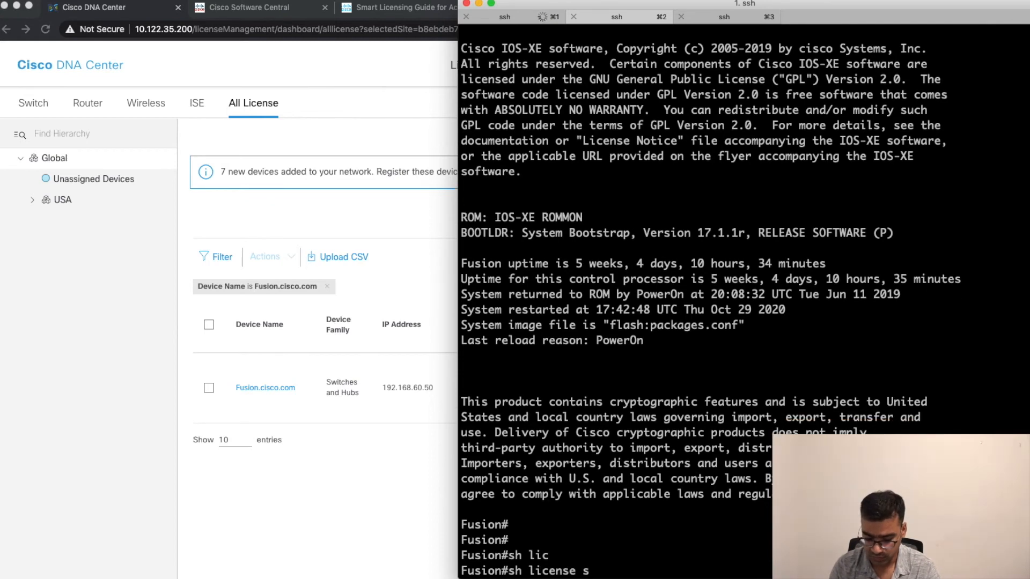
pyautogui.press('Return')
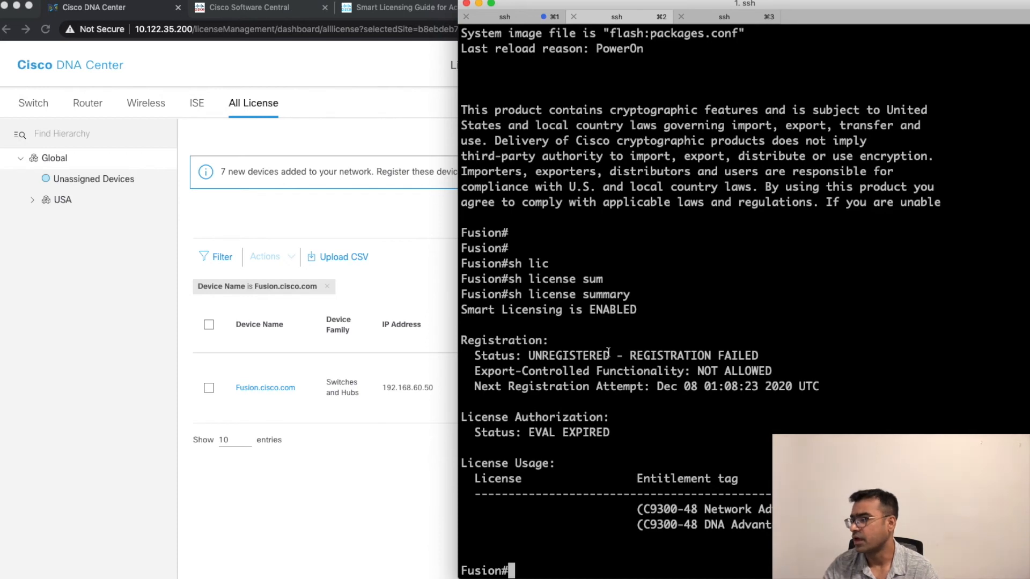
pyautogui.doubleClick(578, 355)
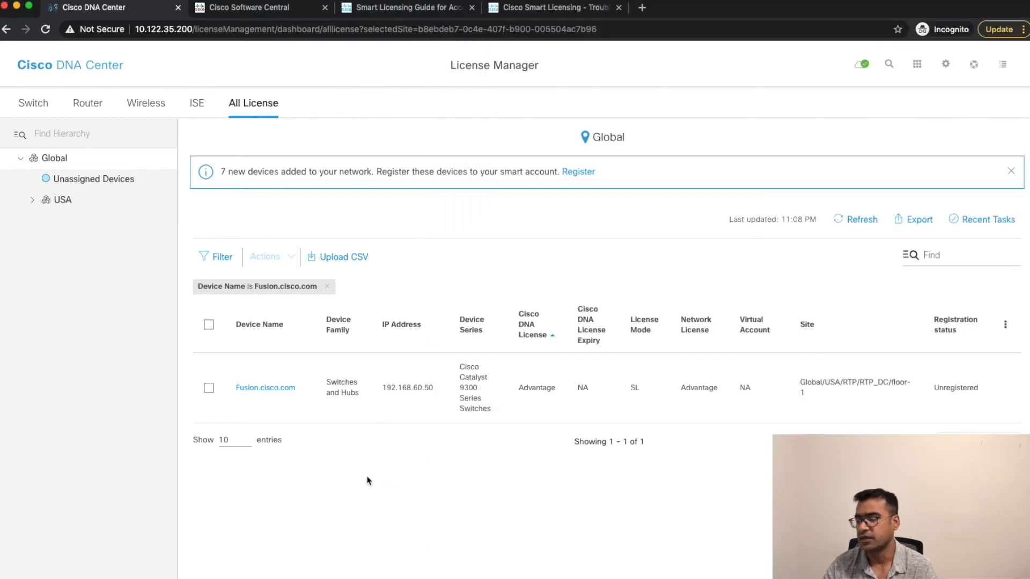
# - Back in DNA Center, select Fusion.cisco.com in the All License list for license actions
pyautogui.click(209, 324)
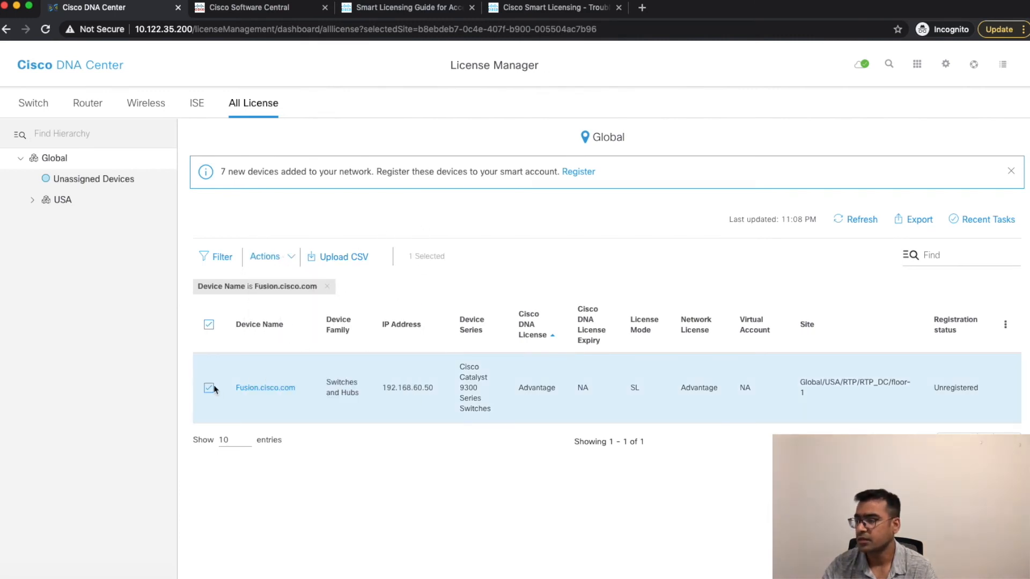
pyautogui.click(265, 256)
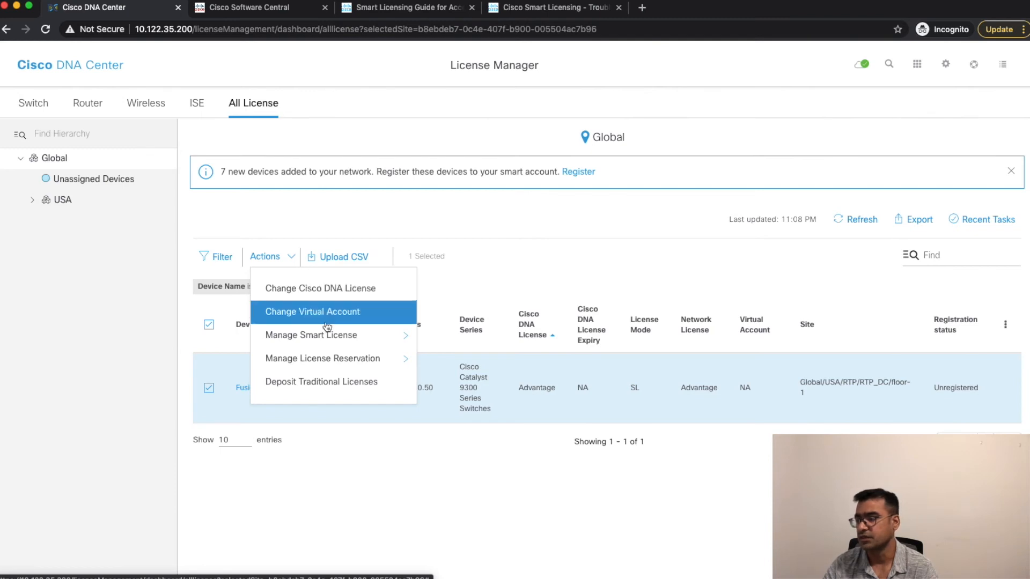
pyautogui.moveTo(313, 335)
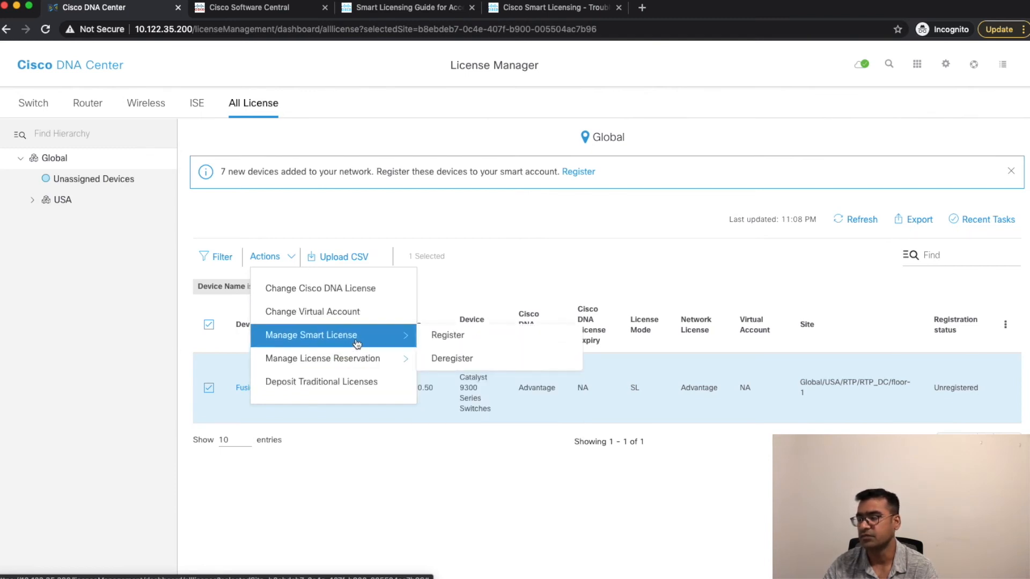
pyautogui.moveTo(322, 359)
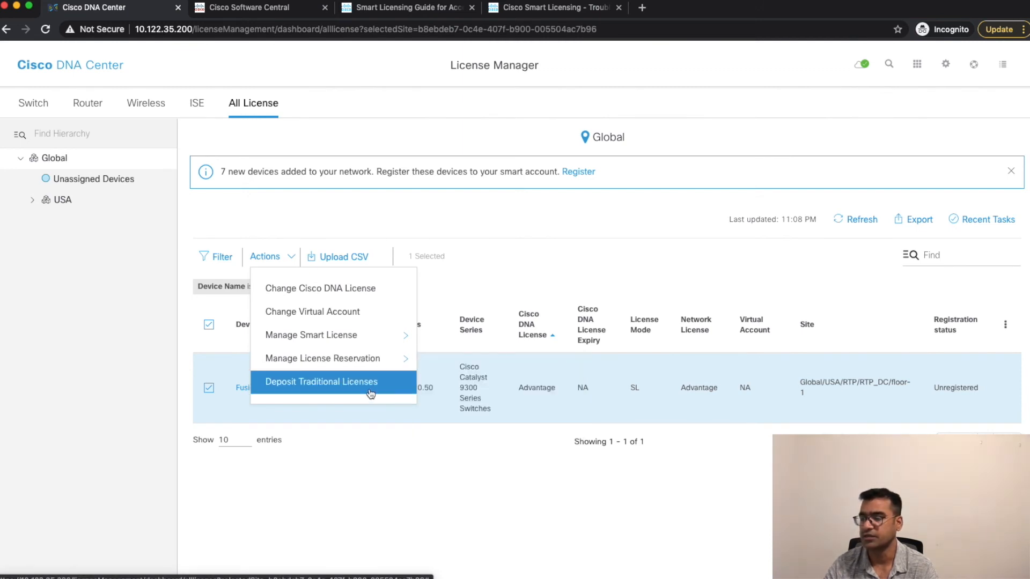
pyautogui.moveTo(323, 358)
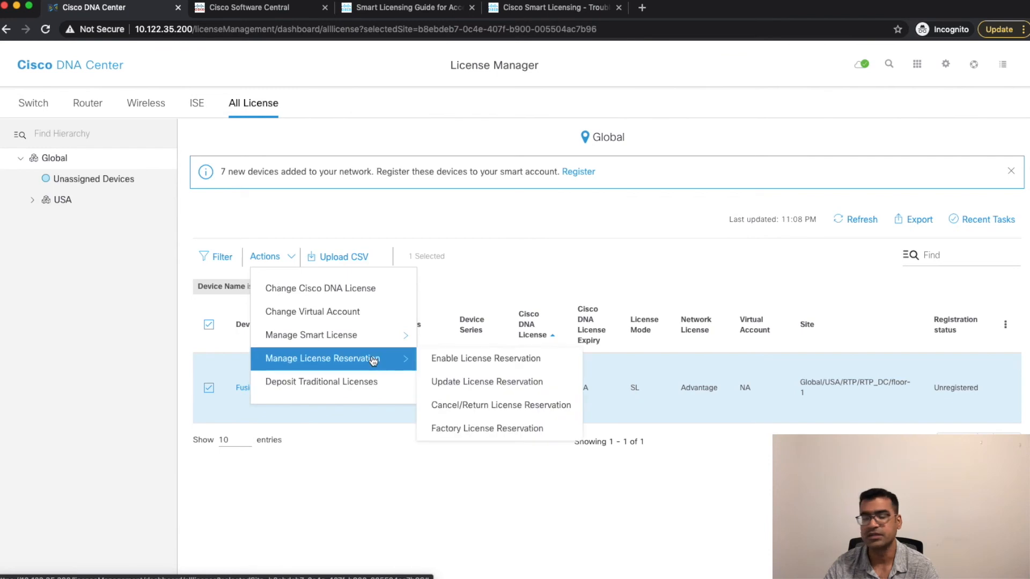
pyautogui.moveTo(311, 335)
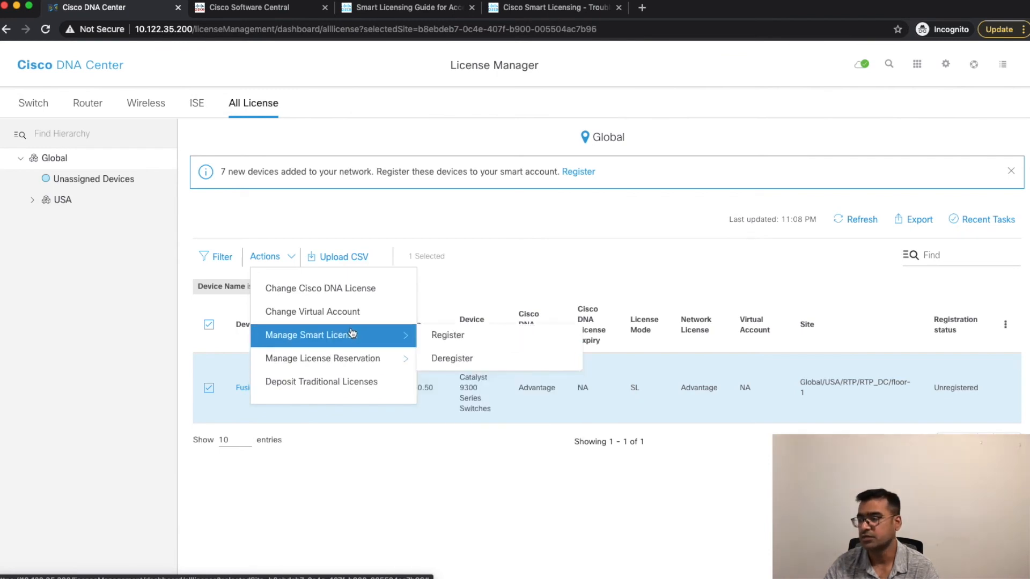
# - Register Fusion.cisco.com's smart license to the RTP-GDC virtual account now and acknowledge the Saved message
pyautogui.click(448, 335)
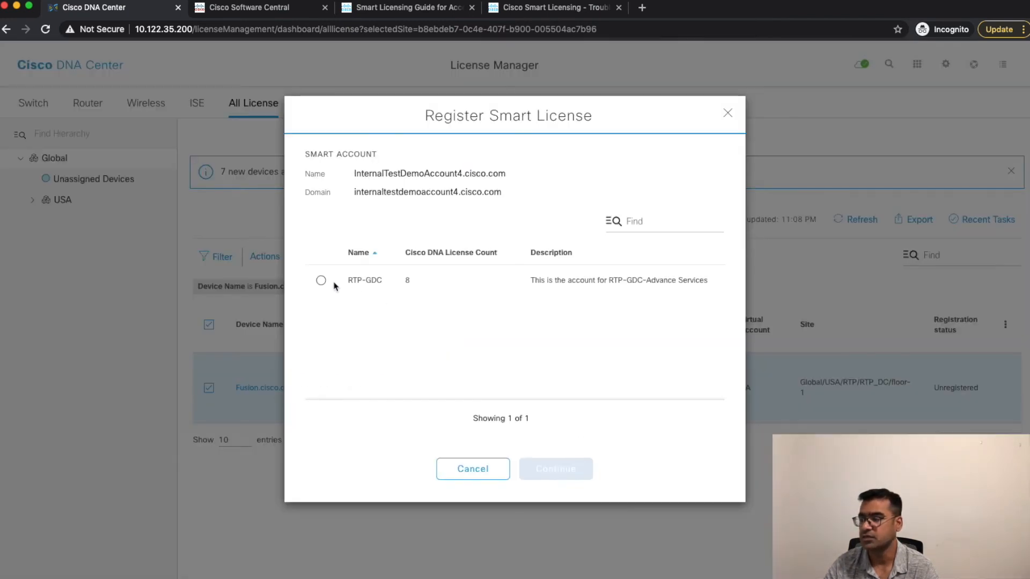
pyautogui.click(321, 280)
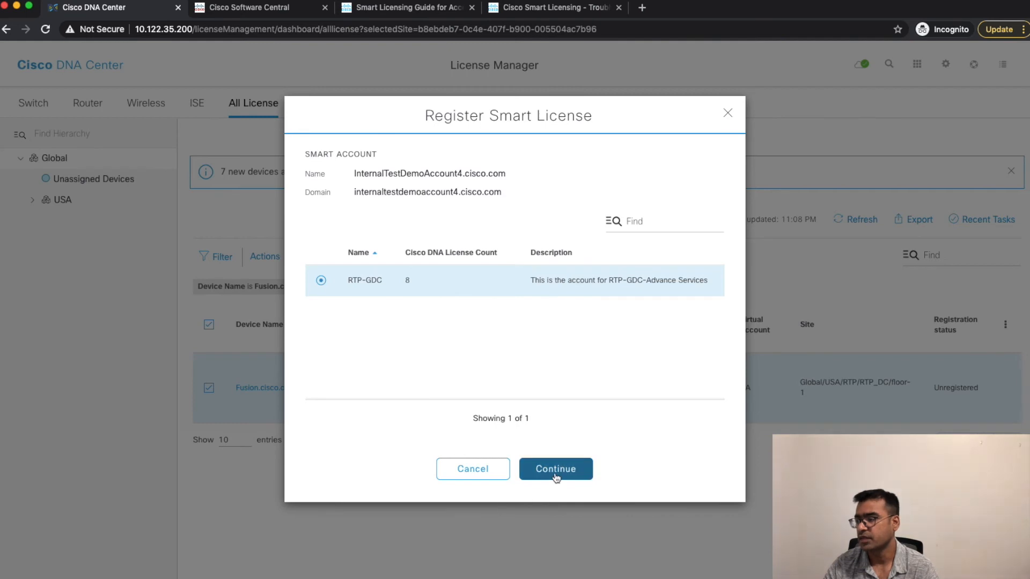
pyautogui.click(555, 469)
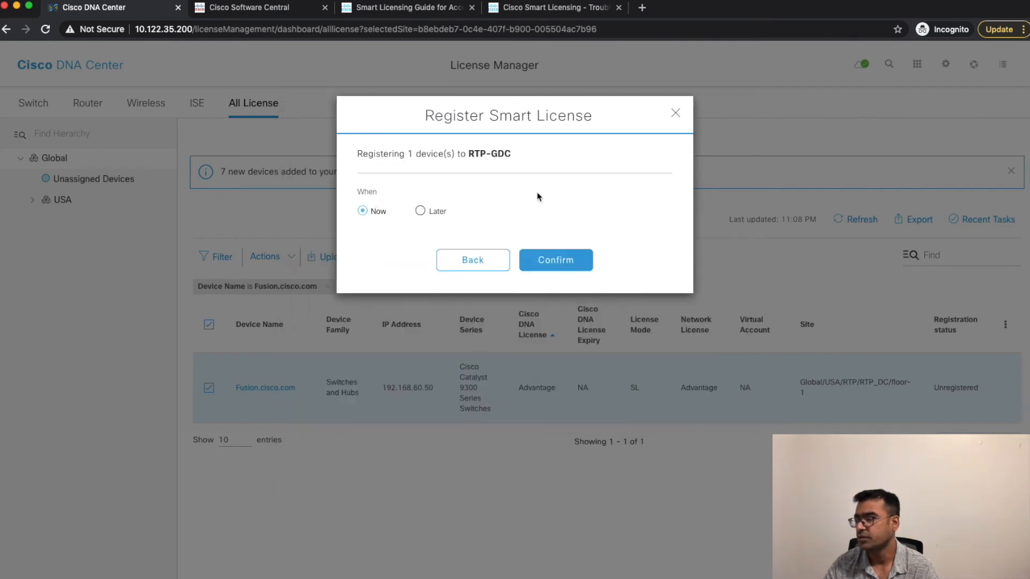
pyautogui.click(555, 260)
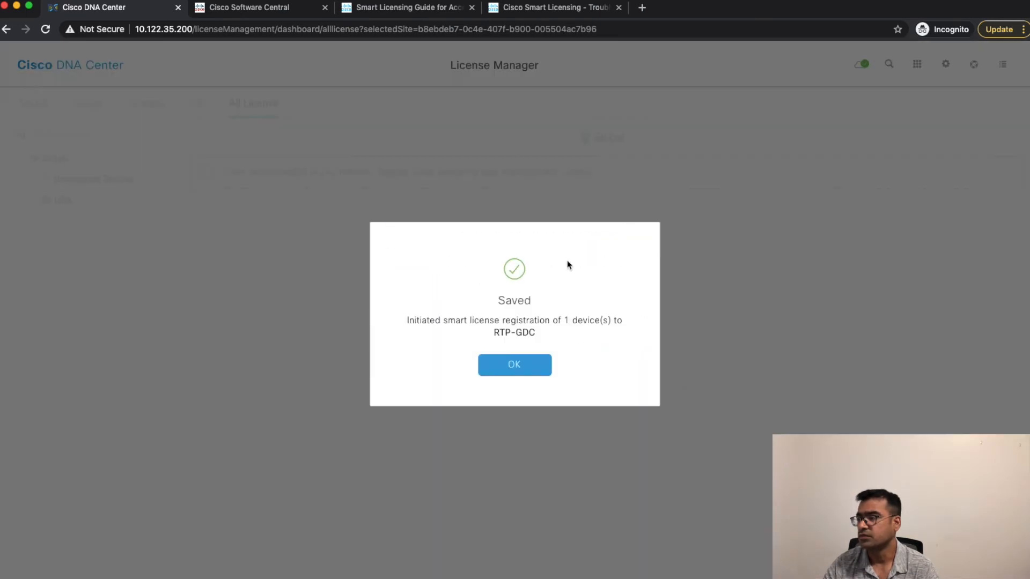
pyautogui.click(514, 365)
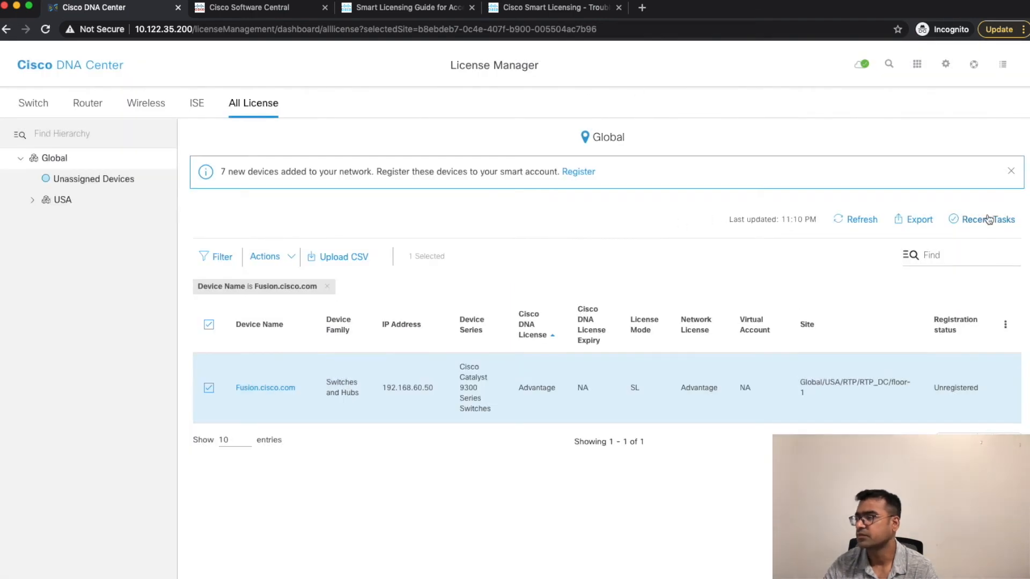
# - Check Recent Tasks for the in-progress Smart License Registration, then bring the switch terminal forward
pyautogui.click(987, 219)
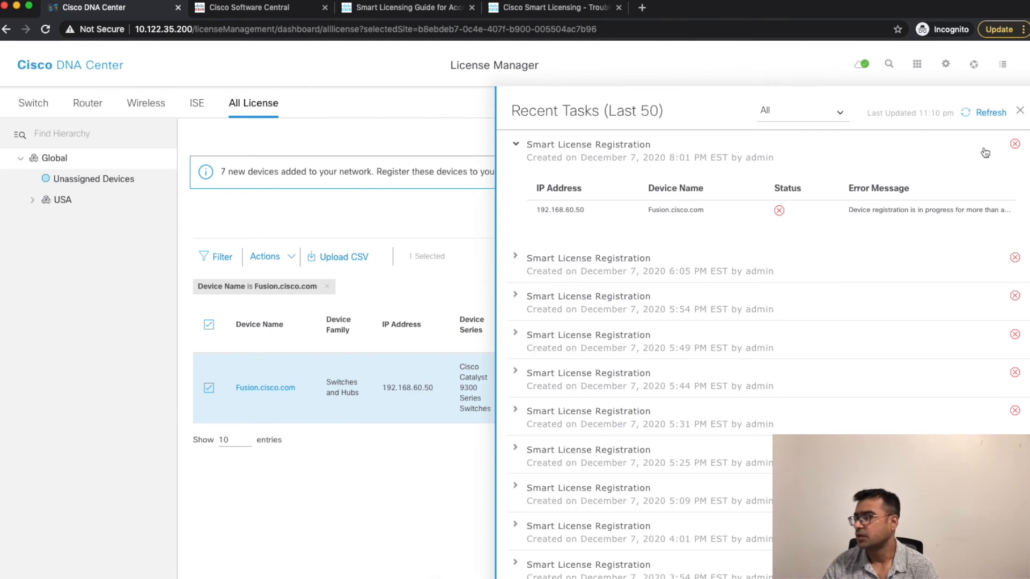
pyautogui.click(802, 111)
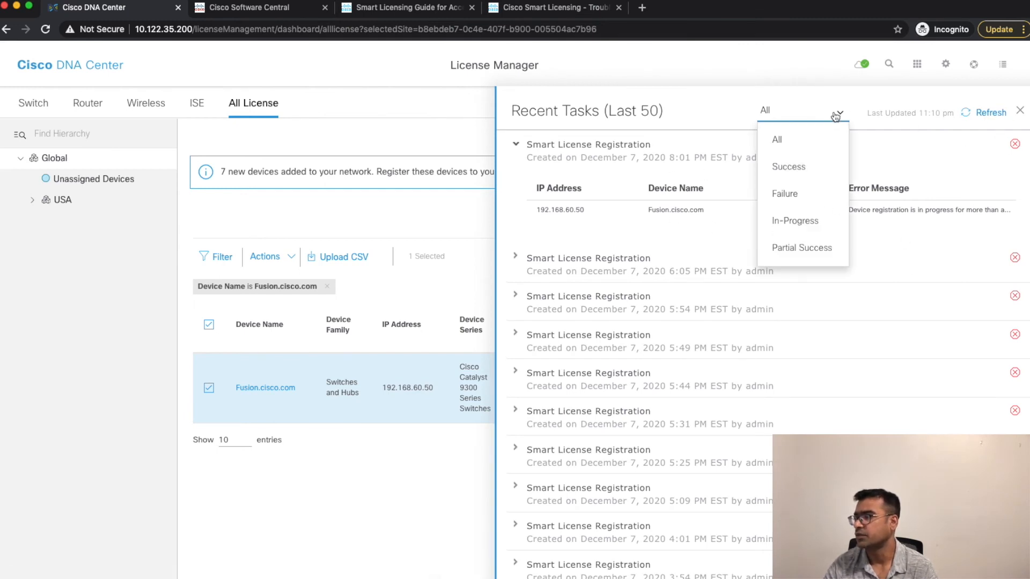
pyautogui.click(795, 221)
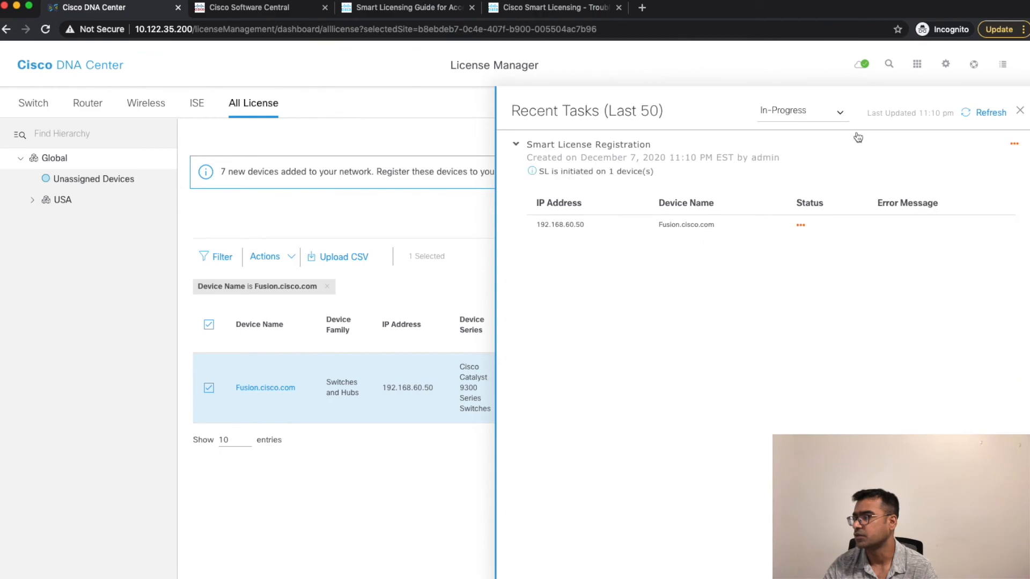
pyautogui.click(1019, 110)
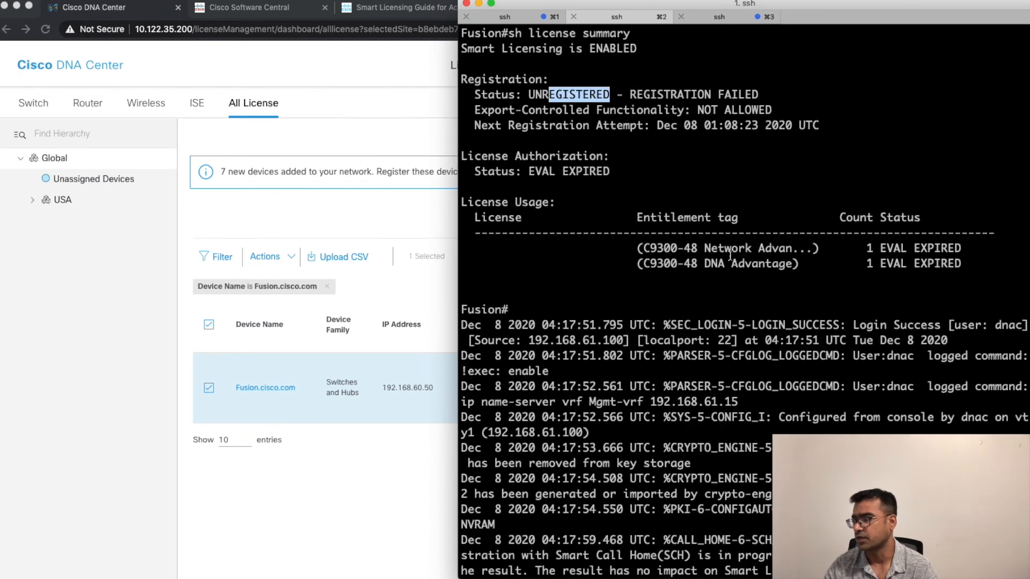
# - Scroll to the SMART_LIC registration success log messages and start a 'sh license' check on the switch
pyautogui.scroll(-3)
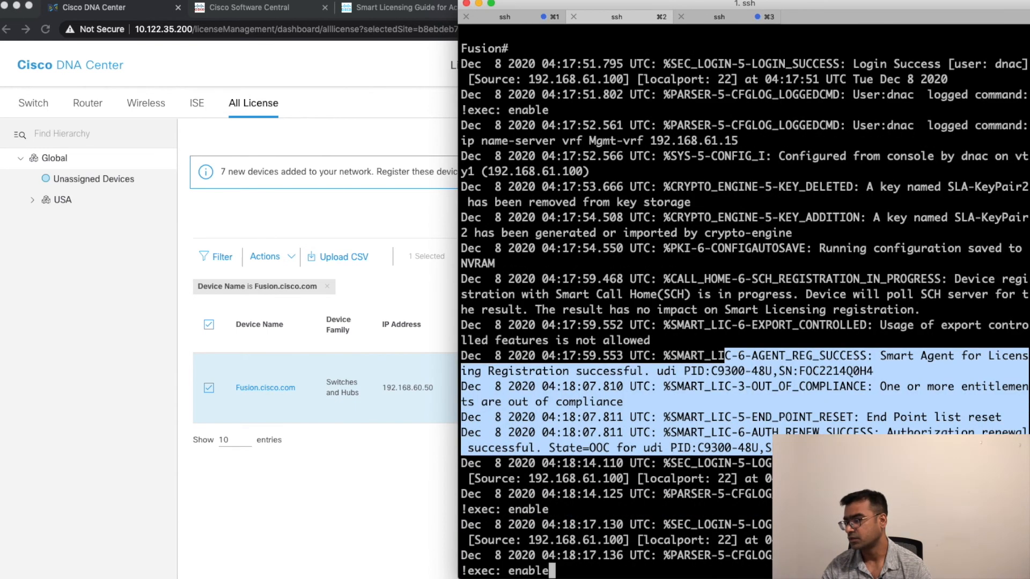
pyautogui.scroll(-3)
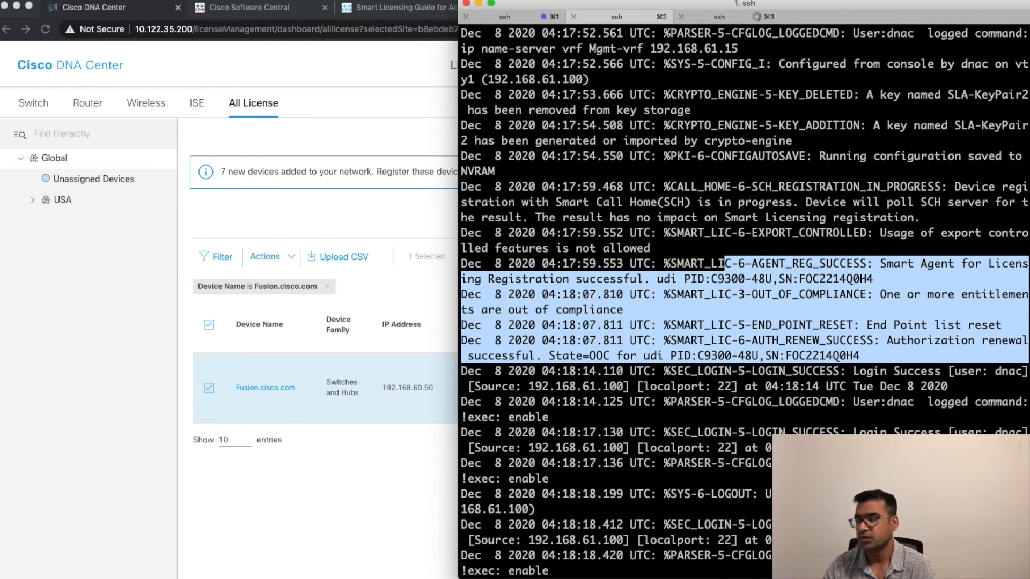
pyautogui.scroll(-3)
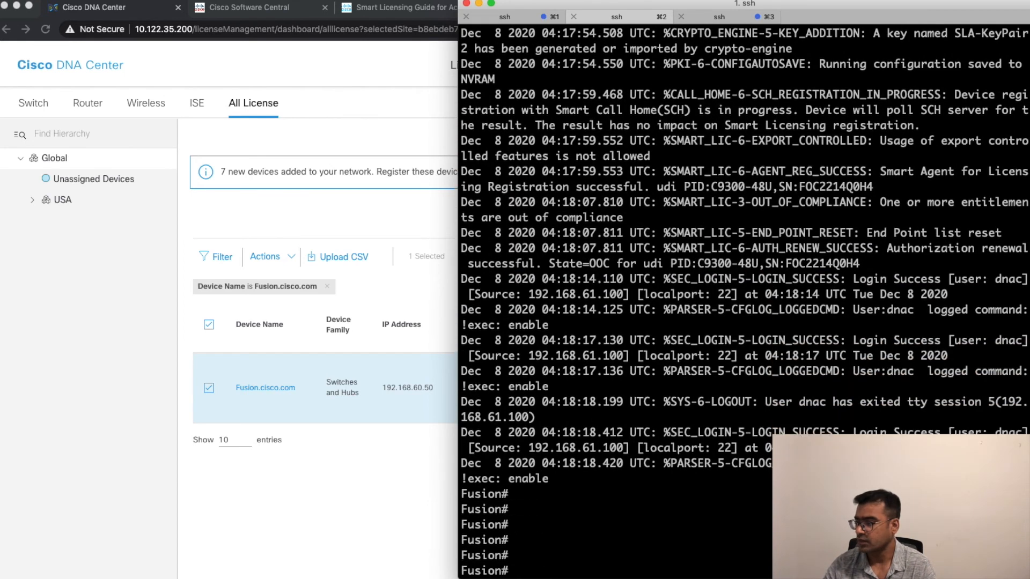
pyautogui.write('sh license')
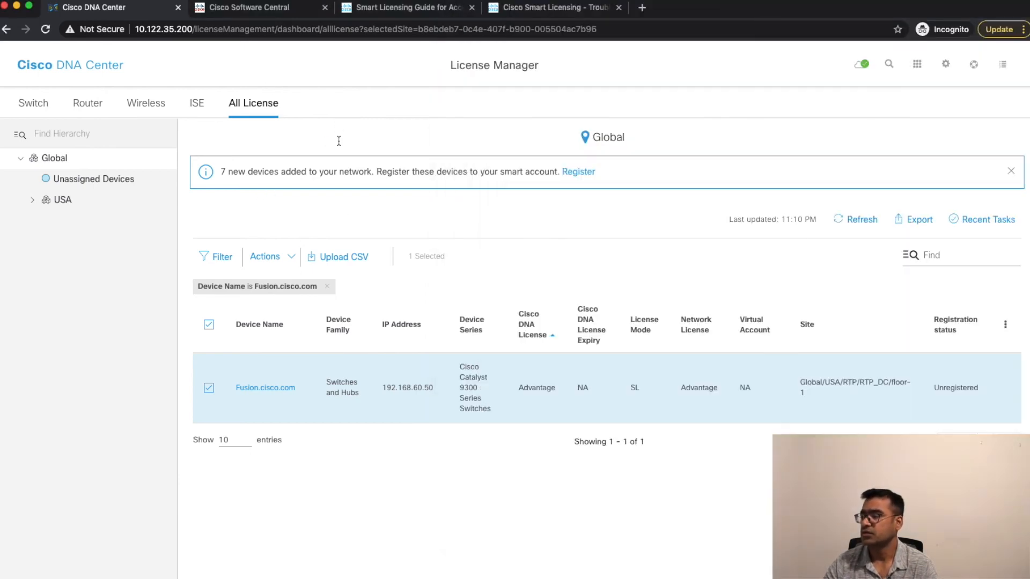
# - Confirm Fusion is listed as a C9300 product instance under RTP-GDC licenses, then view the virtual account's General tokens
pyautogui.click(250, 7)
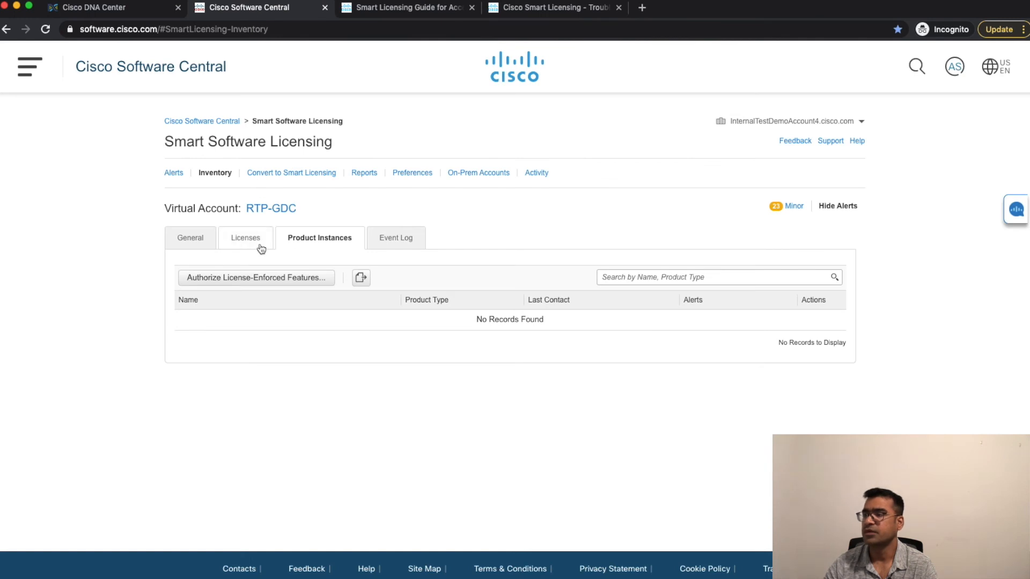
pyautogui.click(246, 238)
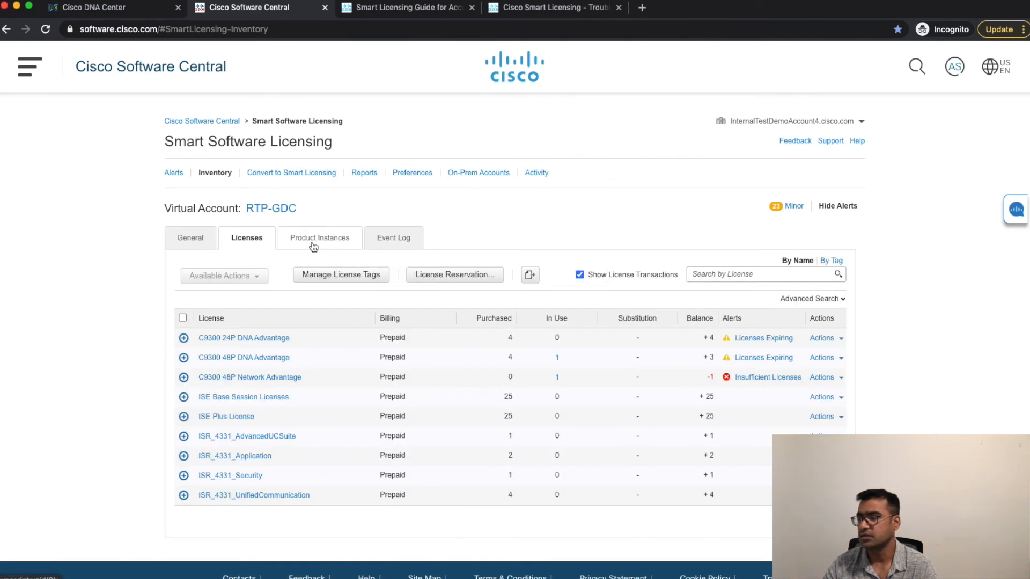
pyautogui.click(320, 238)
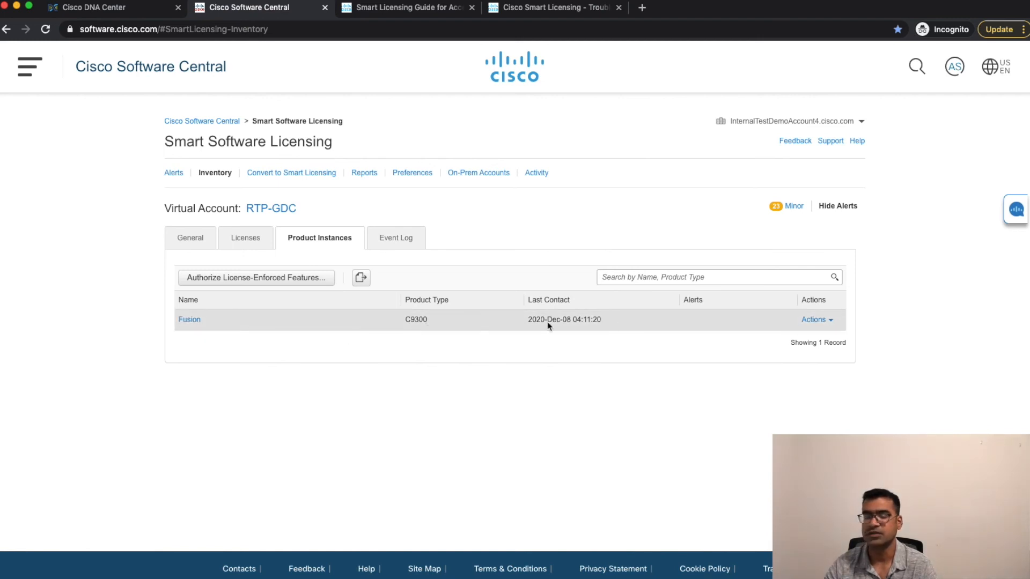
pyautogui.click(191, 239)
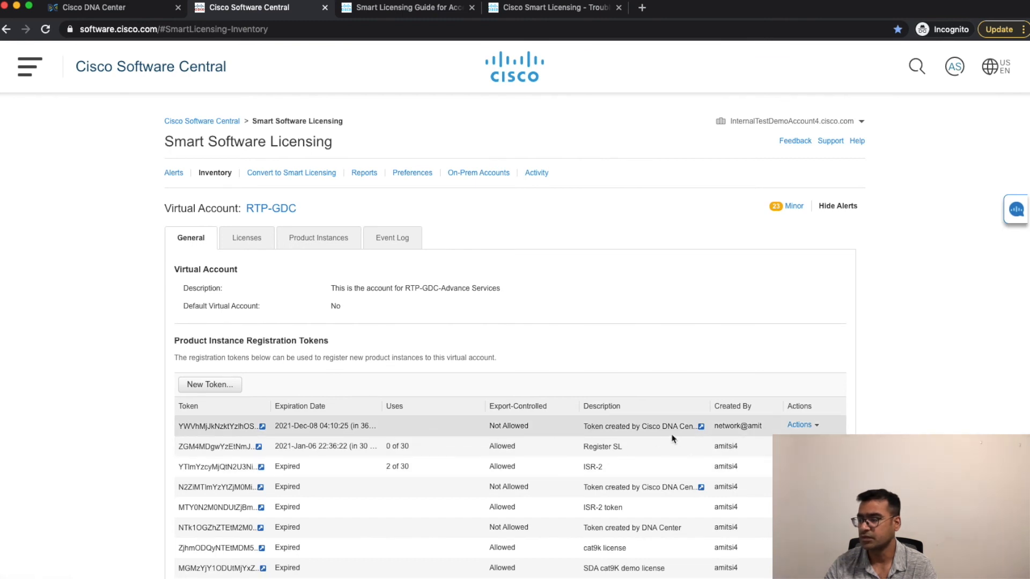
pyautogui.moveTo(670, 434)
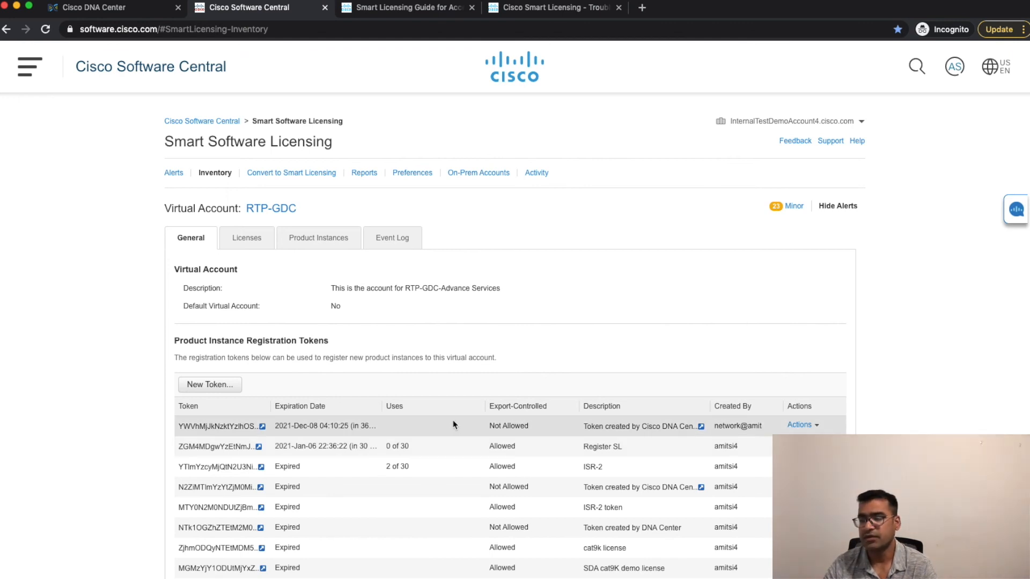
pyautogui.moveTo(647, 431)
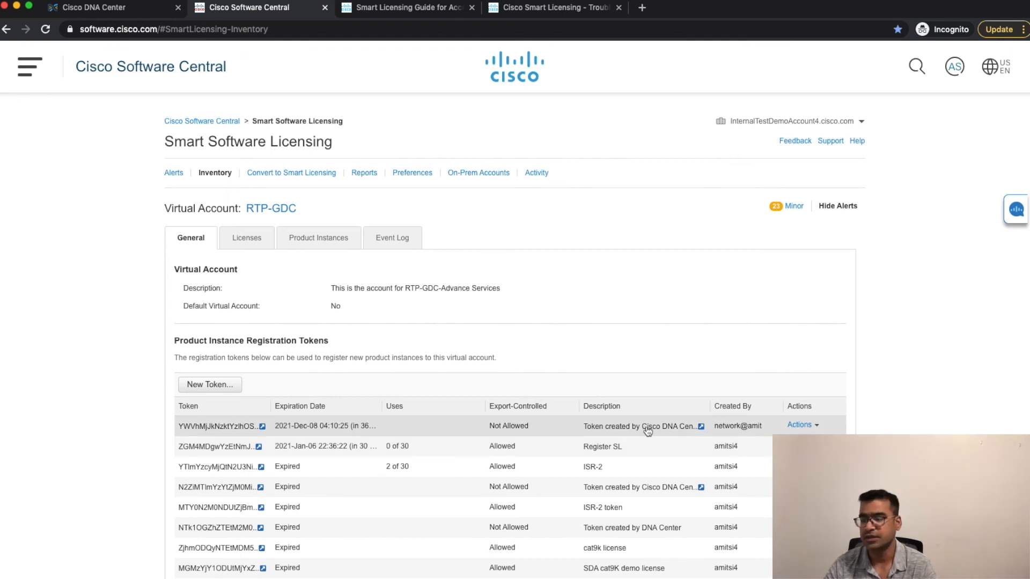
pyautogui.moveTo(412, 434)
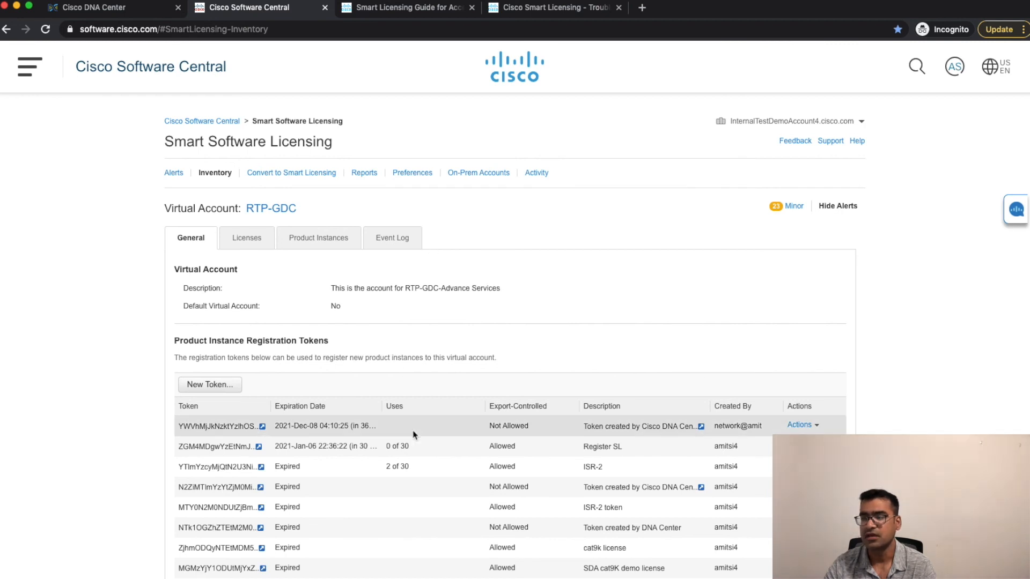
pyautogui.moveTo(708, 242)
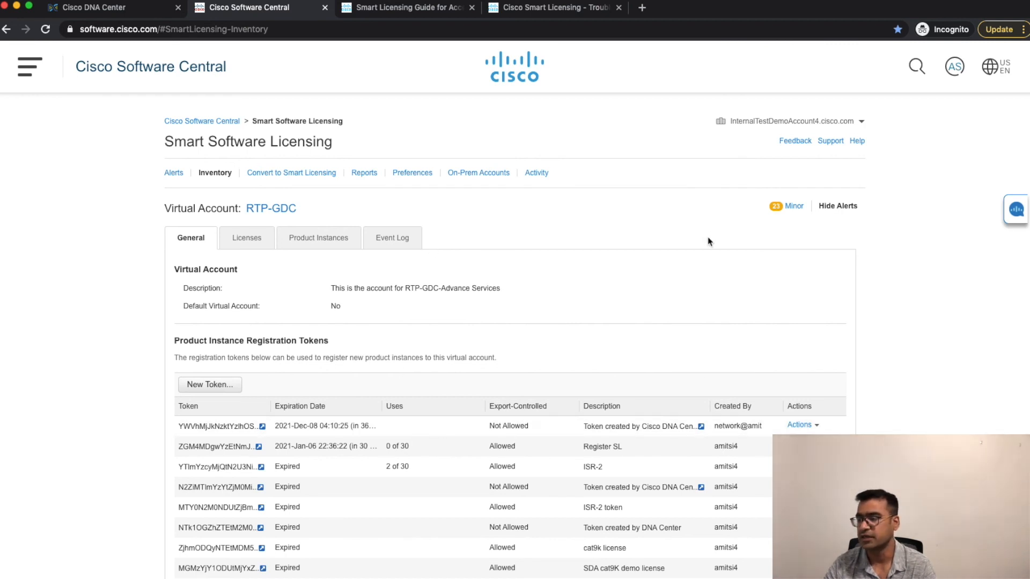
pyautogui.moveTo(697, 296)
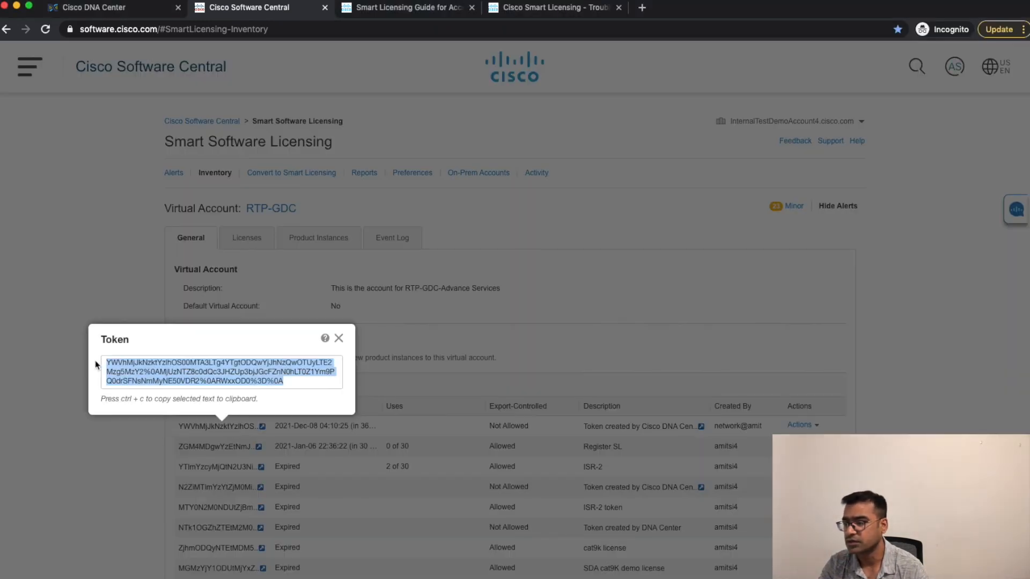
# - Close the full view of the DNA Center-created registration token, returning to the RTP-GDC token list
pyautogui.click(339, 338)
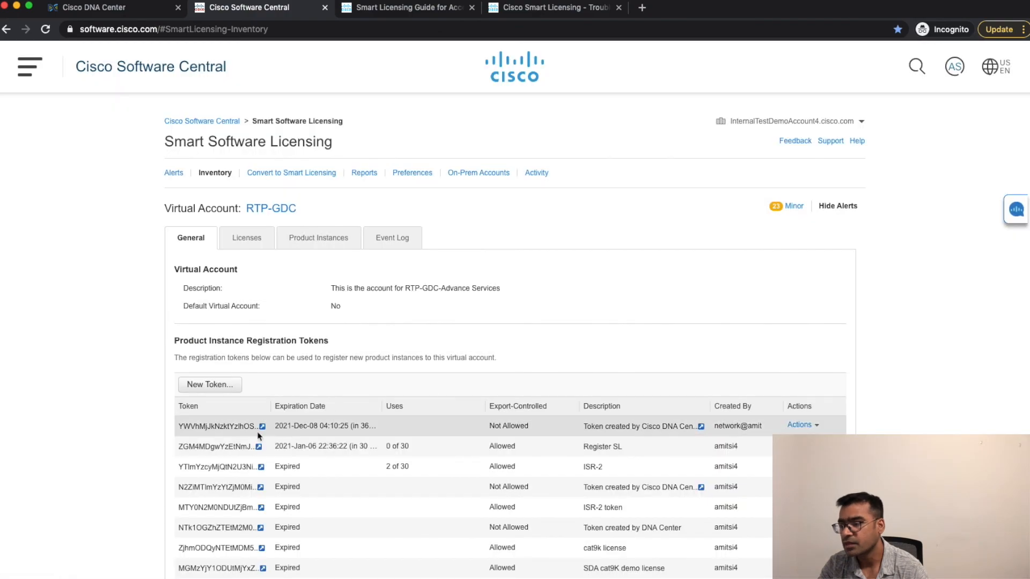
pyautogui.moveTo(883, 250)
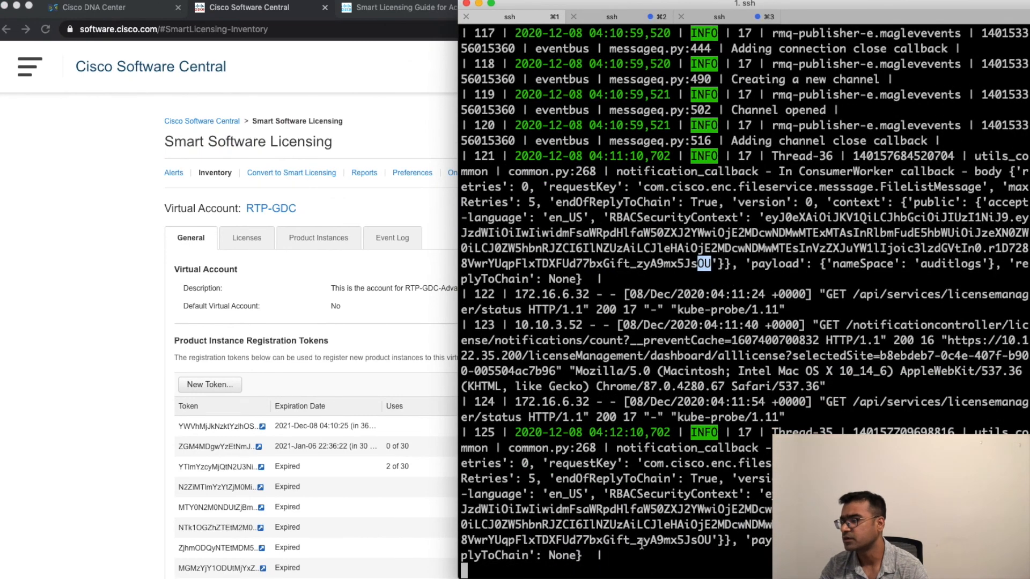
# - Review the SSH service log showing the token callback, then return to the DNA Center license list with Fusion still Unregistered
pyautogui.scroll(-3)
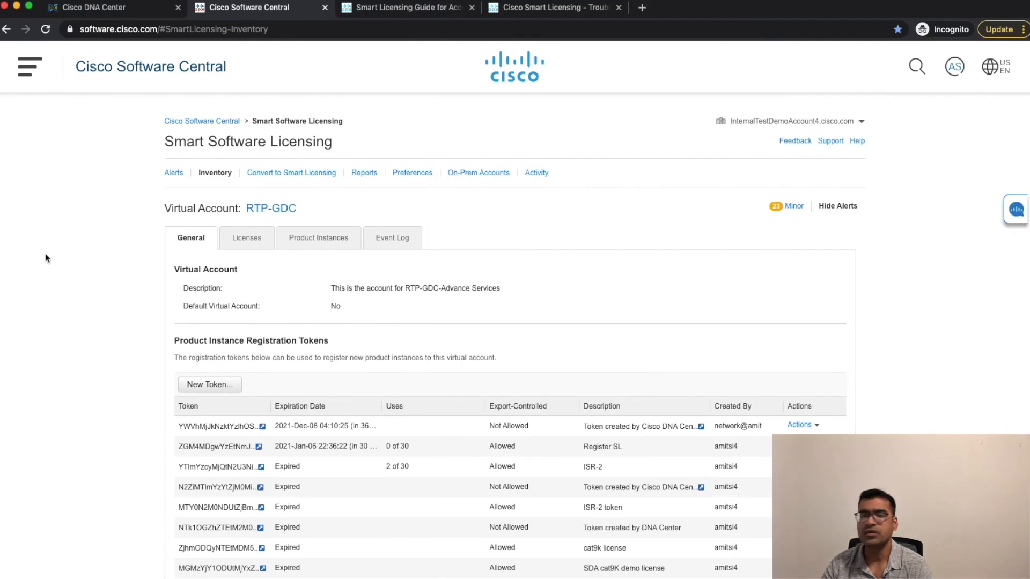
pyautogui.click(99, 7)
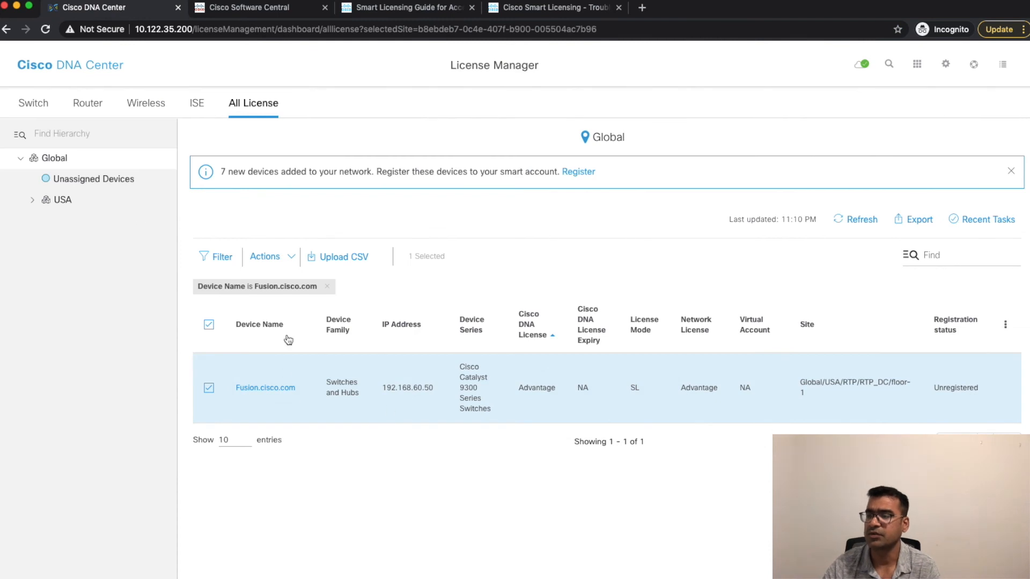
pyautogui.click(265, 257)
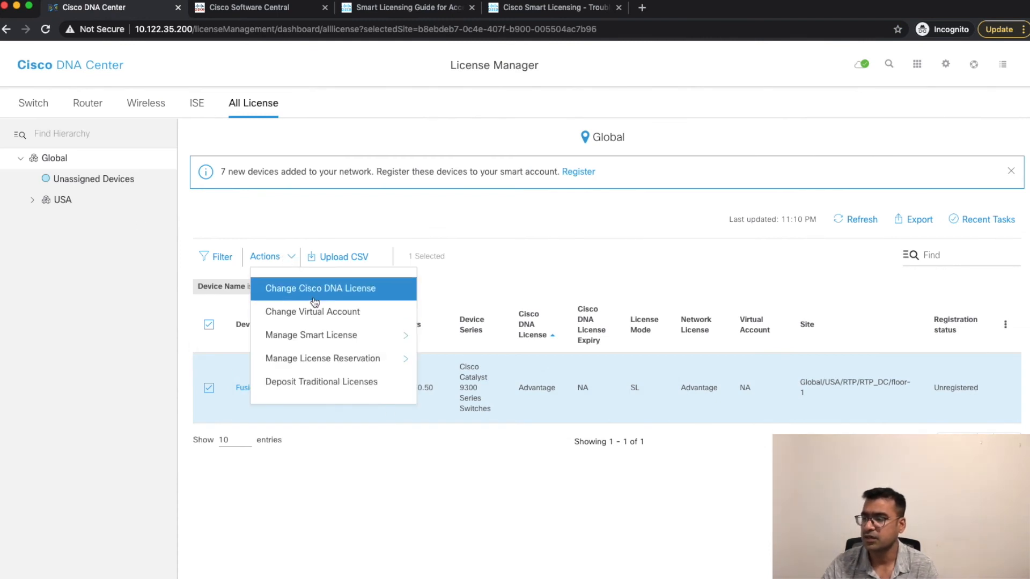
pyautogui.click(320, 288)
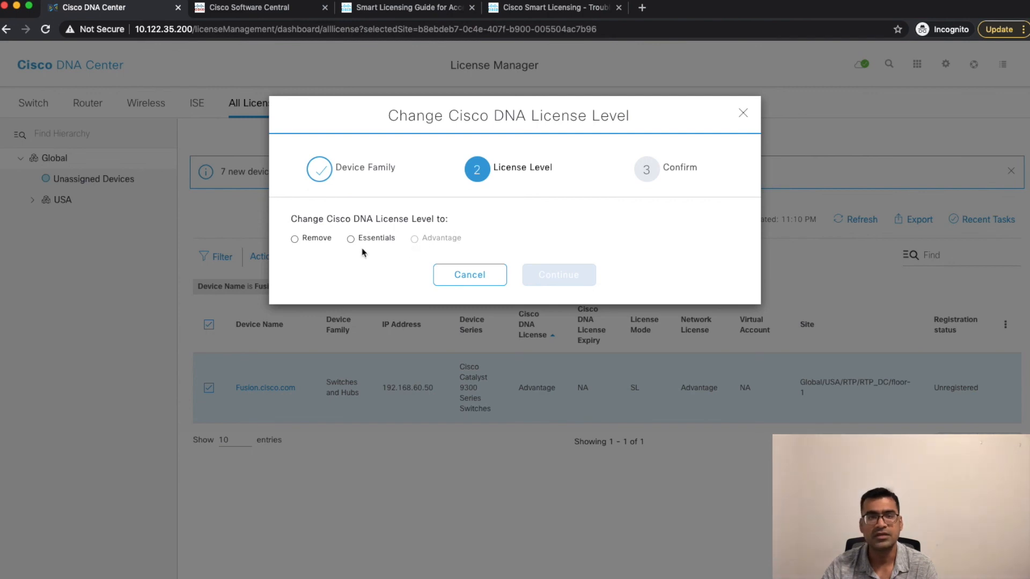
pyautogui.moveTo(376, 238)
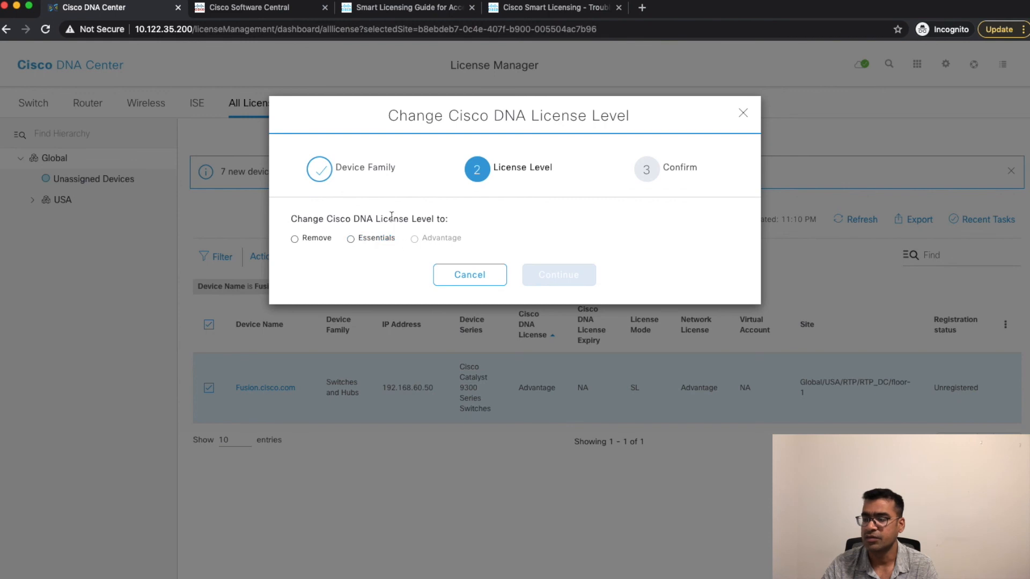
pyautogui.moveTo(420, 251)
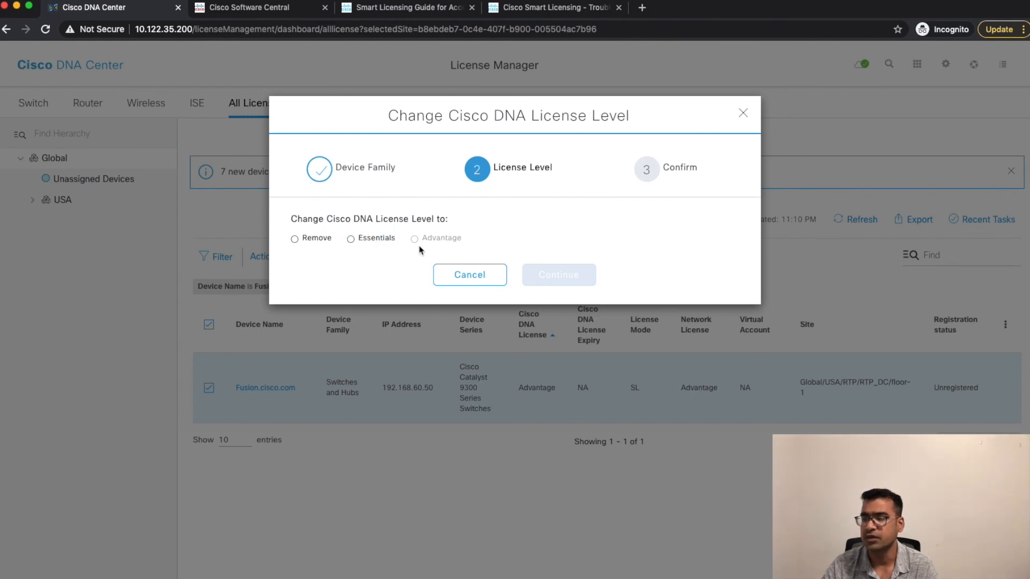
pyautogui.moveTo(733, 104)
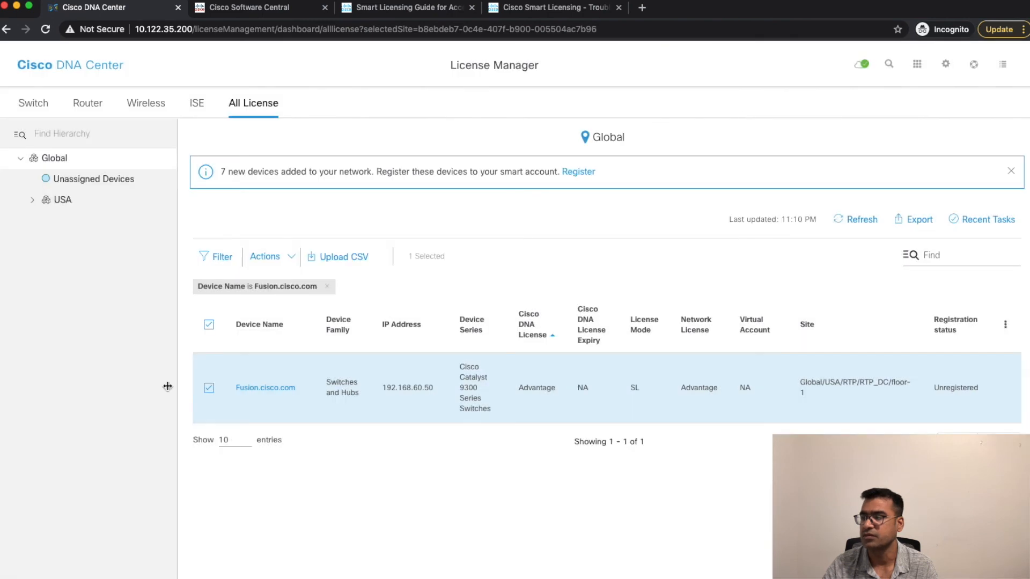
pyautogui.click(267, 257)
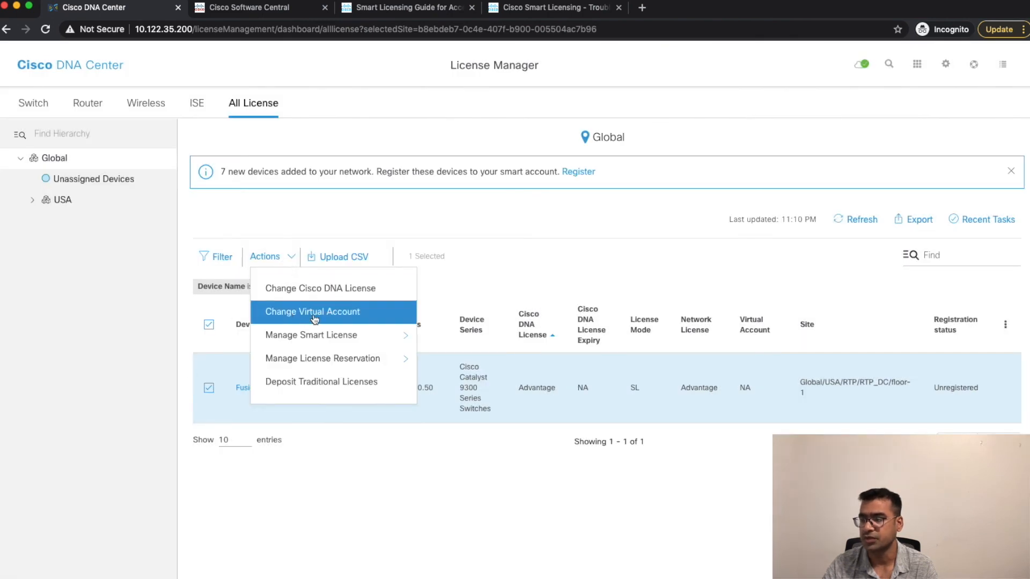
pyautogui.moveTo(322, 358)
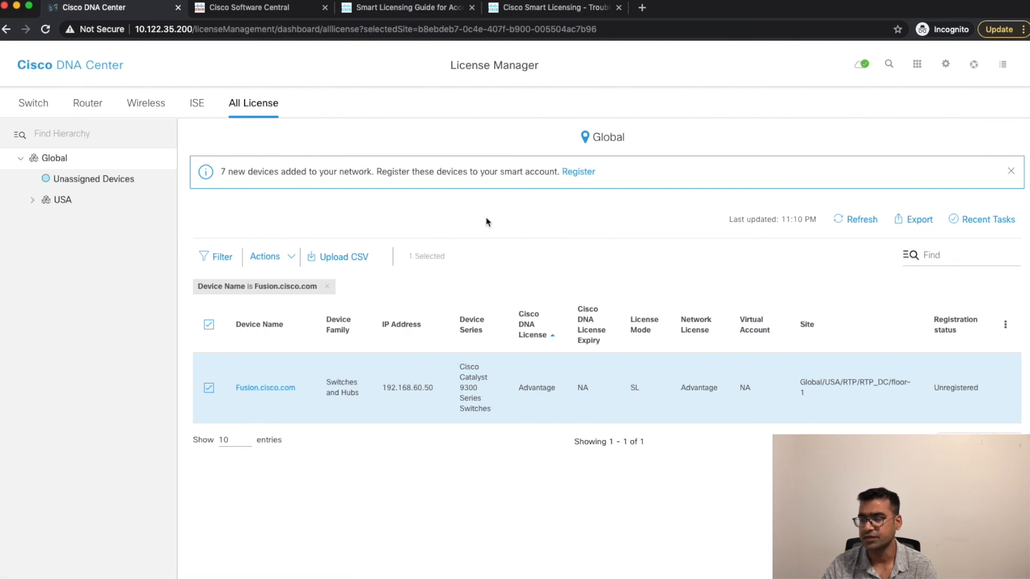
pyautogui.moveTo(199, 245)
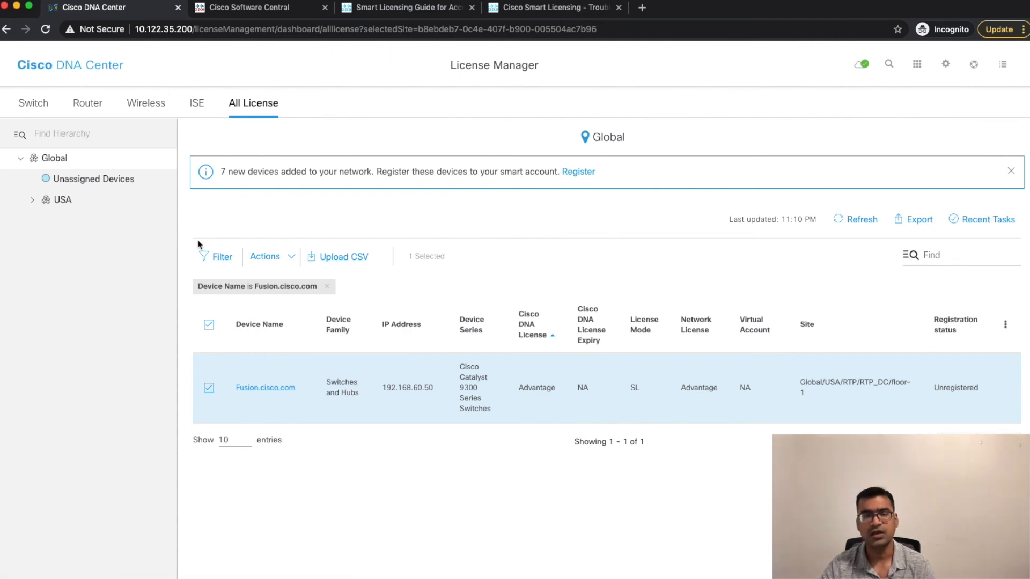